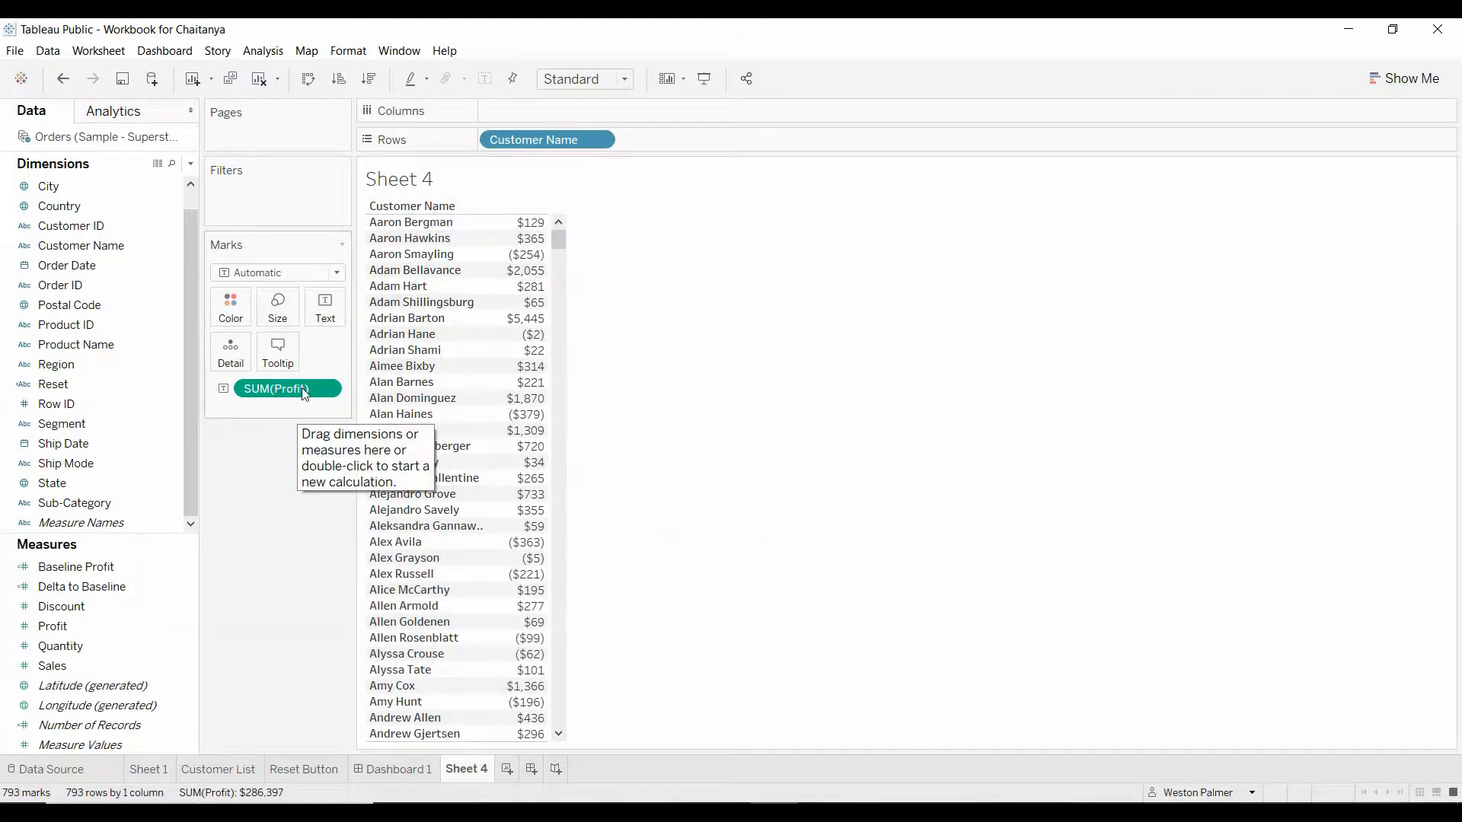
pyautogui.moveTo(327, 592)
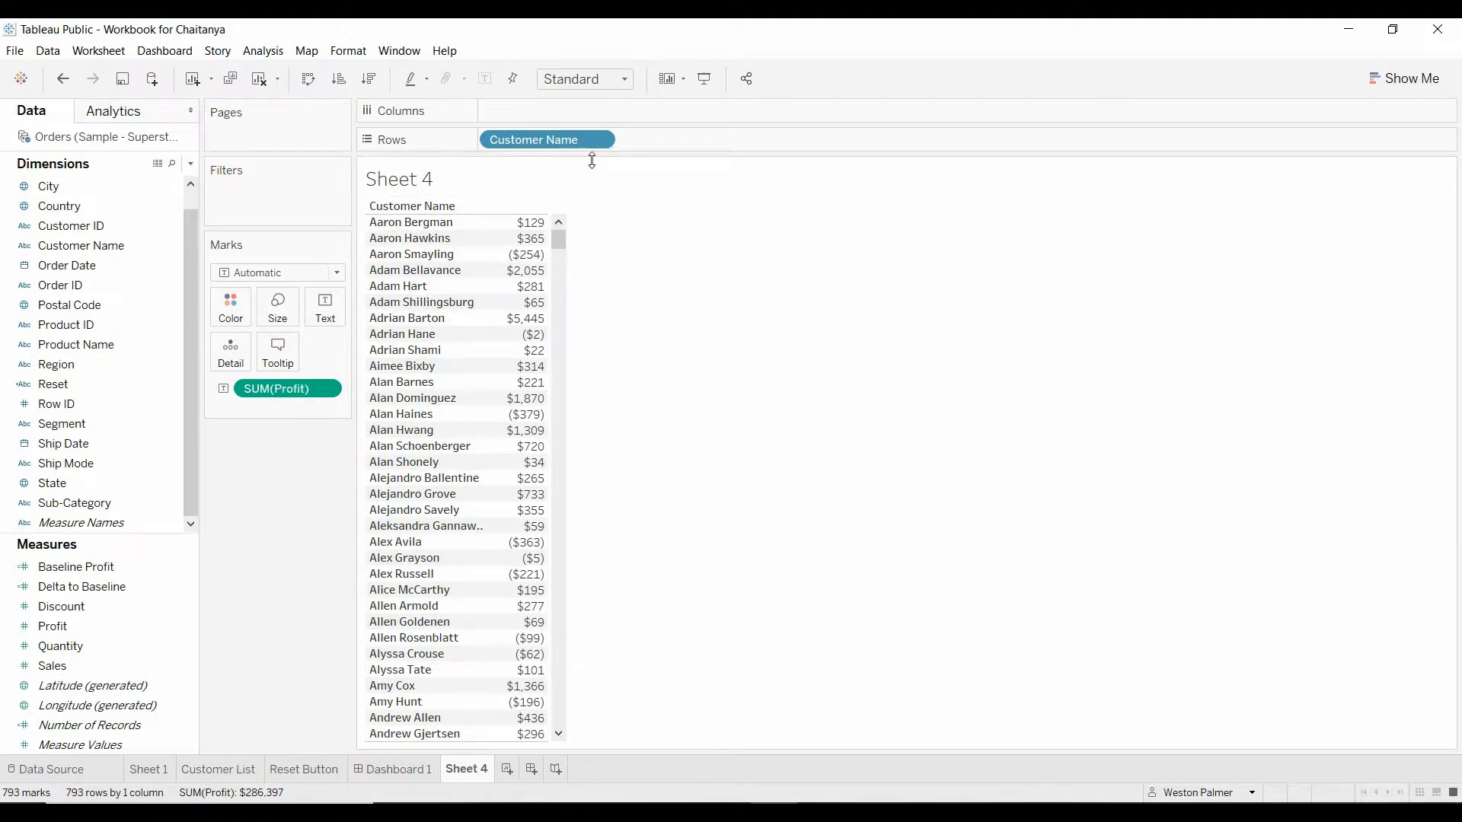
# Step: Sort Customer Name descending by the field Sales, aggregated as Sum
pyautogui.click(597, 140)
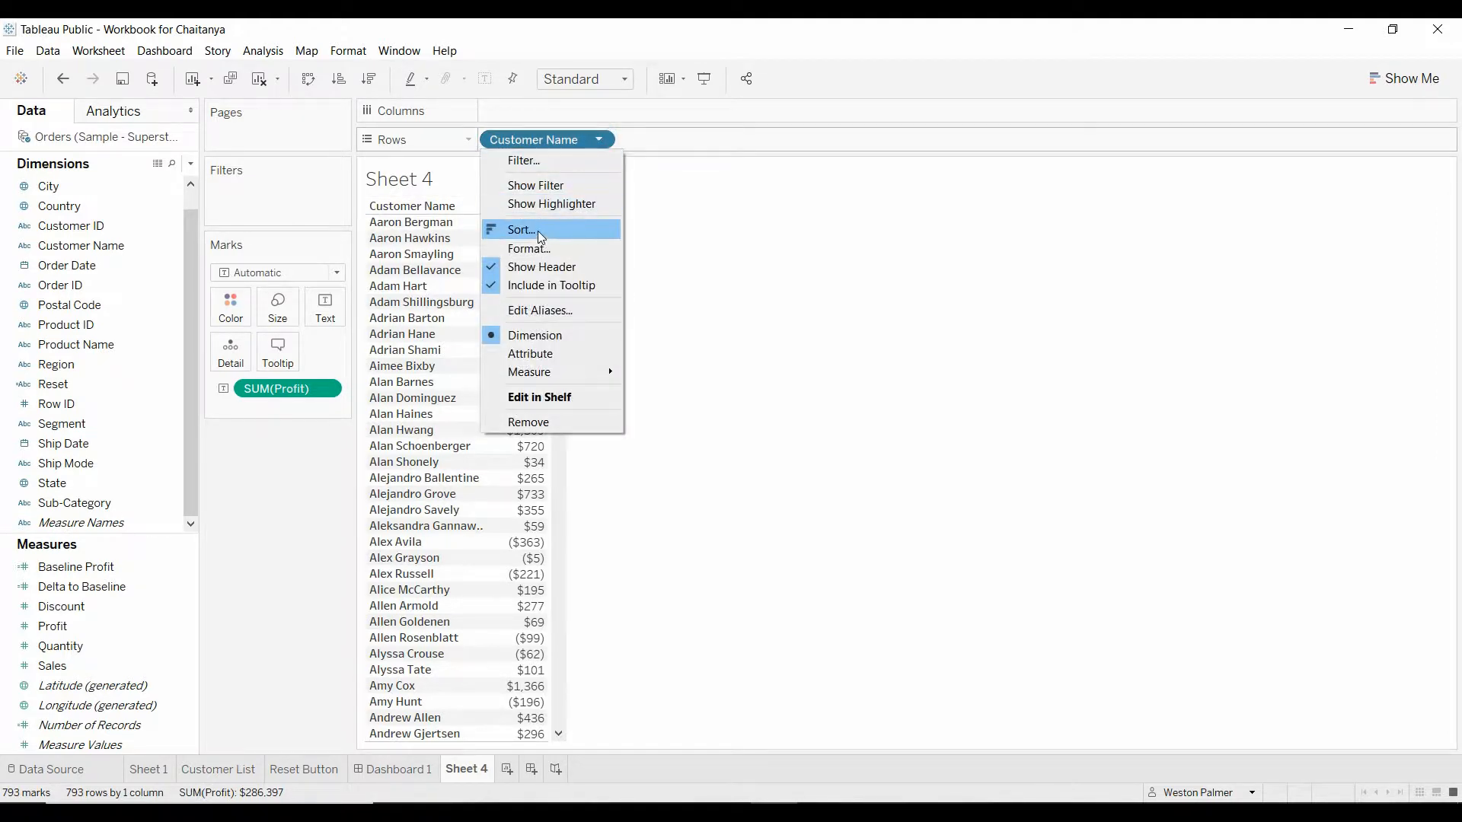
pyautogui.click(532, 229)
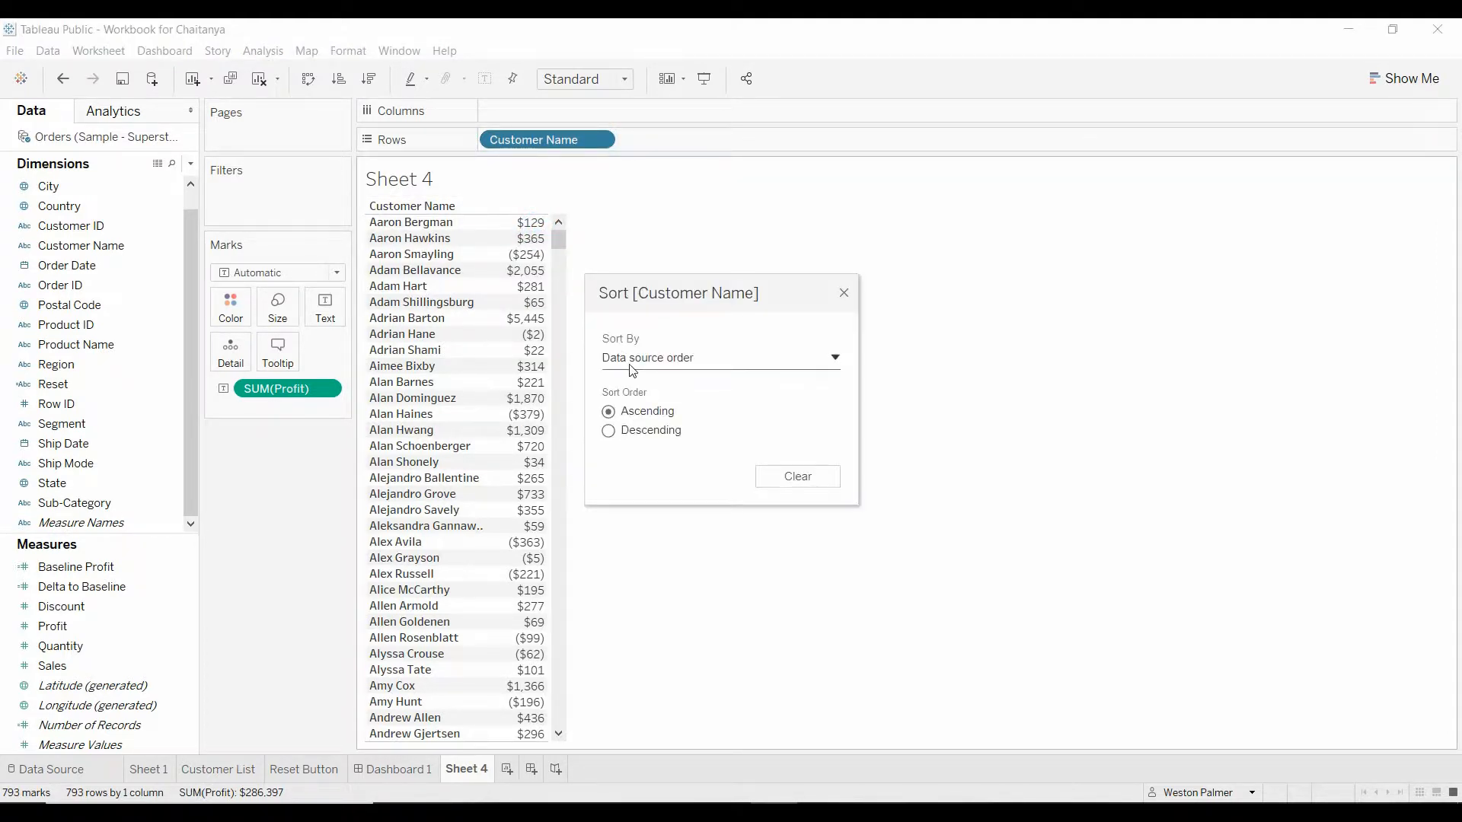
pyautogui.click(829, 357)
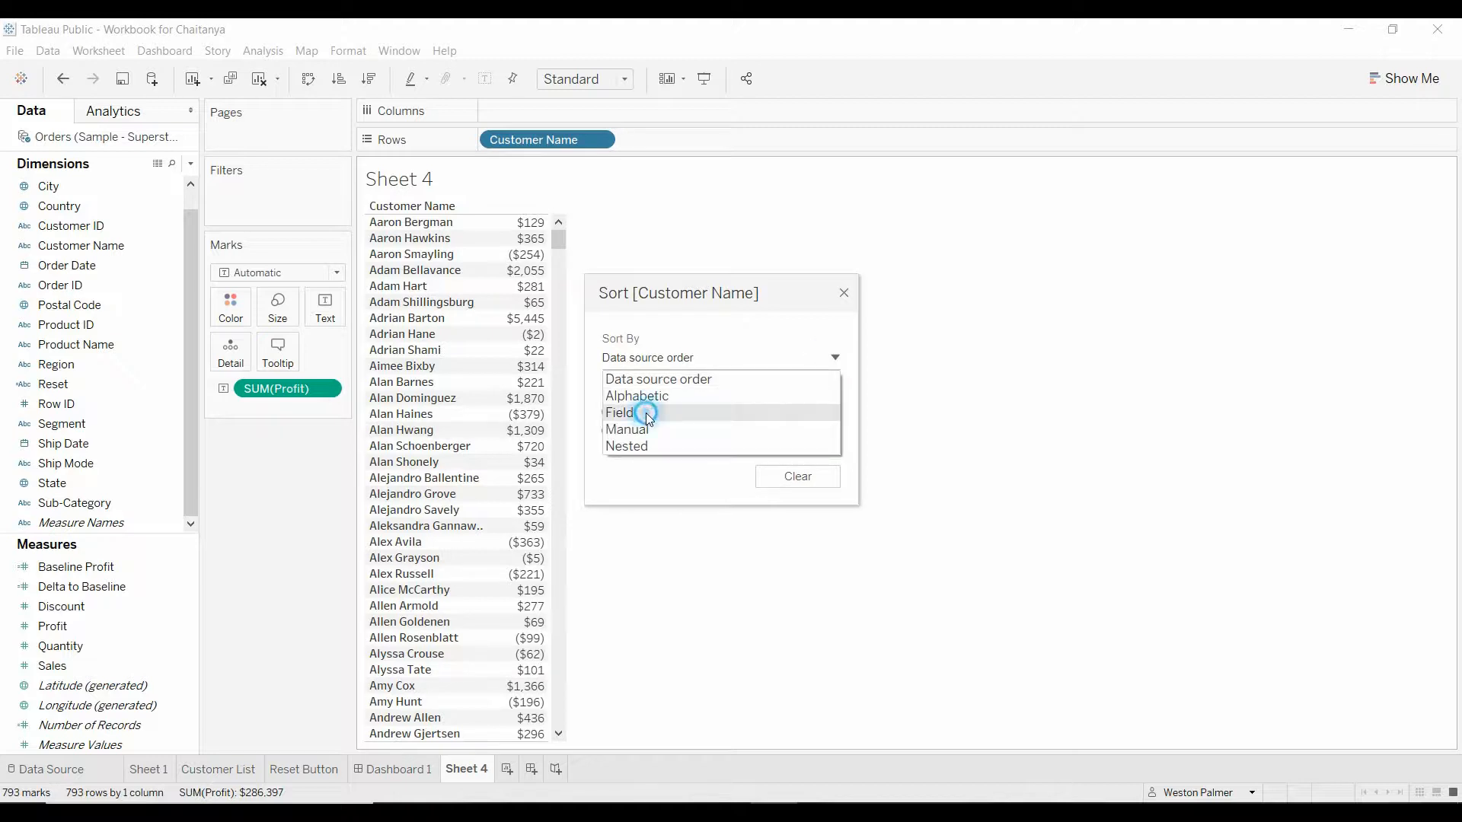
pyautogui.click(618, 412)
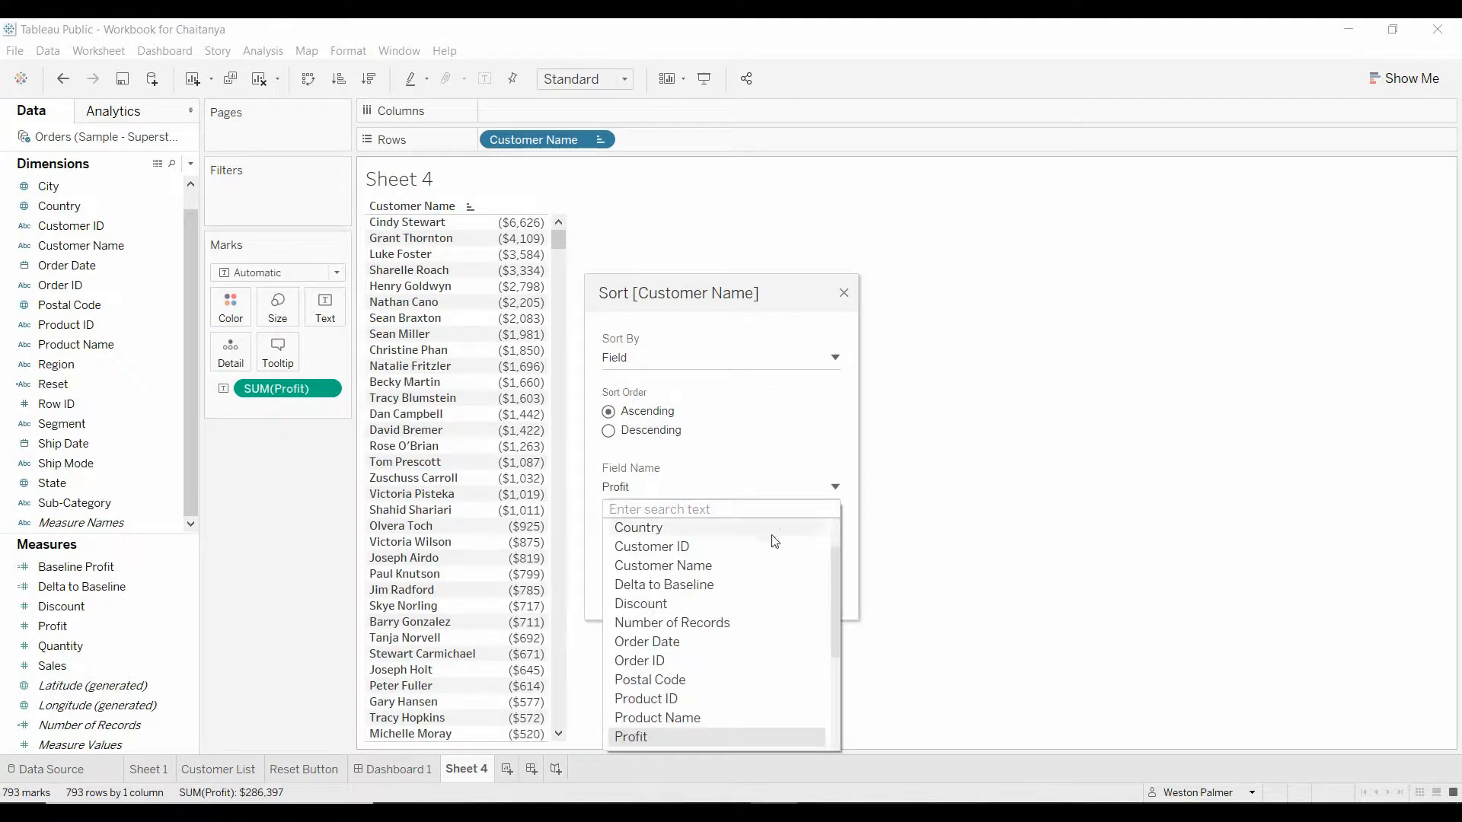
pyautogui.scroll(-3)
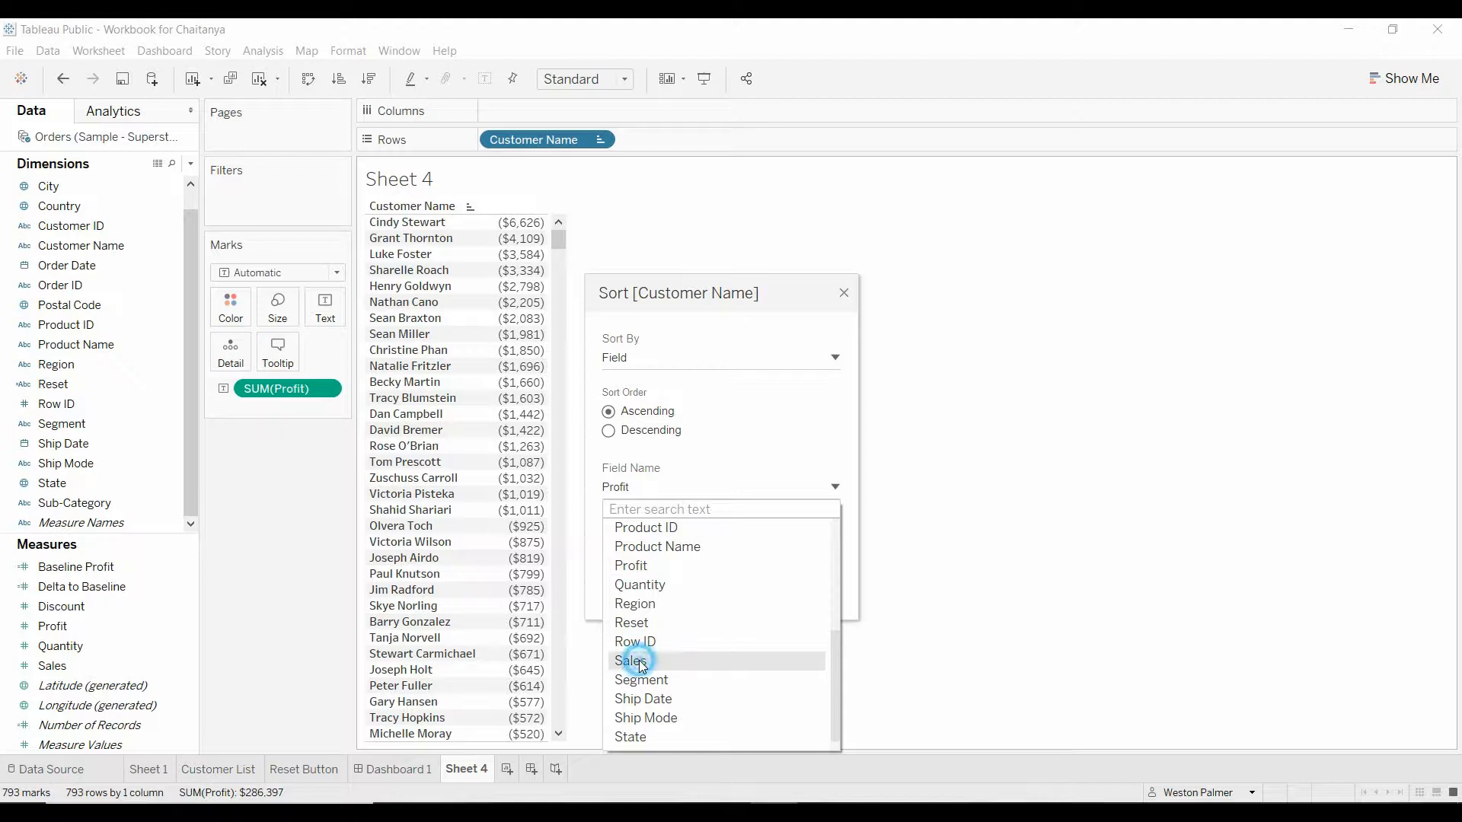
pyautogui.click(631, 661)
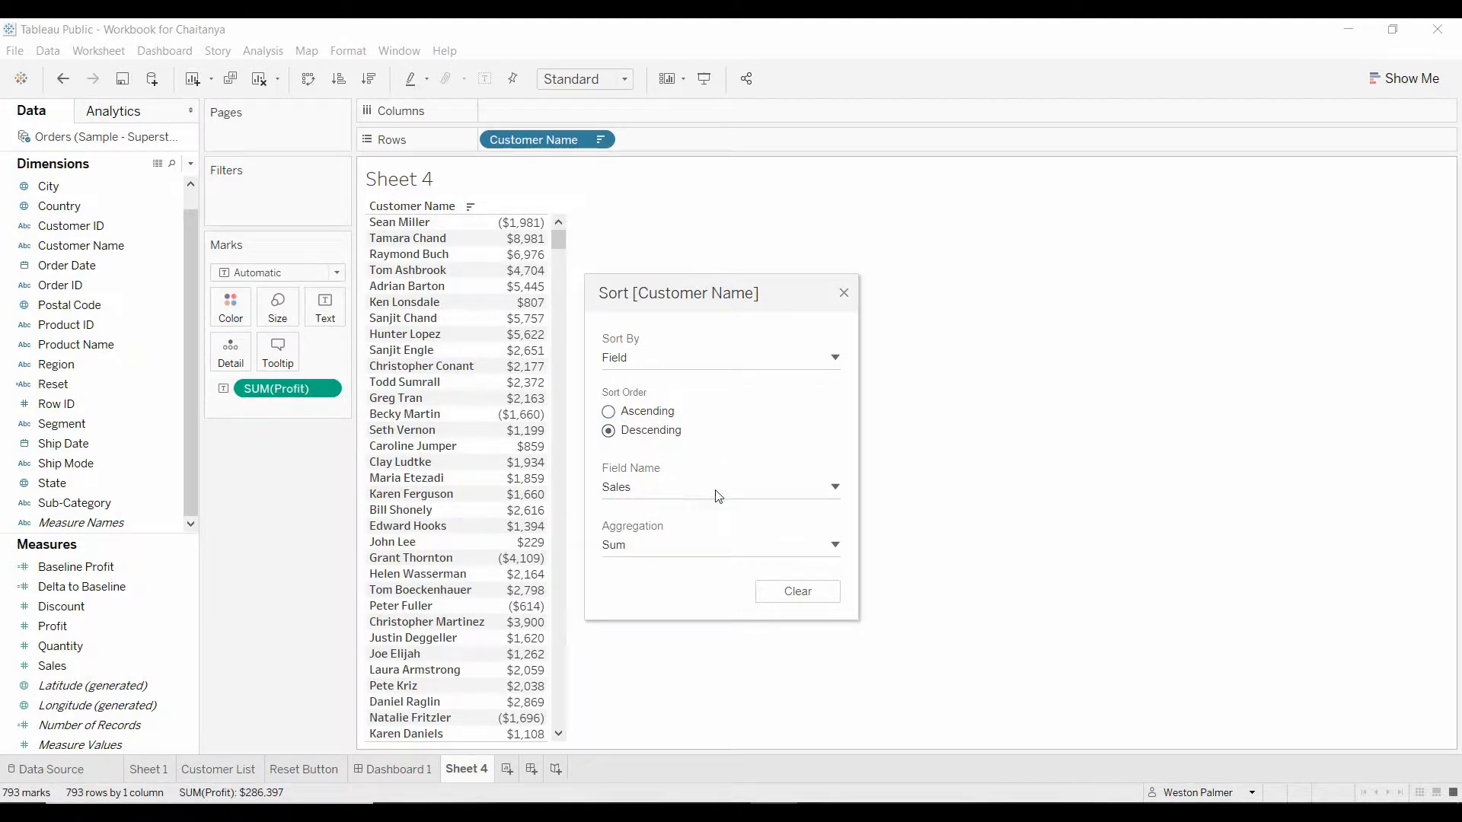
pyautogui.click(842, 292)
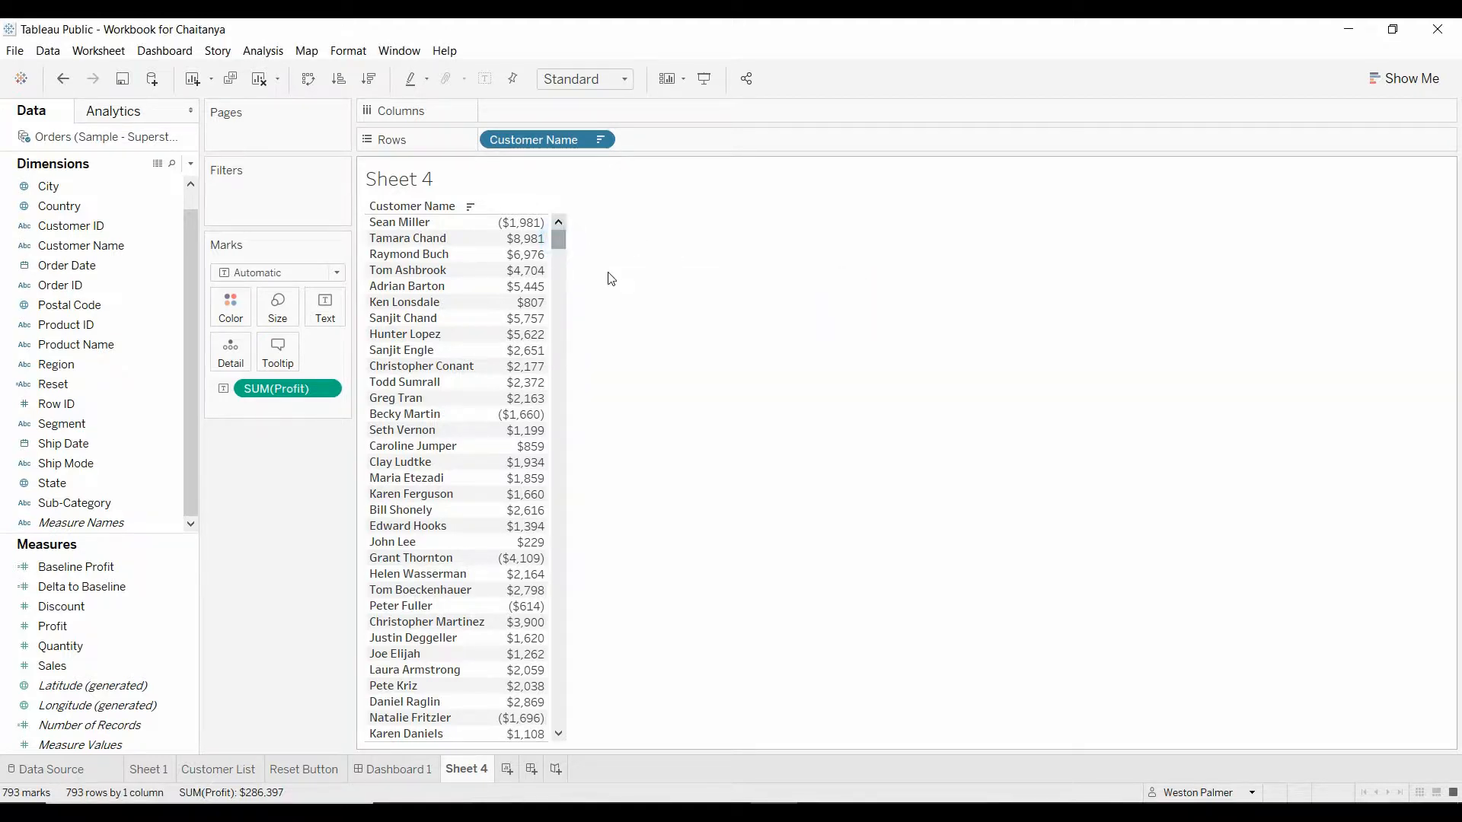
pyautogui.moveTo(210, 526)
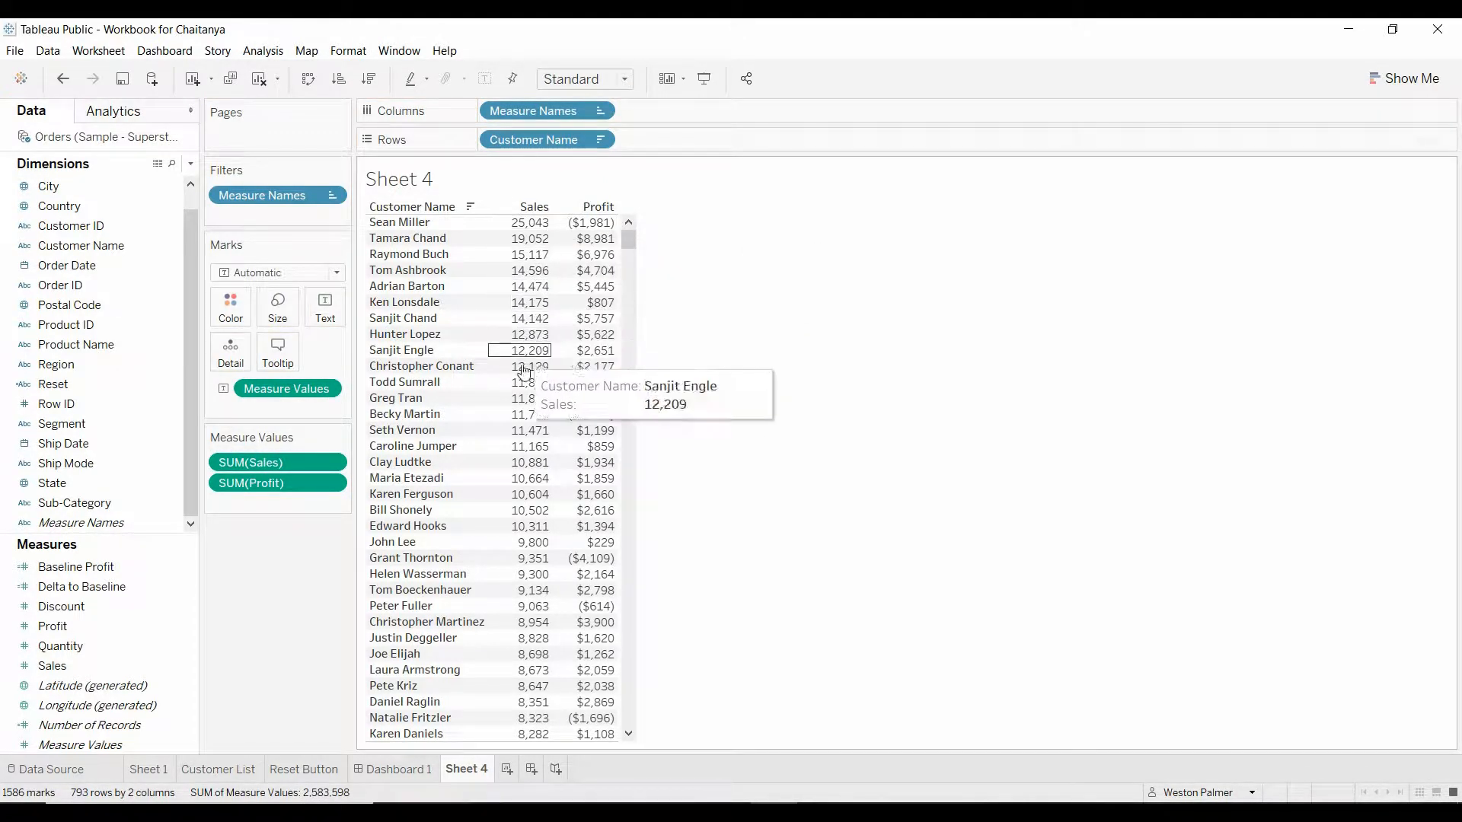
pyautogui.moveTo(522, 414)
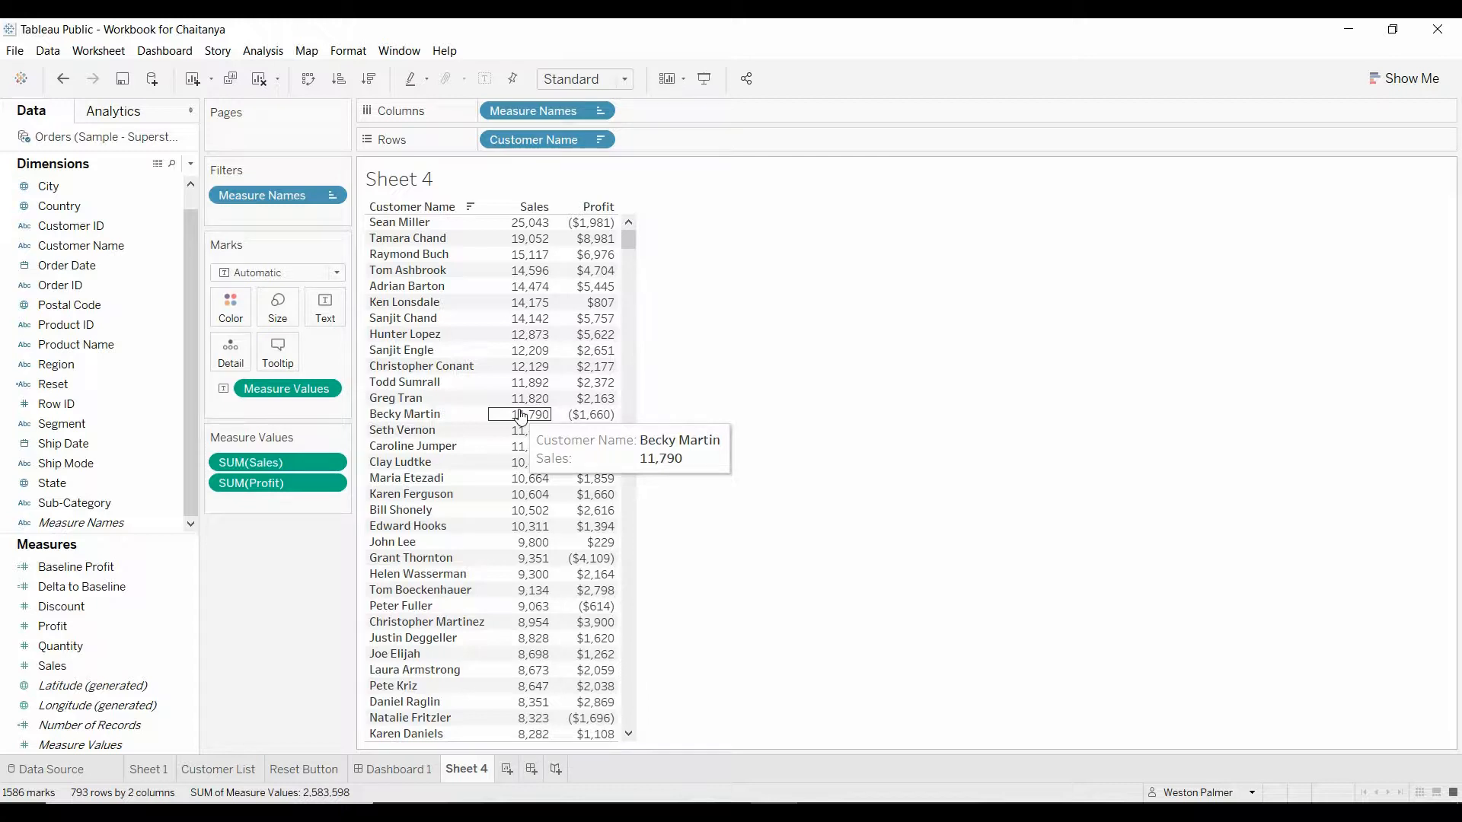
pyautogui.moveTo(586, 222)
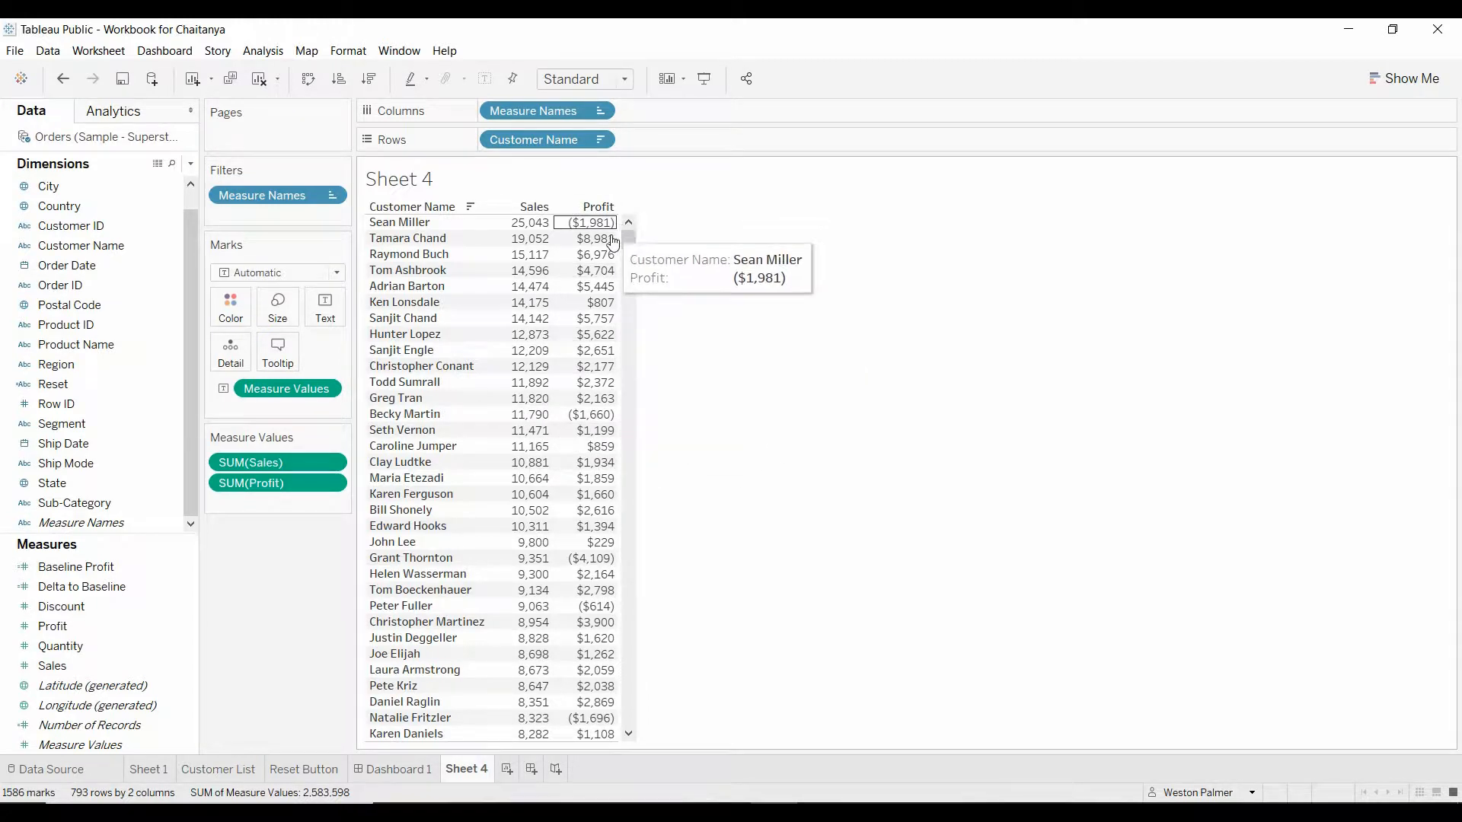
pyautogui.moveTo(524, 414)
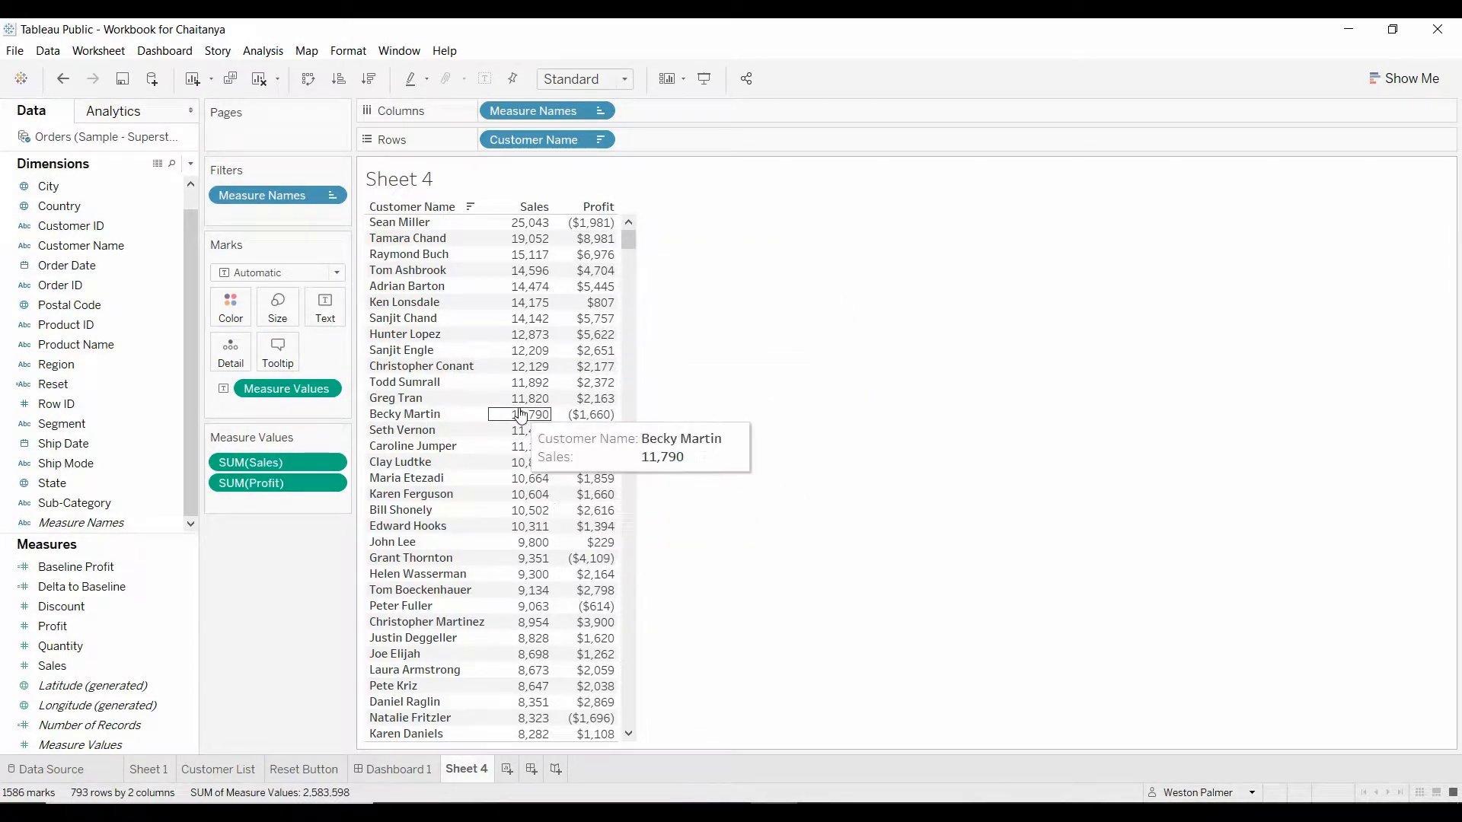
pyautogui.moveTo(524, 462)
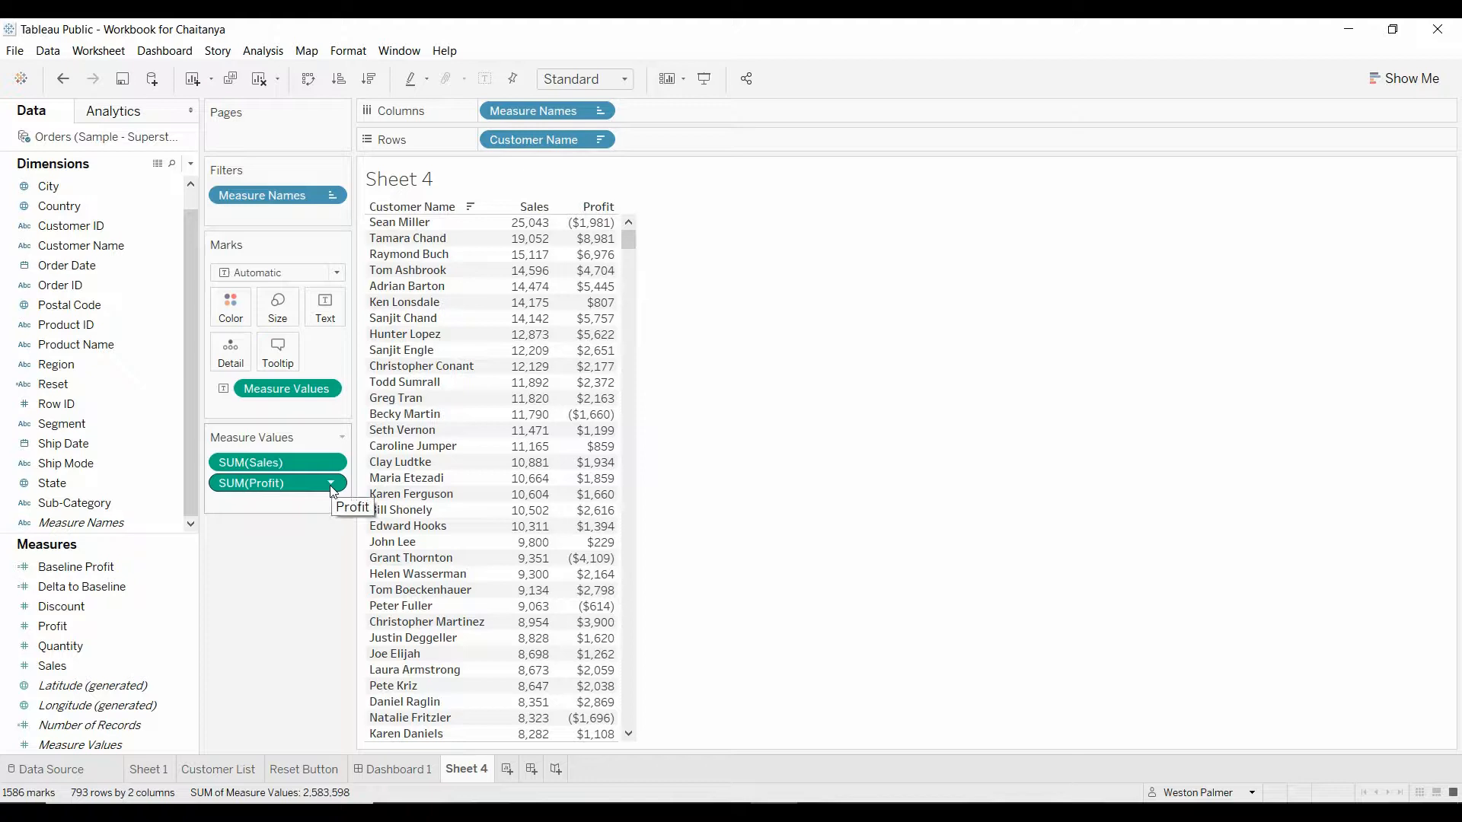
# Step: Make SUM(Profit) a Running Total table calculation computed along Customer Name
pyautogui.click(330, 483)
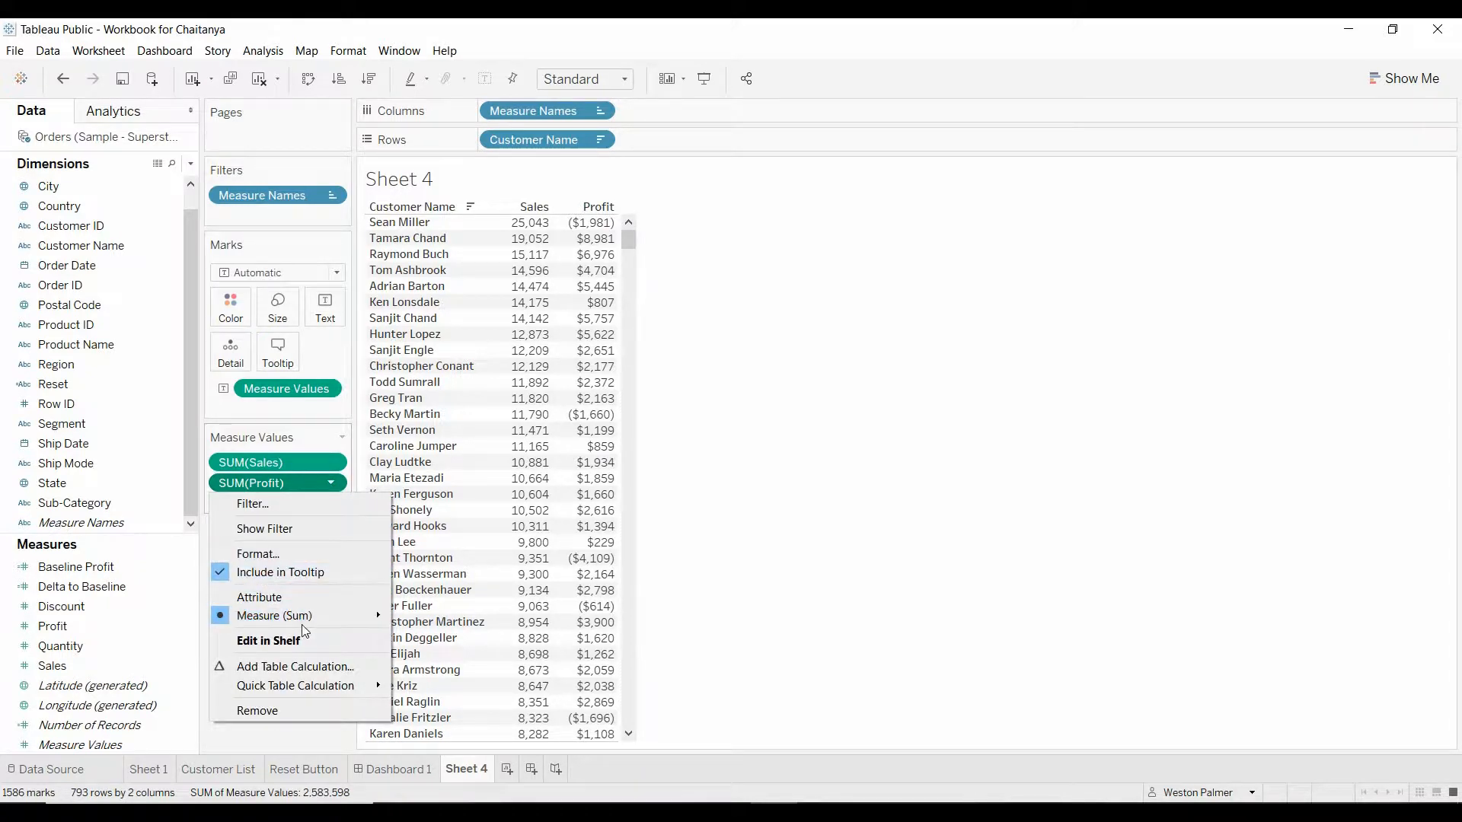
pyautogui.click(295, 667)
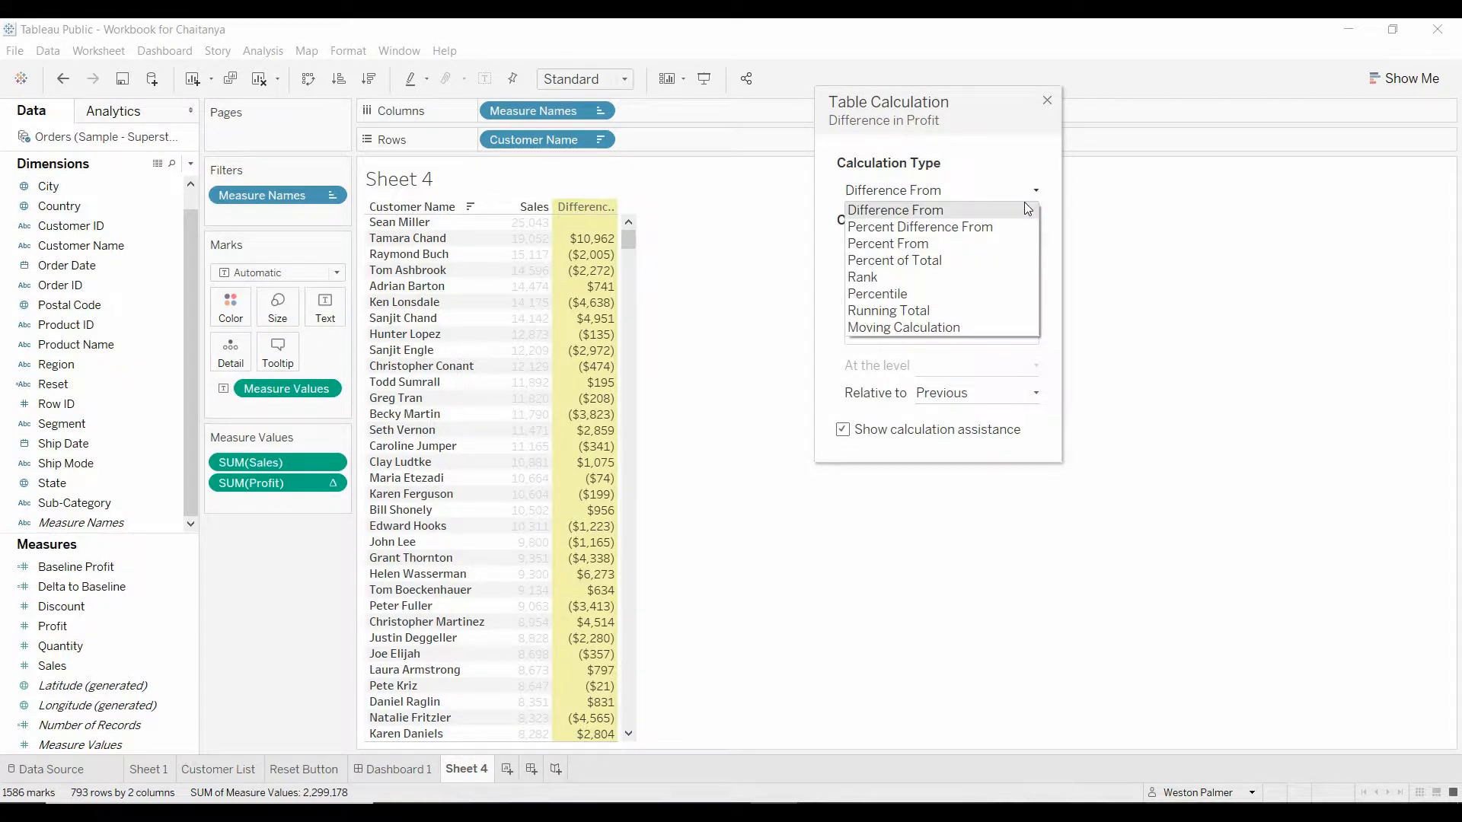
pyautogui.moveTo(955, 299)
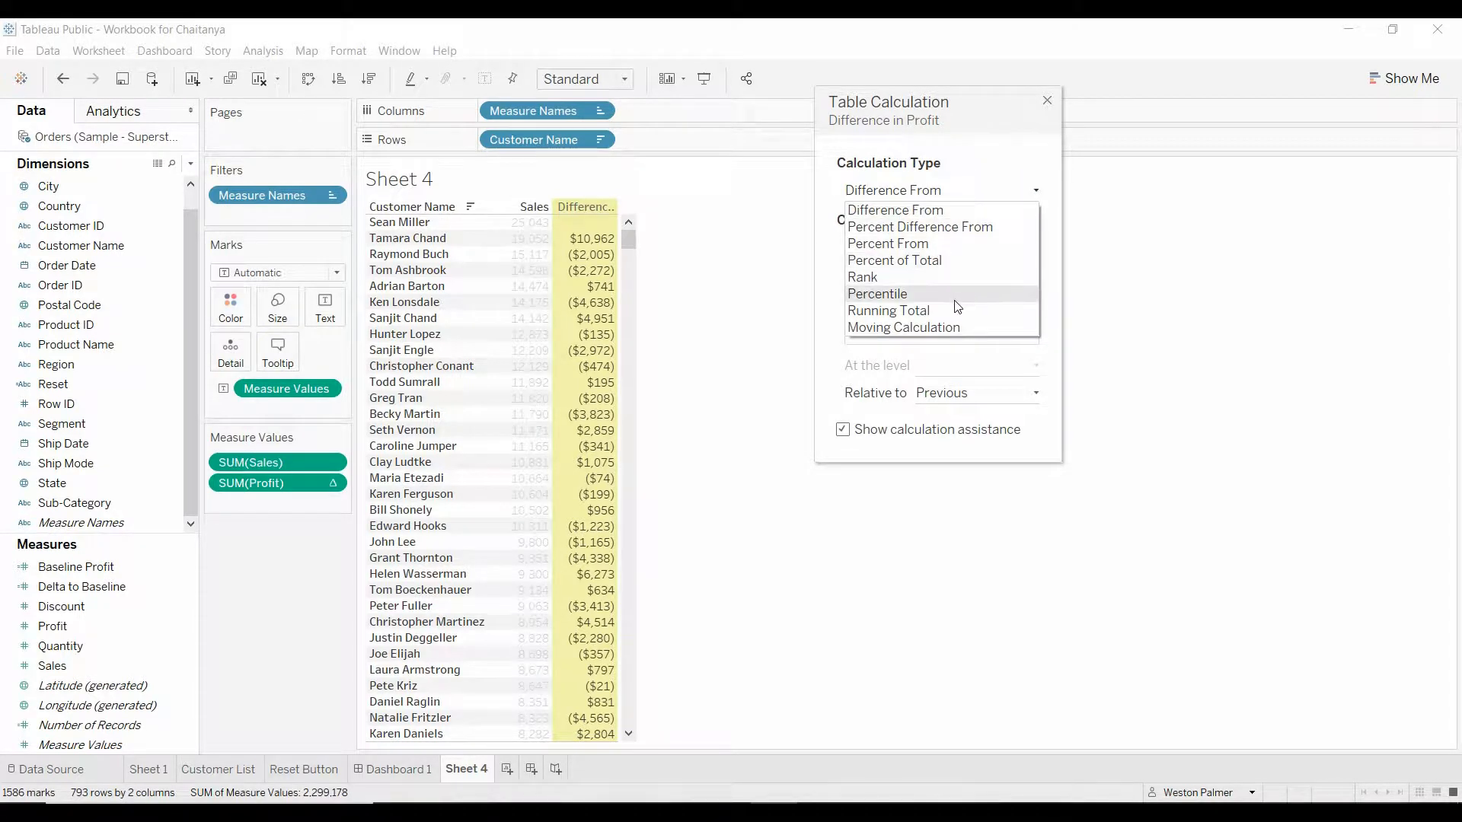
pyautogui.click(887, 311)
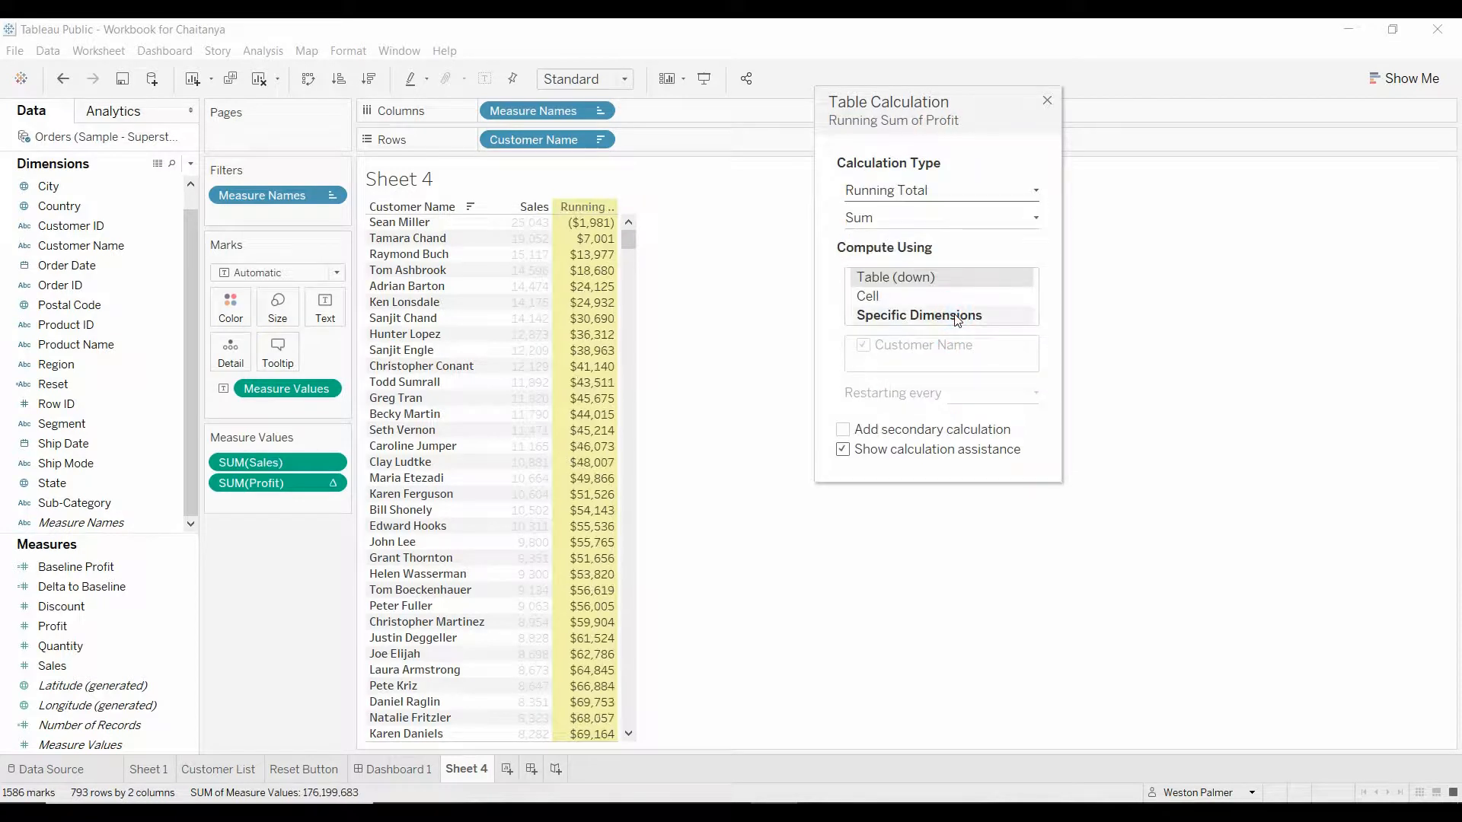
pyautogui.click(917, 315)
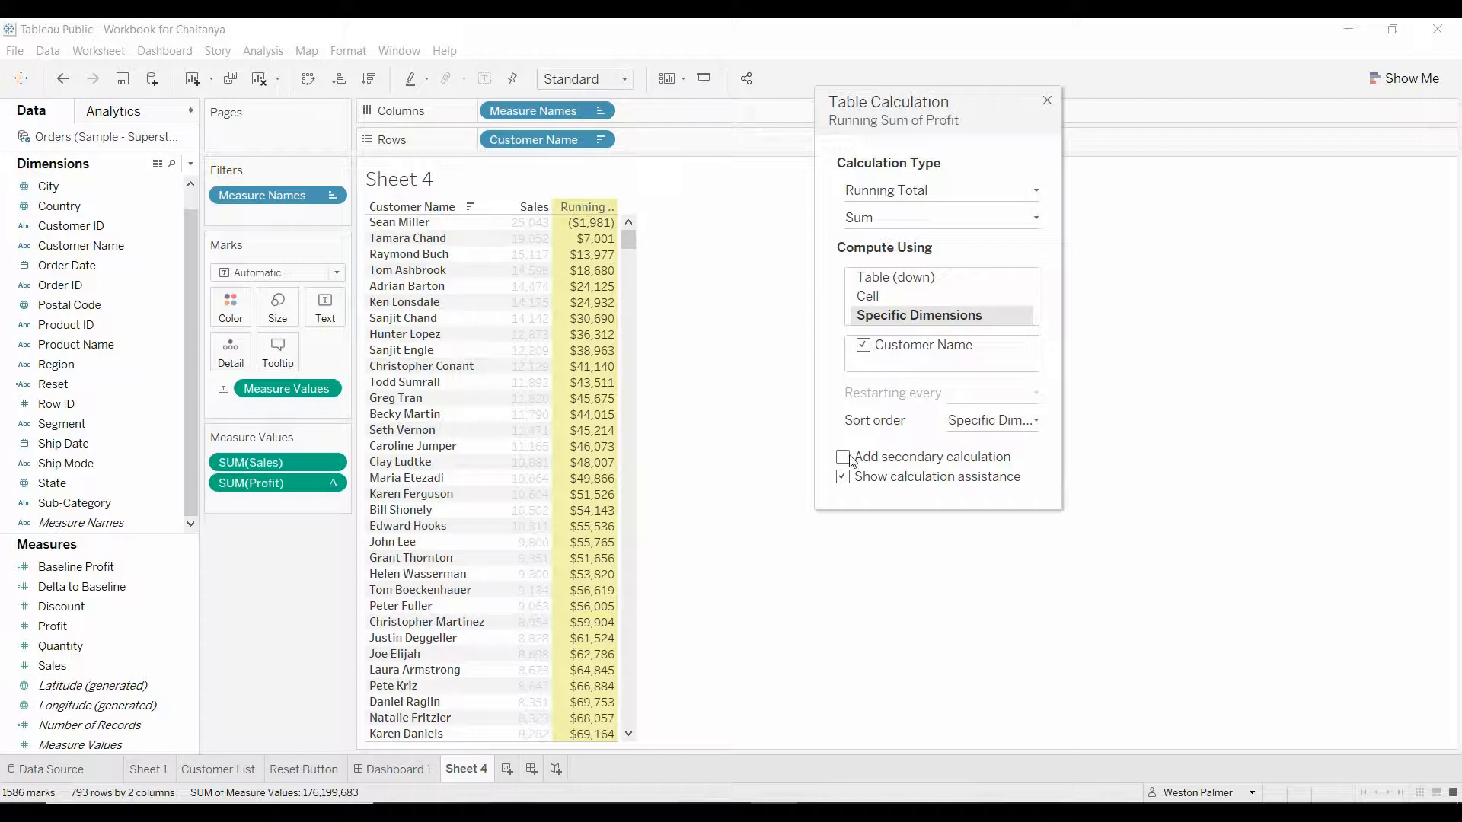
# Step: Add a secondary Percent of Total calculation computed Table (down) and finish the calculation
pyautogui.click(843, 457)
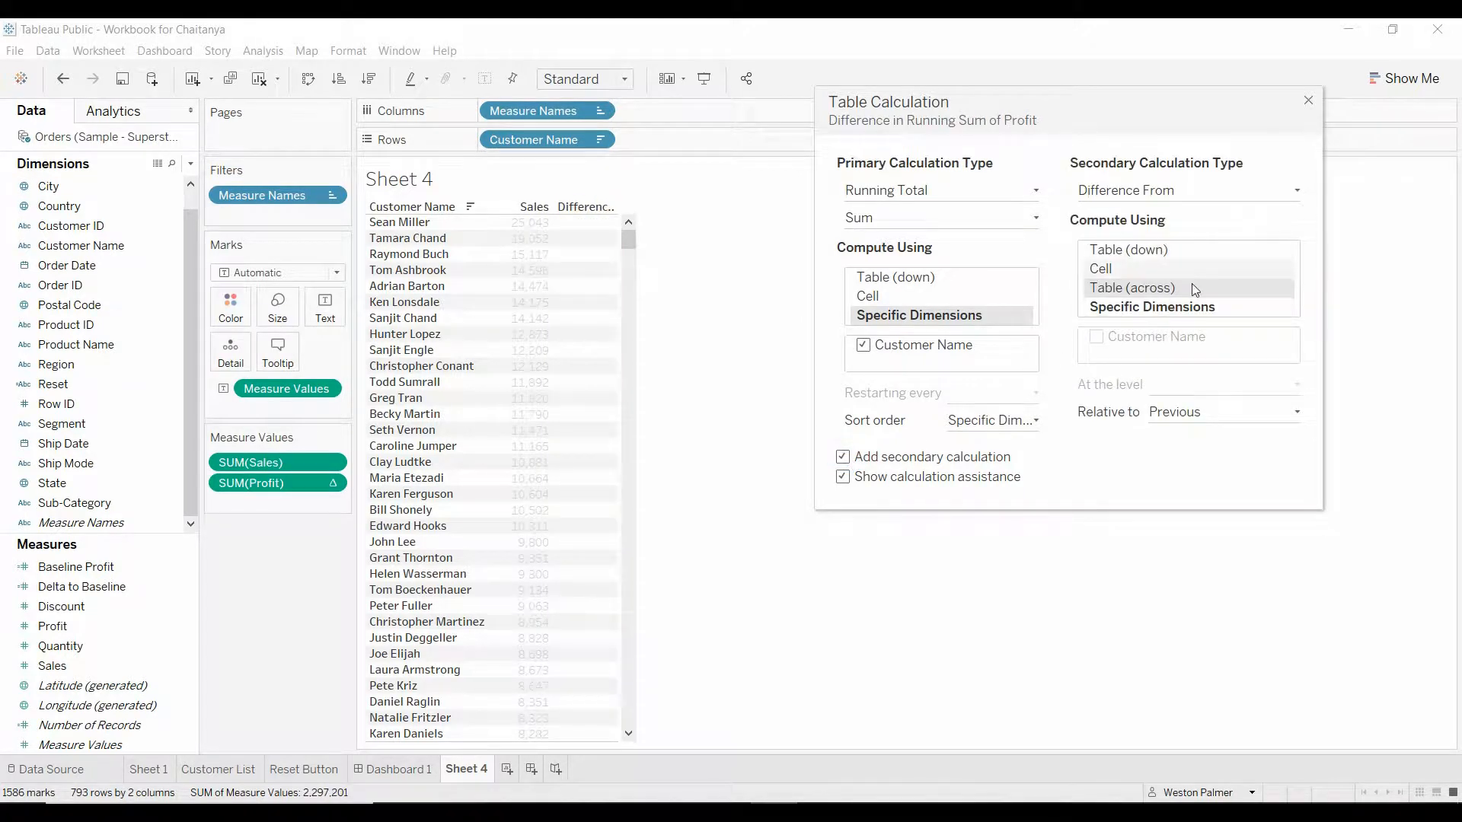
pyautogui.click(1295, 190)
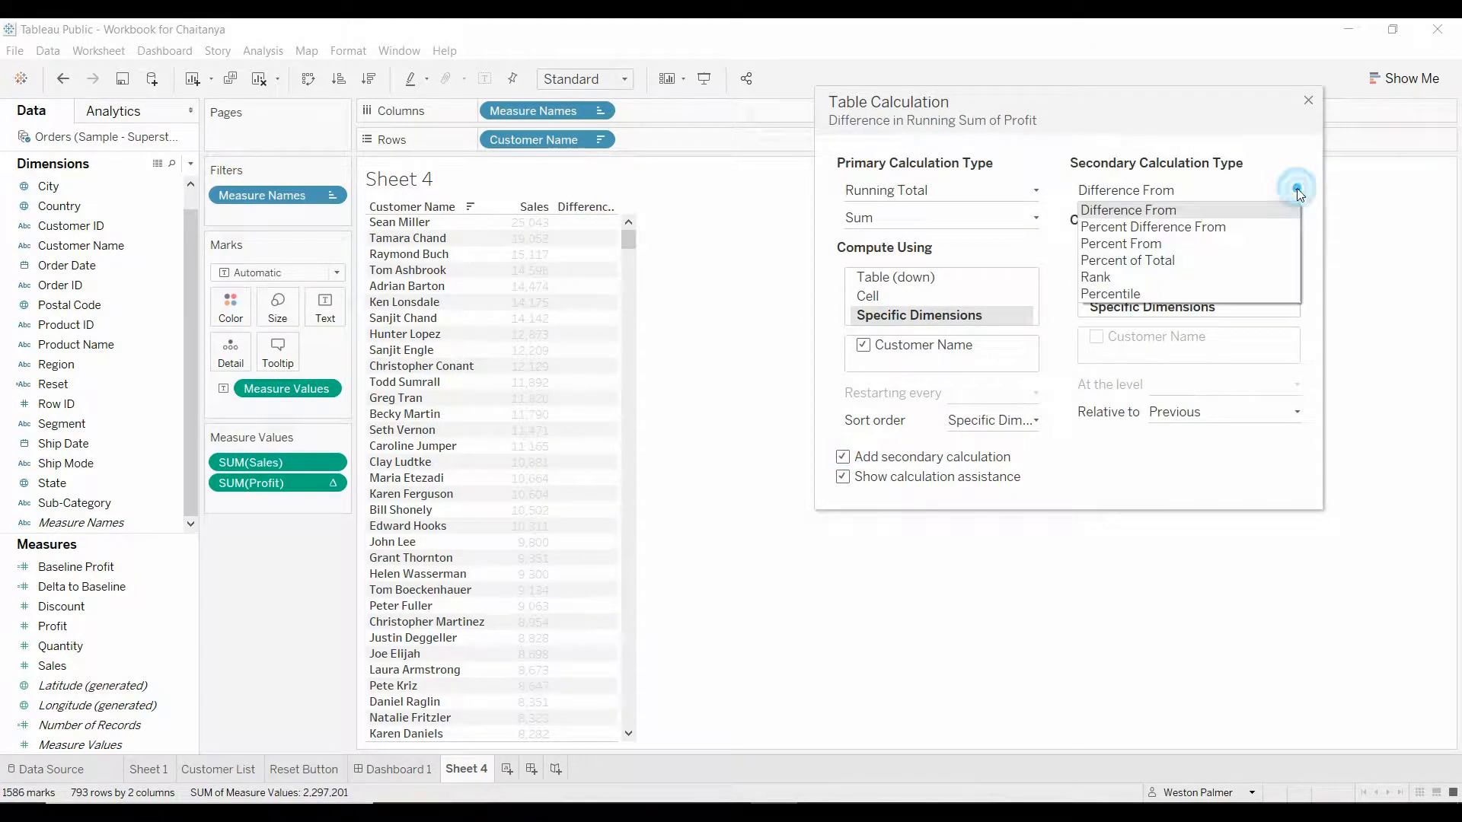
pyautogui.click(1126, 244)
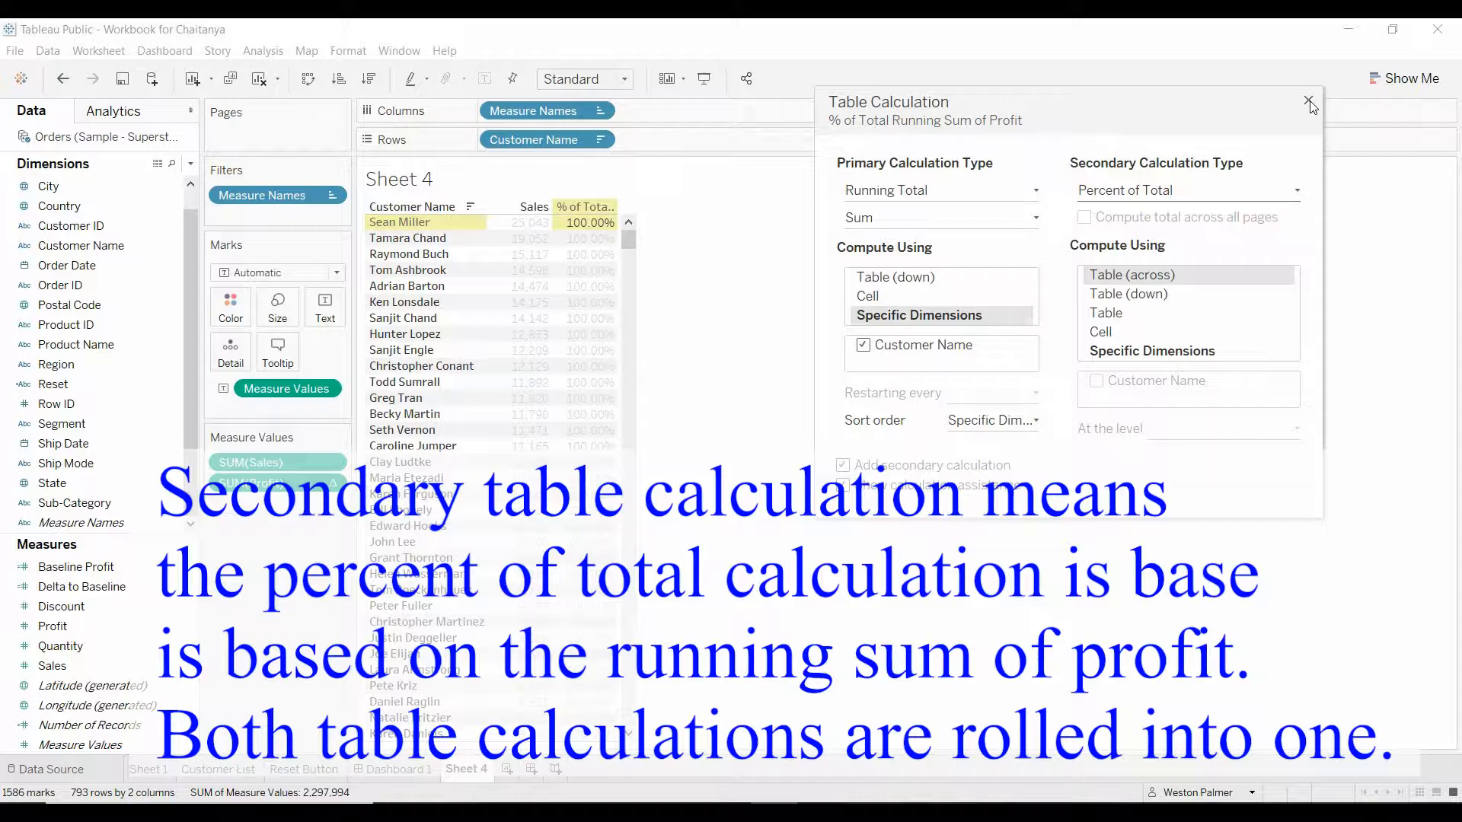
pyautogui.click(1128, 294)
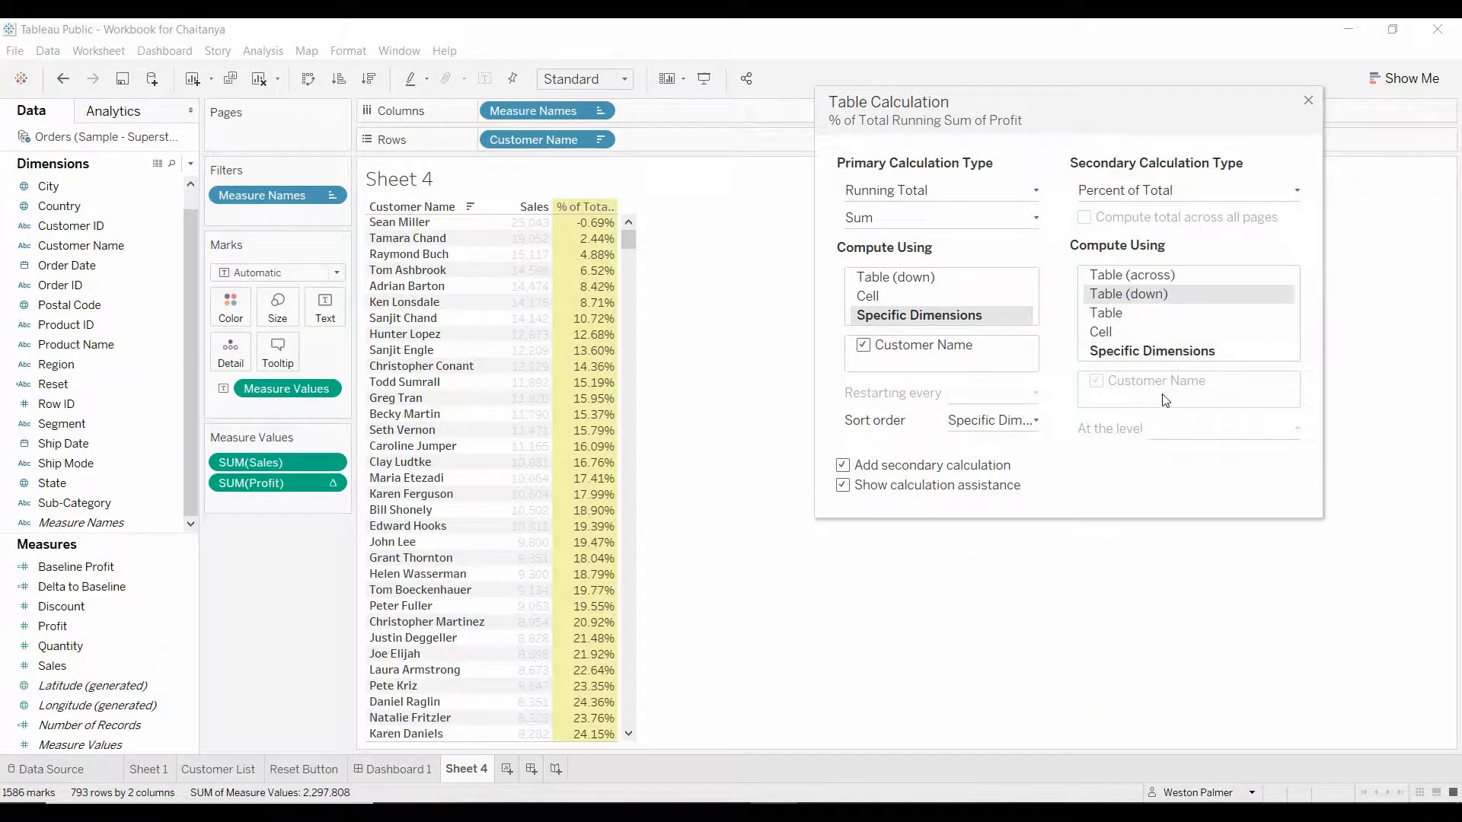
pyautogui.moveTo(1307, 192)
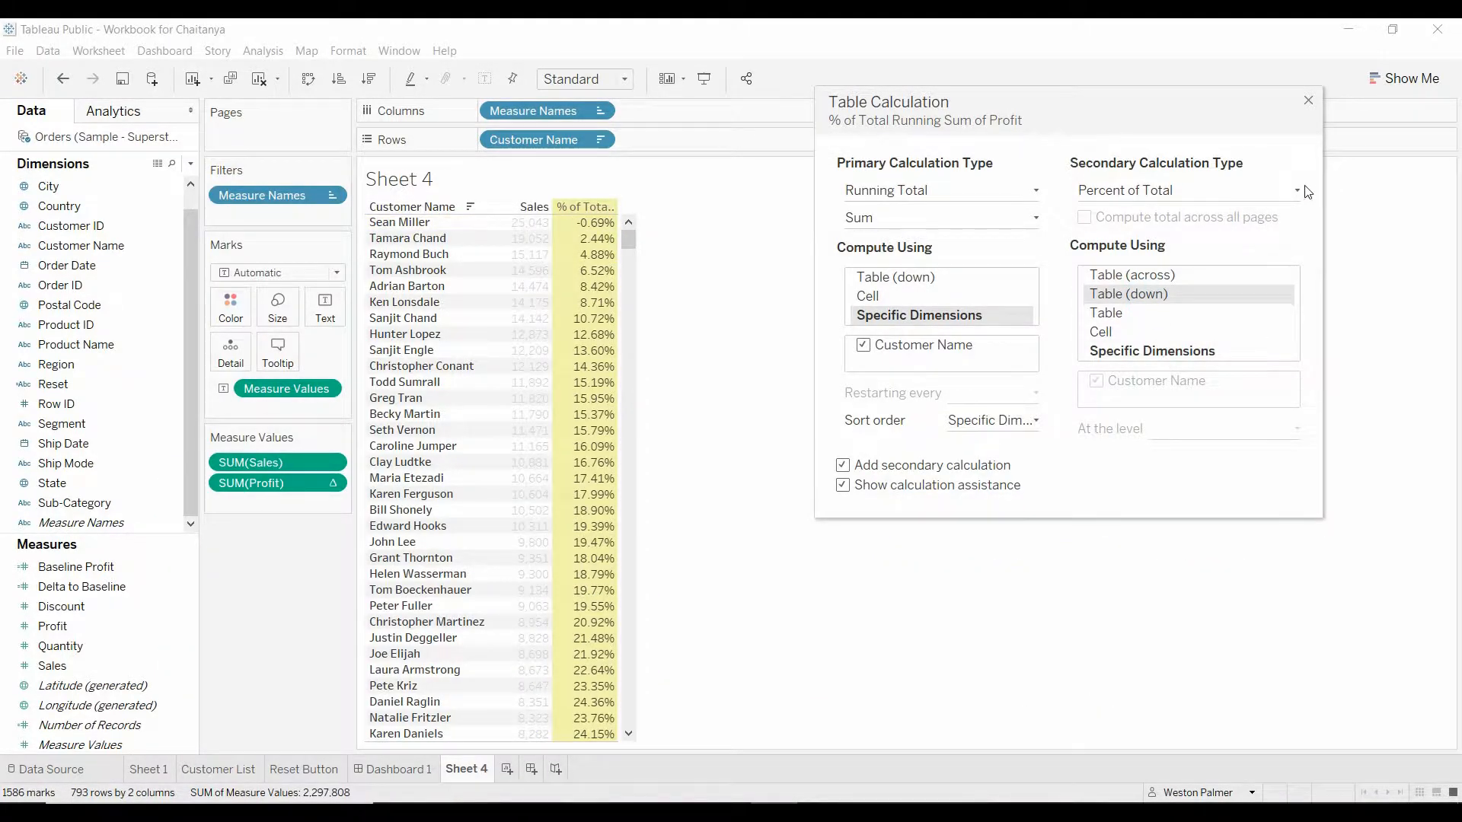
pyautogui.moveTo(1093, 301)
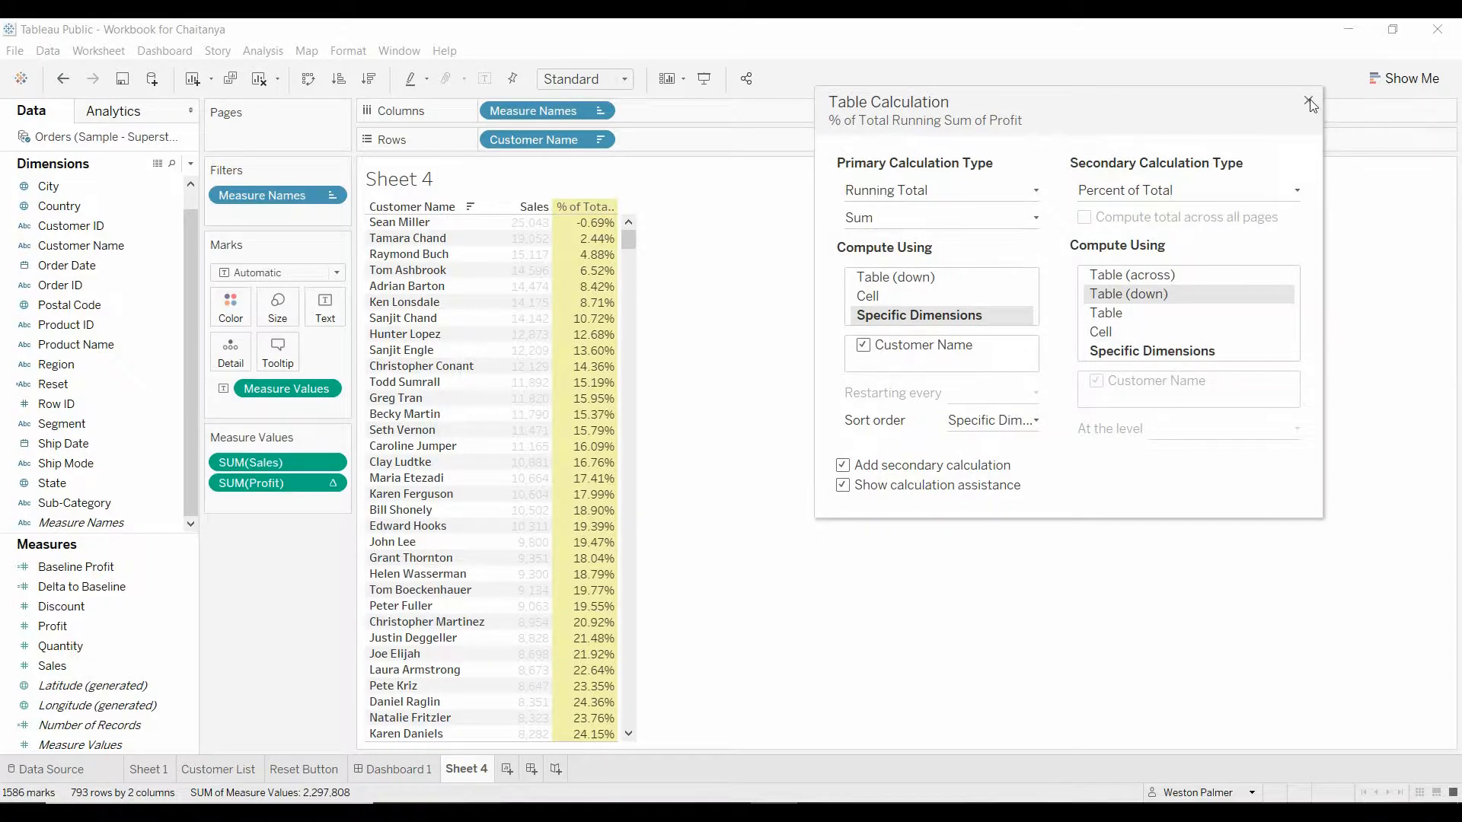
pyautogui.click(1309, 103)
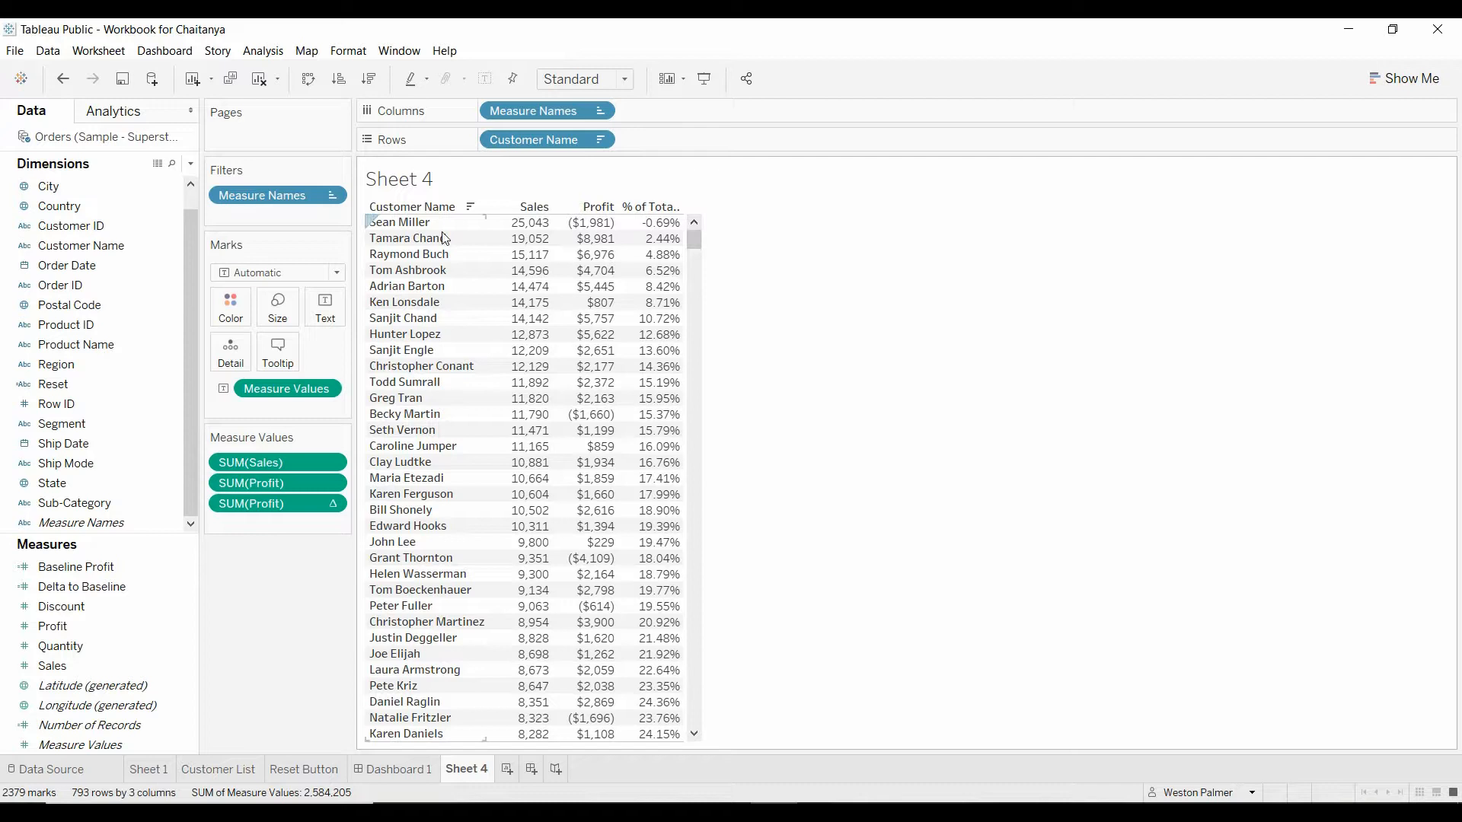
pyautogui.moveTo(401, 349)
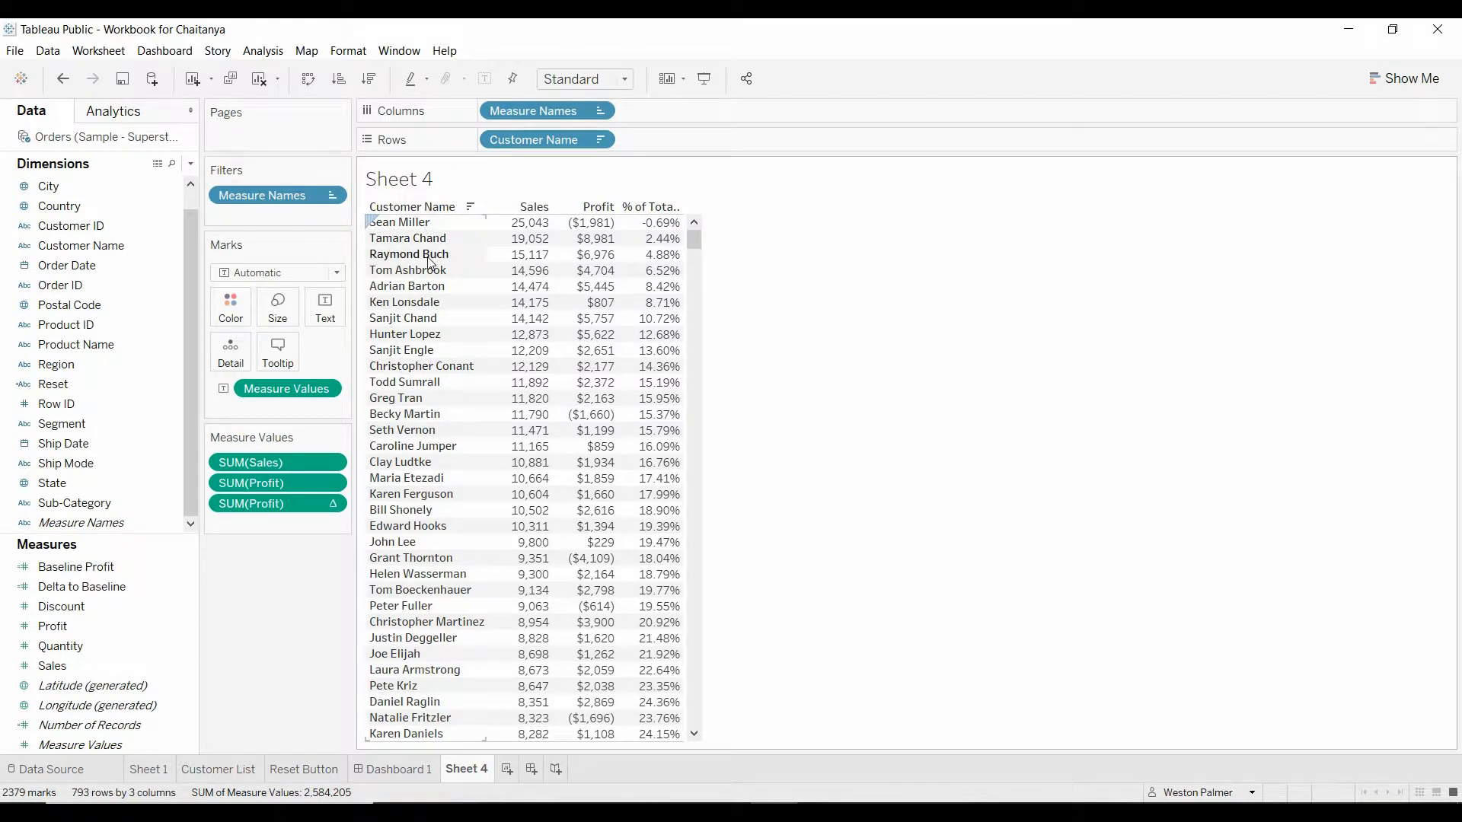
pyautogui.moveTo(431, 339)
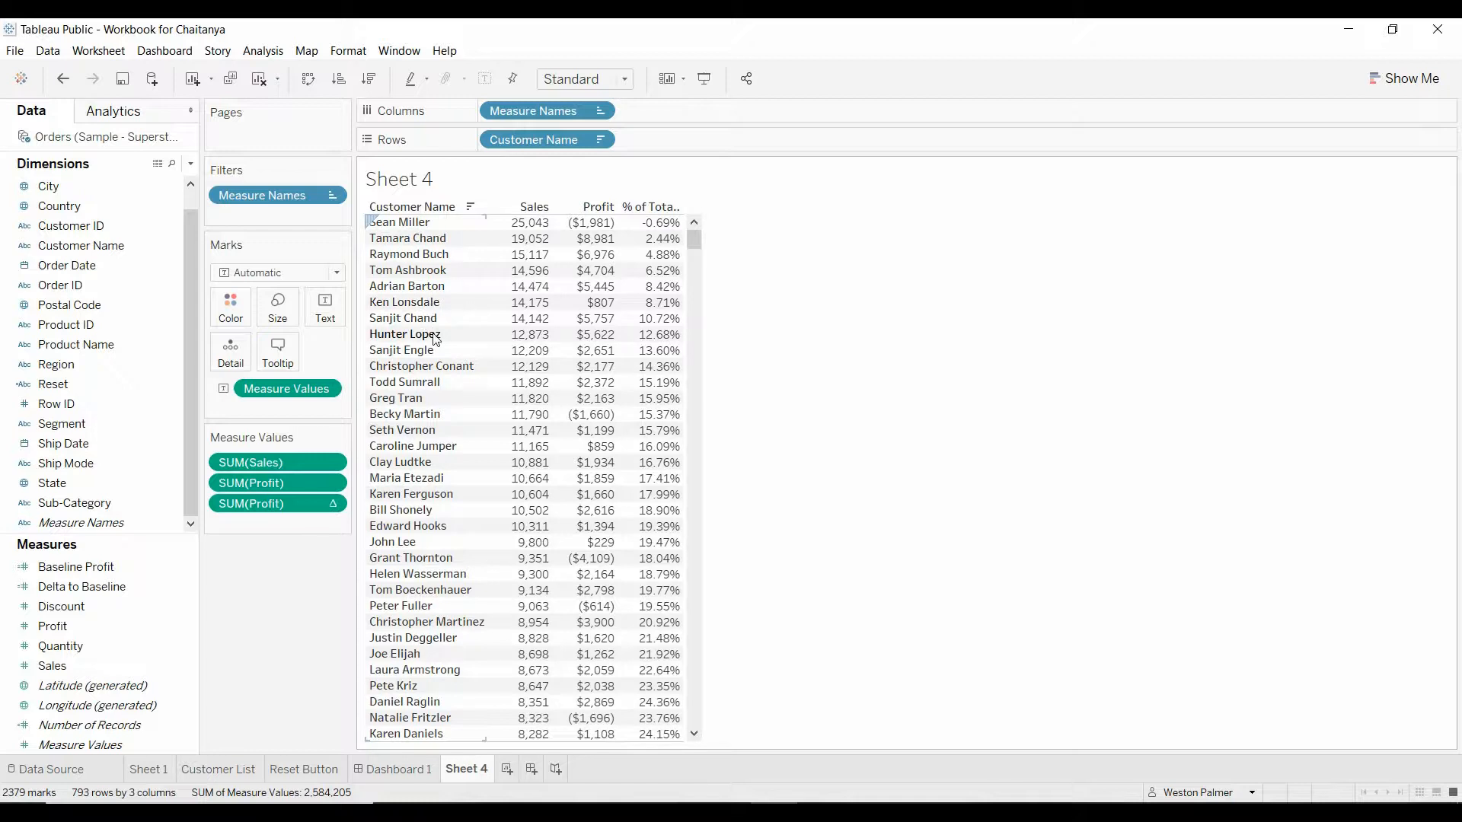
pyautogui.click(421, 366)
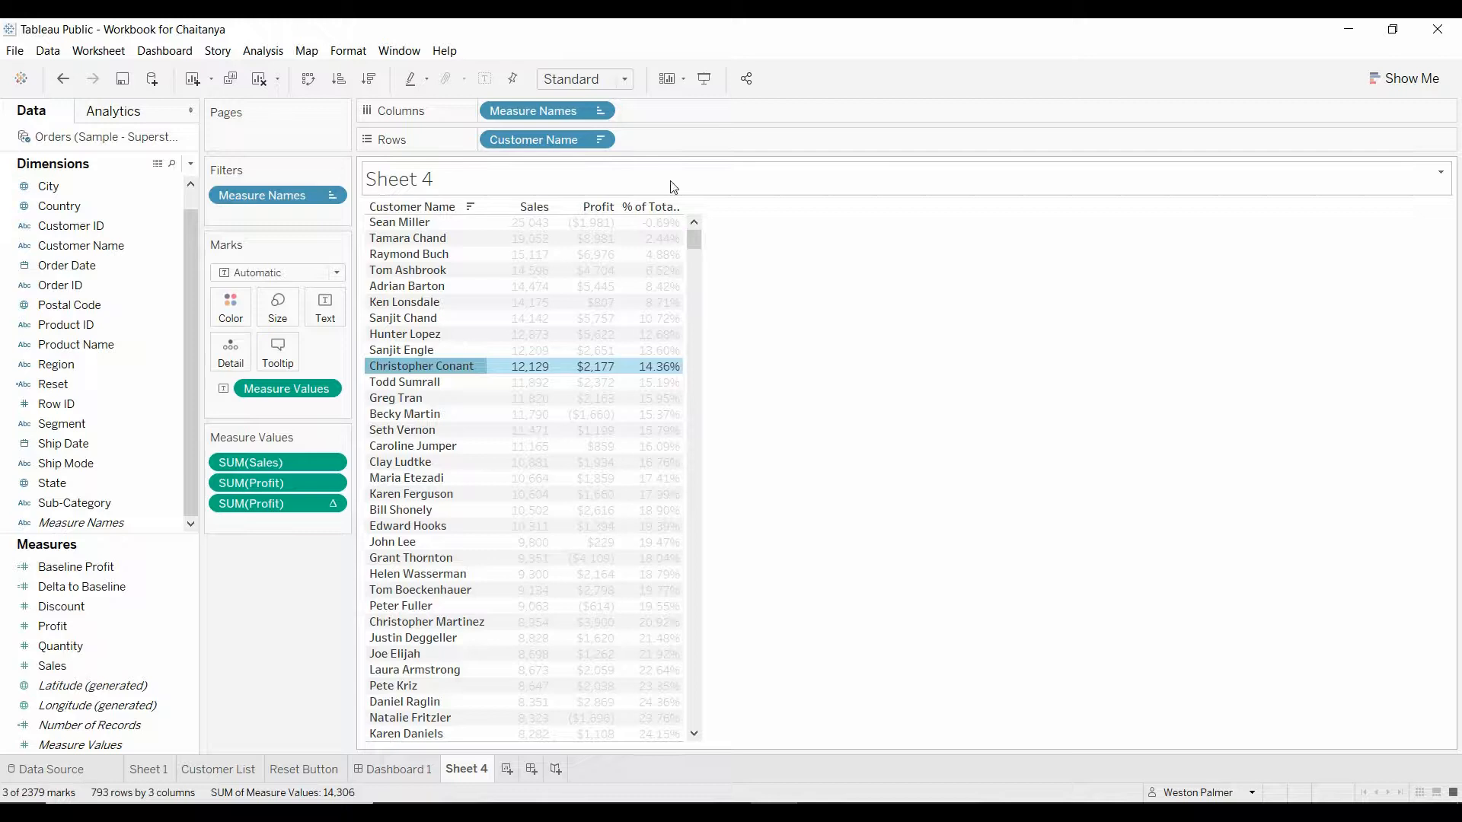
# Step: Show a Customer Name filter beside the table and bring up its filter settings
pyautogui.click(598, 139)
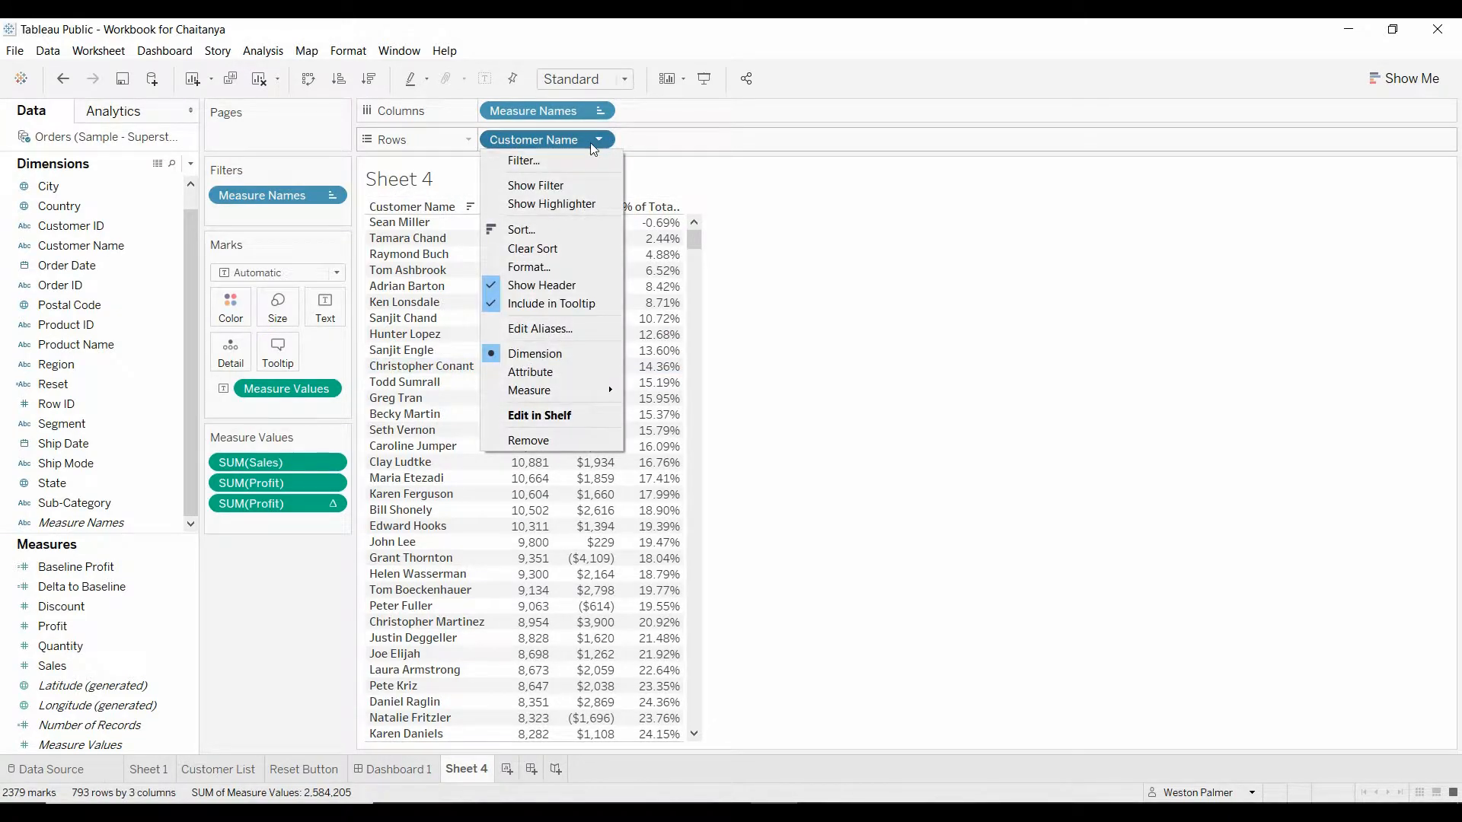
pyautogui.click(536, 185)
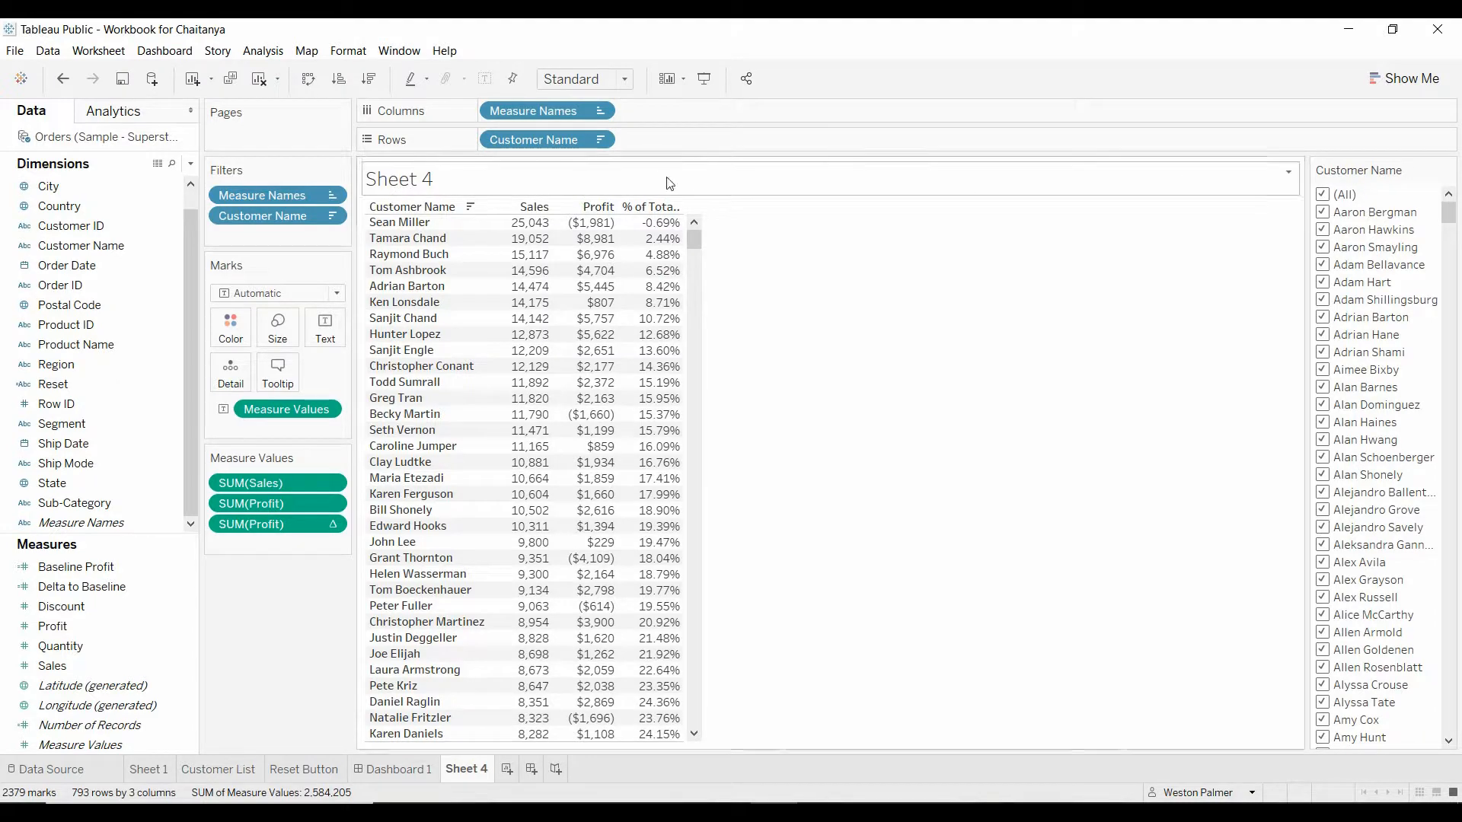
pyautogui.click(603, 139)
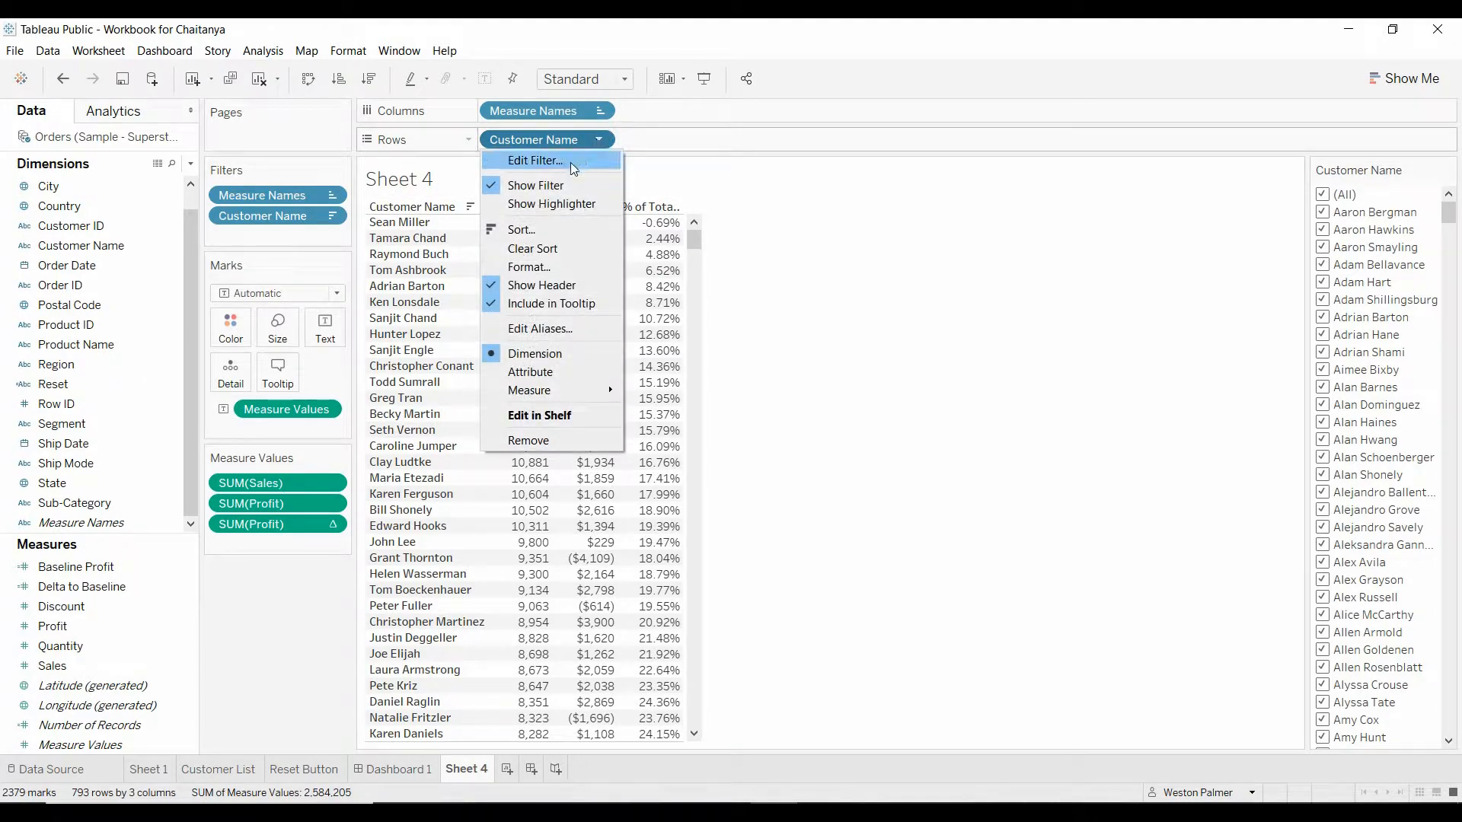
pyautogui.click(533, 160)
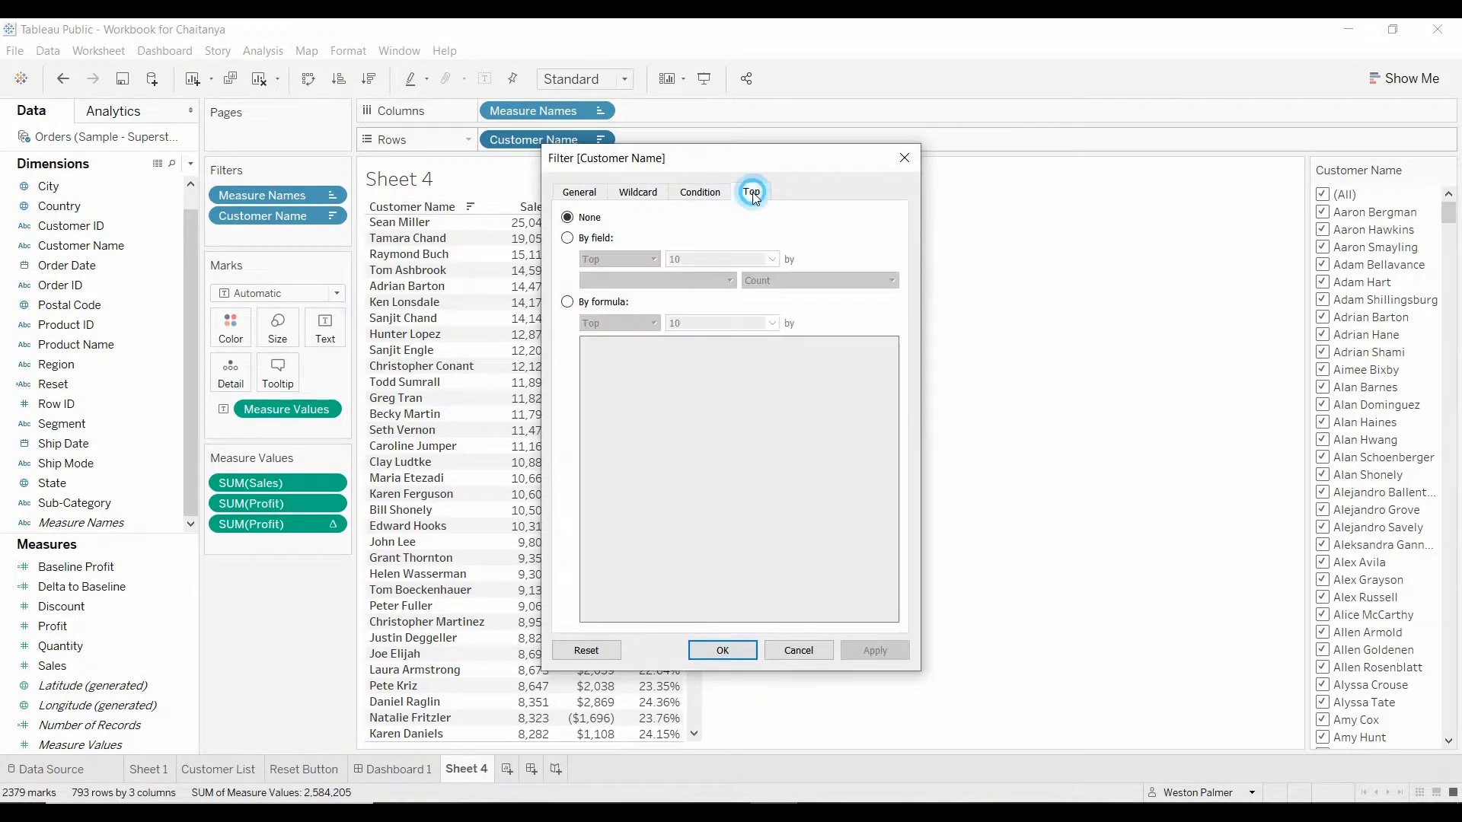
# Step: Filter Customer Name to the Top 10 by Sales (Sum)
pyautogui.click(566, 238)
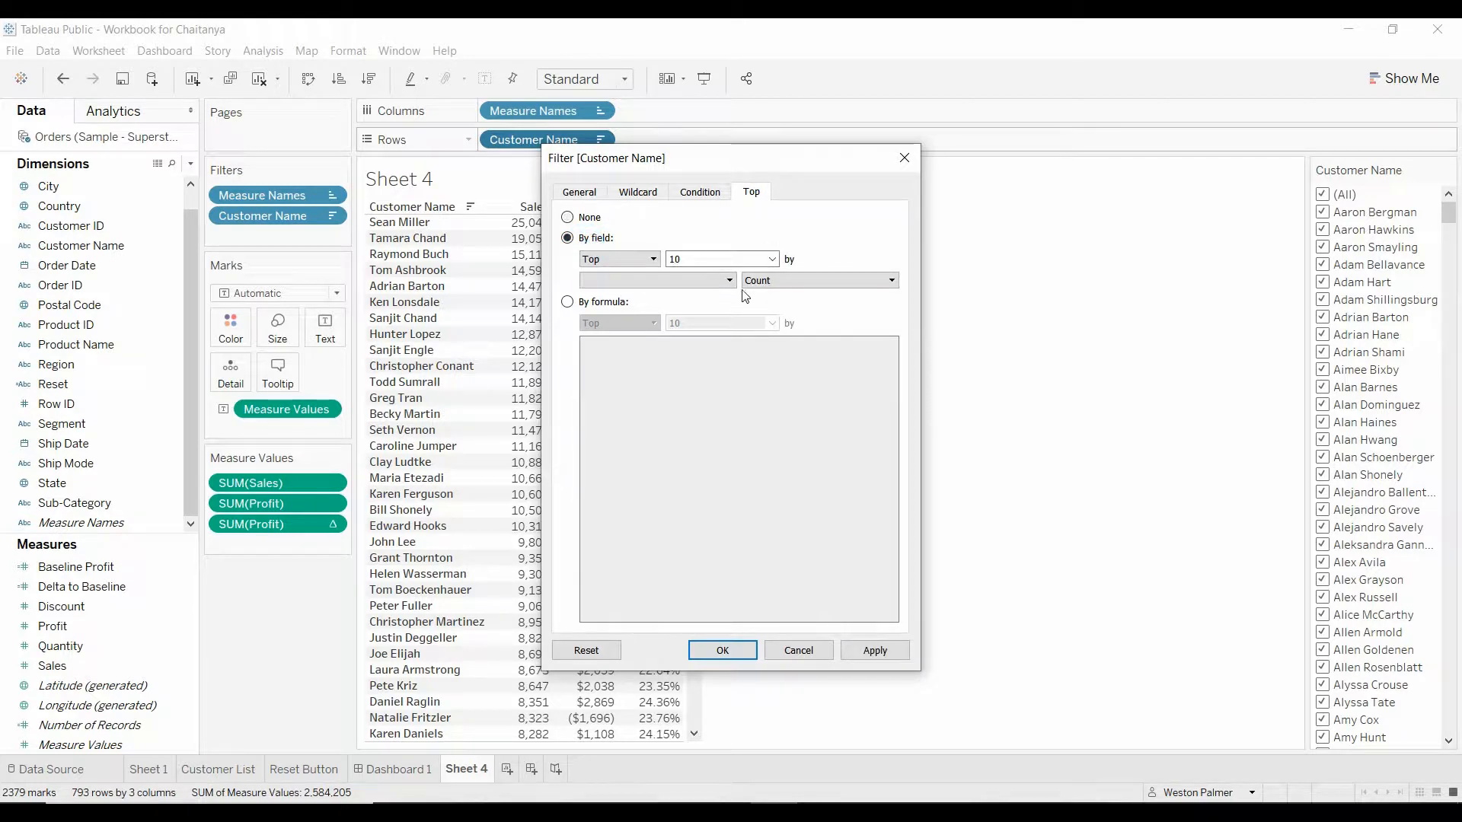
pyautogui.click(657, 279)
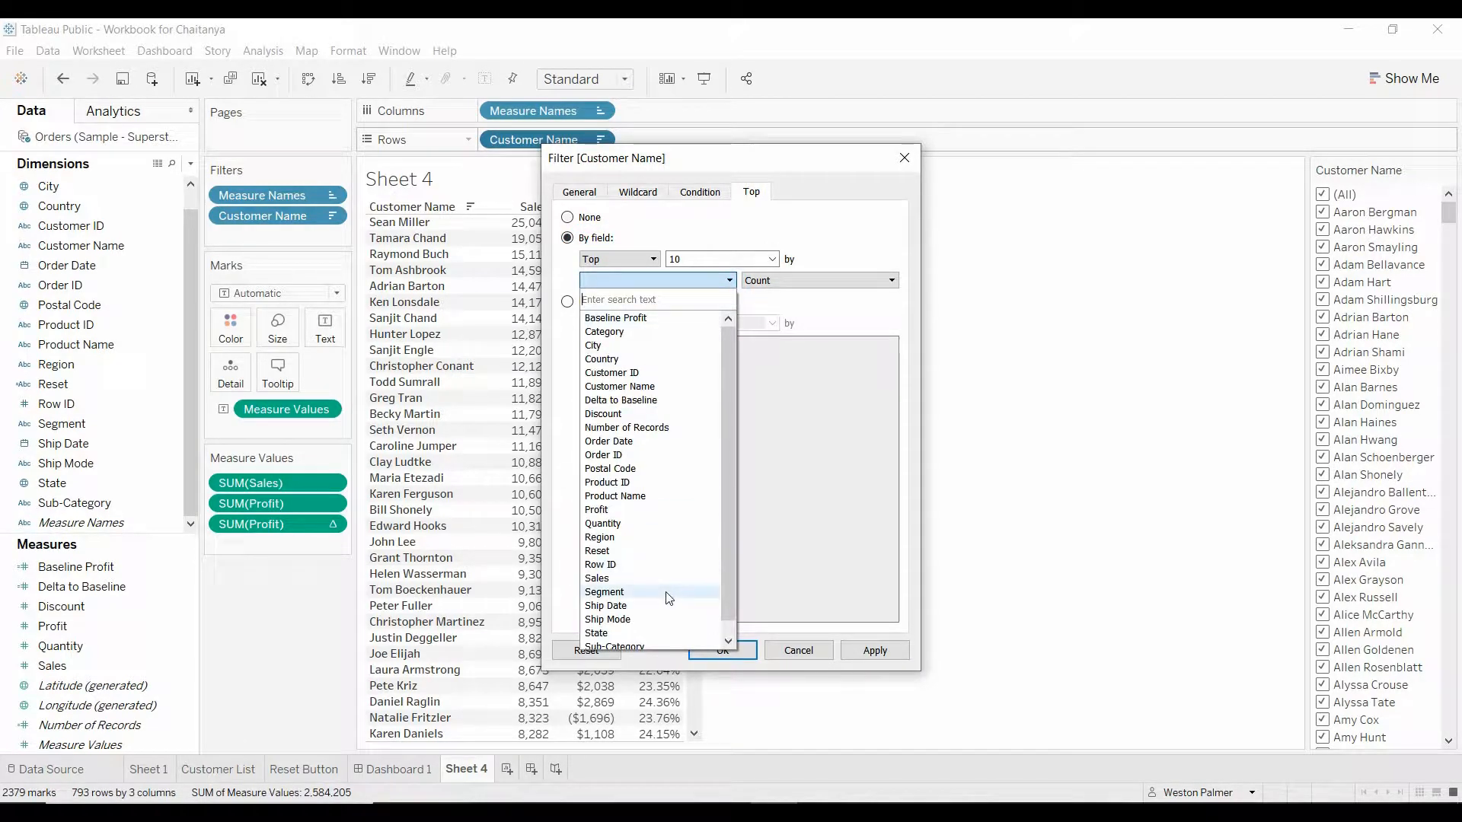
pyautogui.click(597, 578)
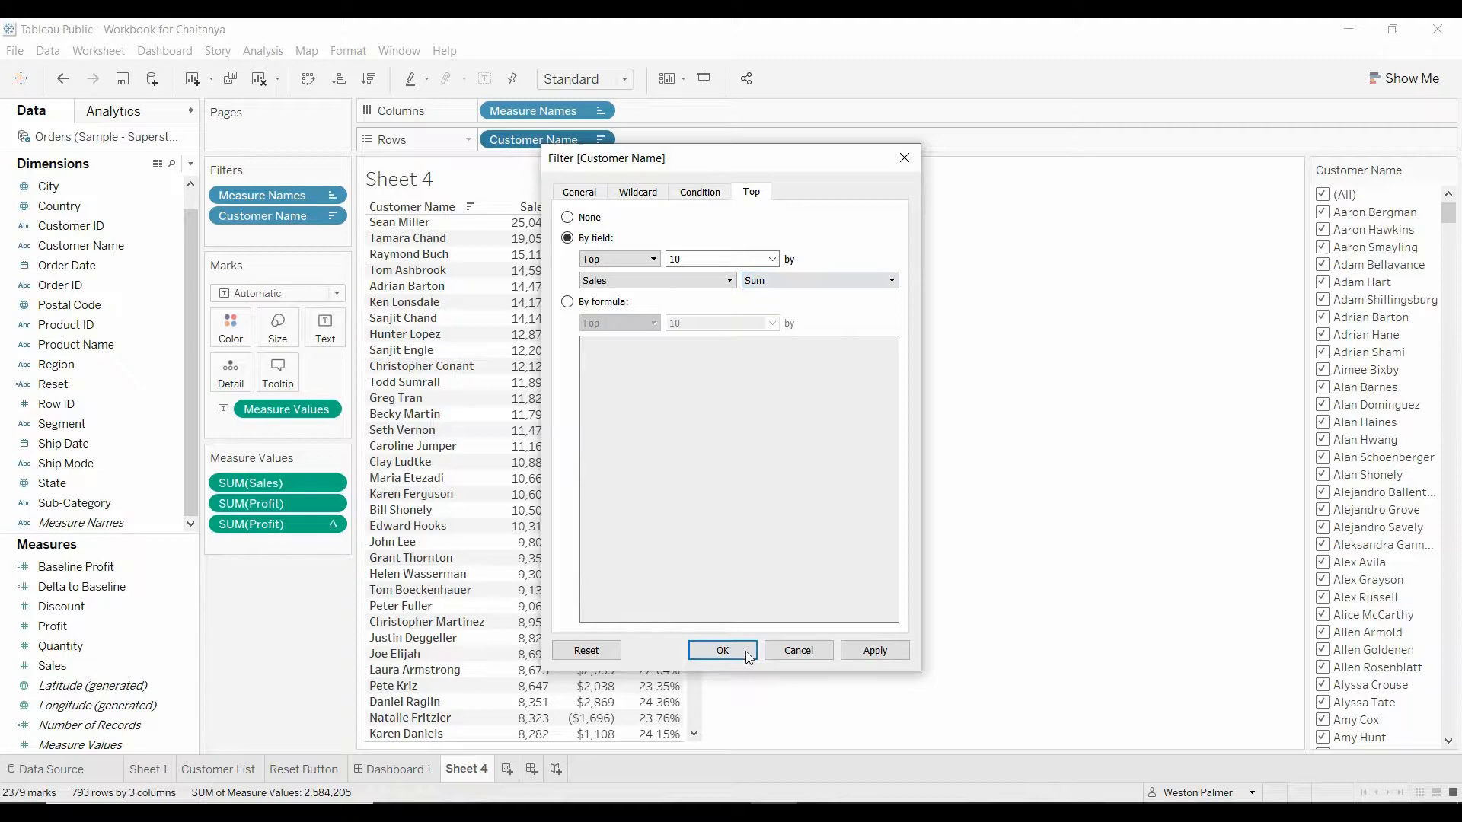
pyautogui.click(722, 649)
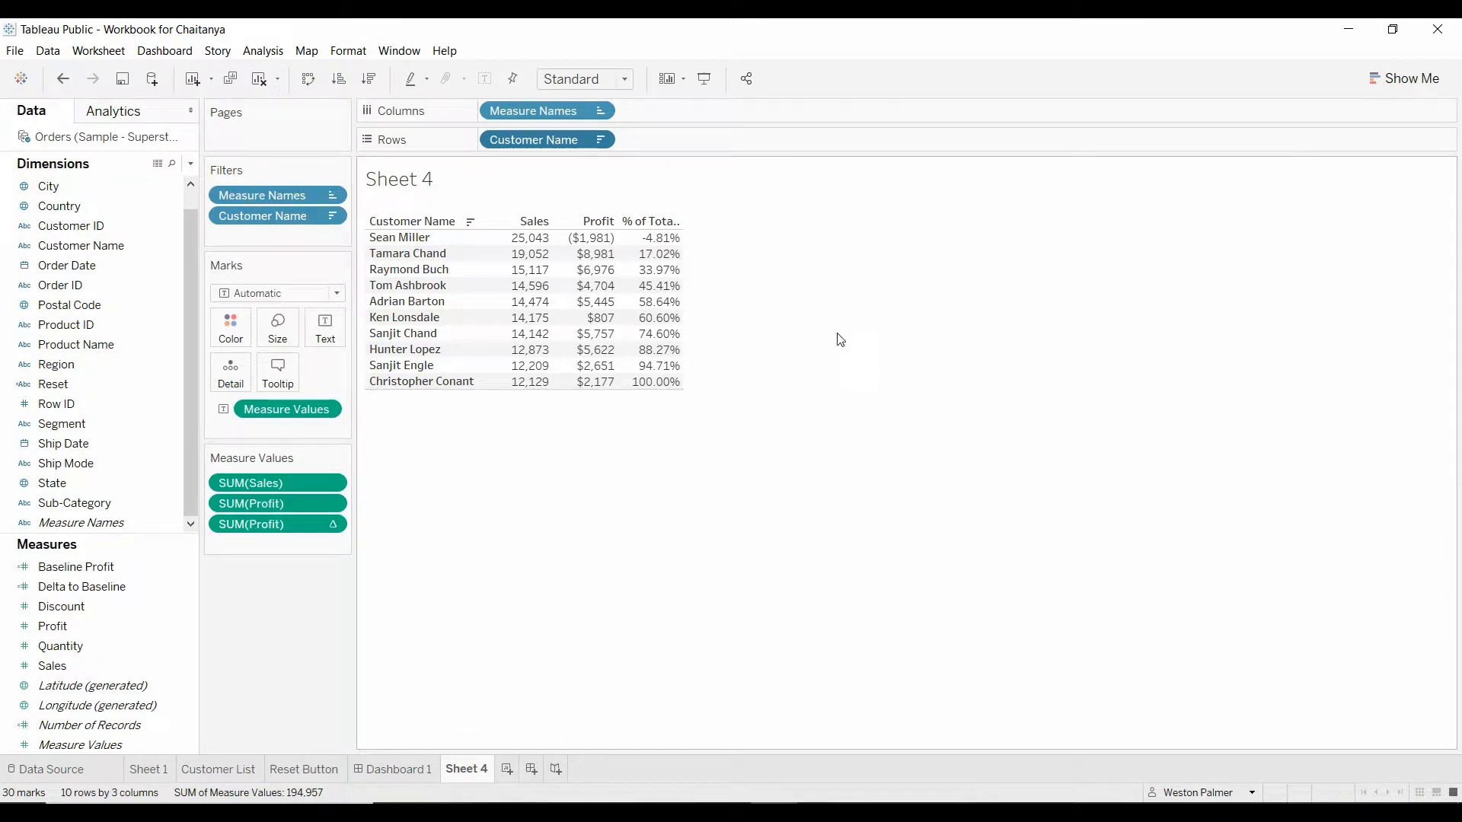
pyautogui.moveTo(652, 382)
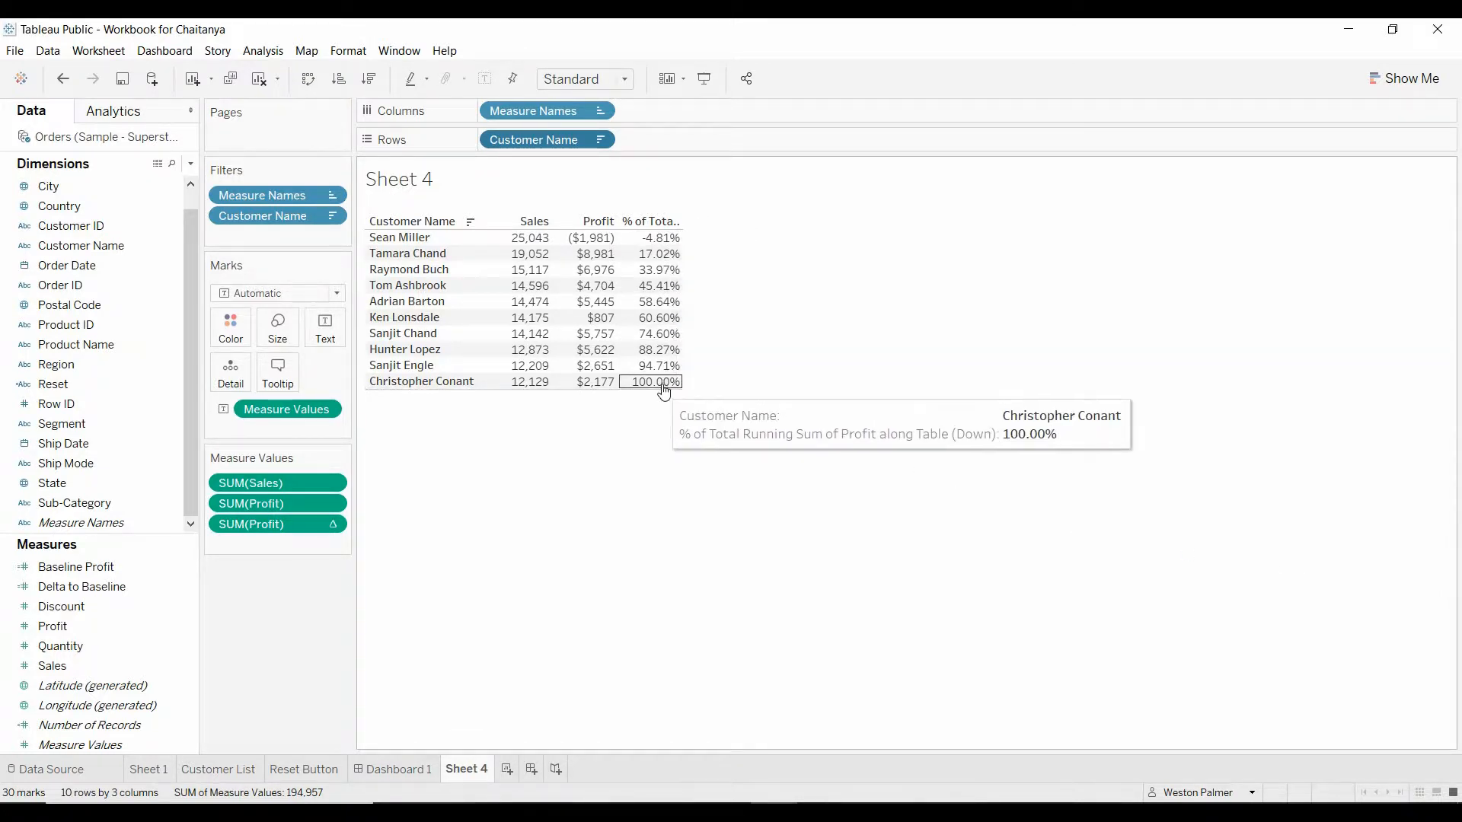
pyautogui.moveTo(661, 237)
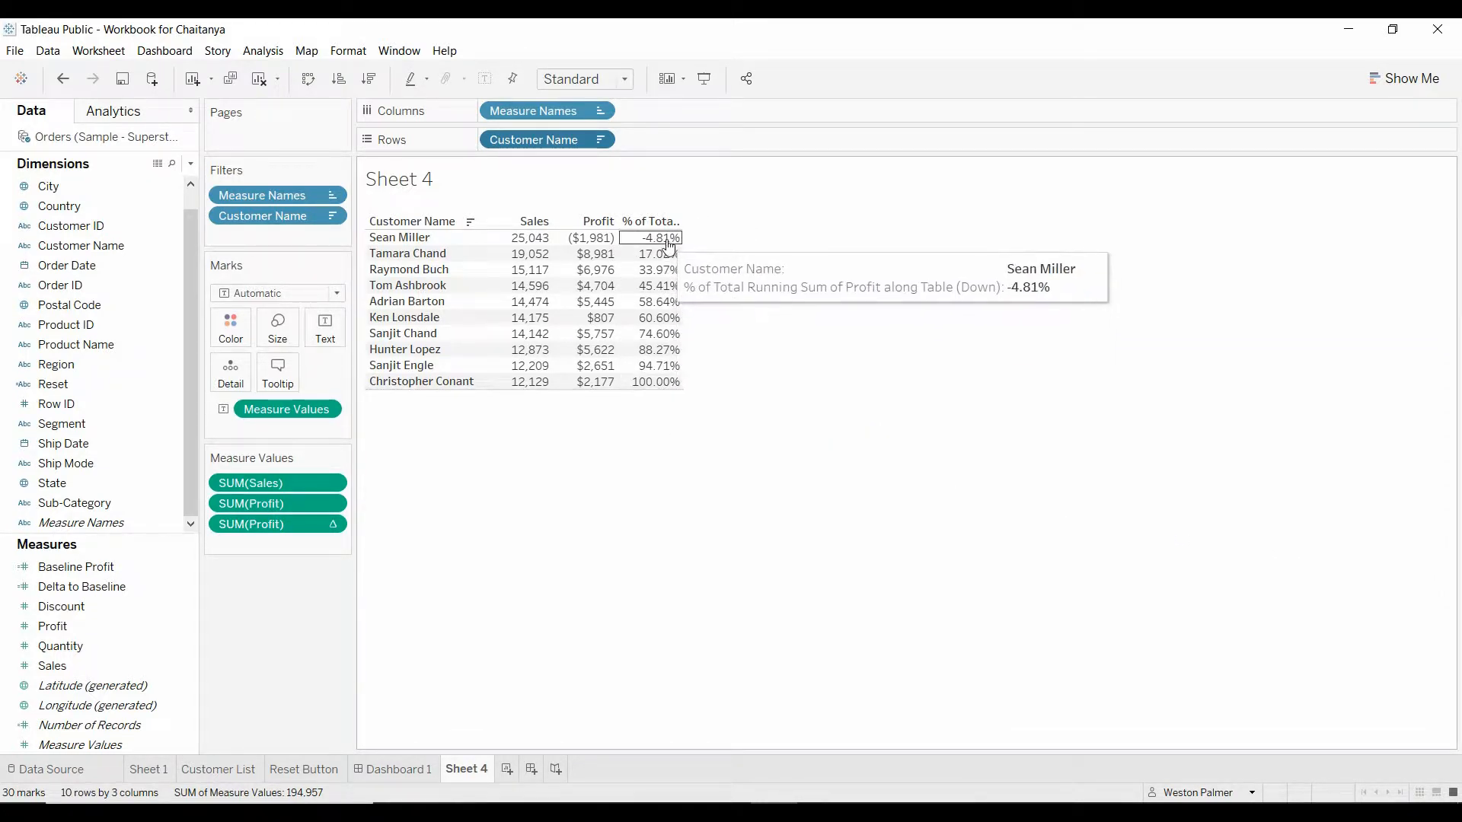
pyautogui.moveTo(530, 365)
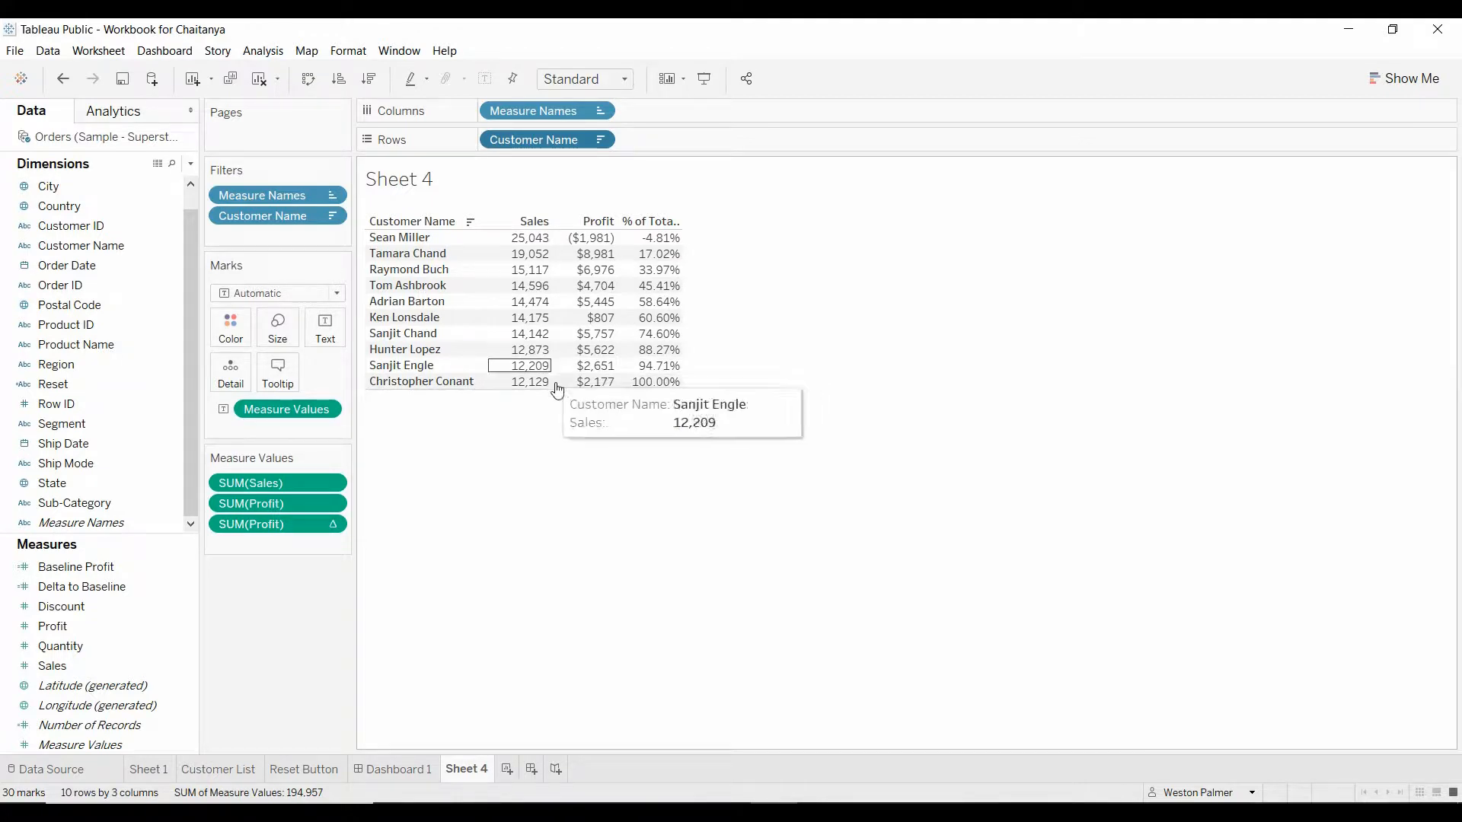
pyautogui.moveTo(548, 411)
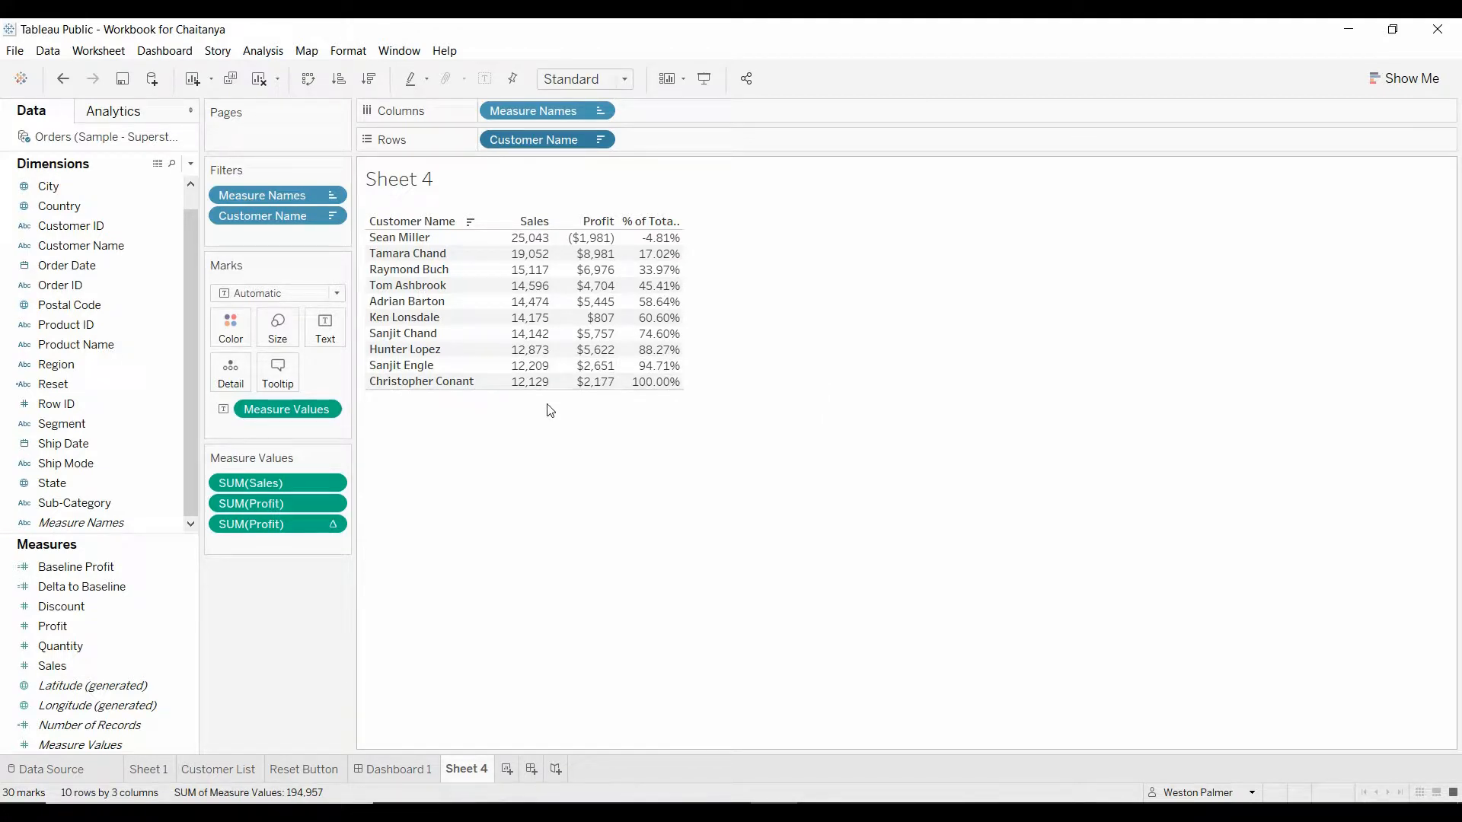
pyautogui.moveTo(236, 585)
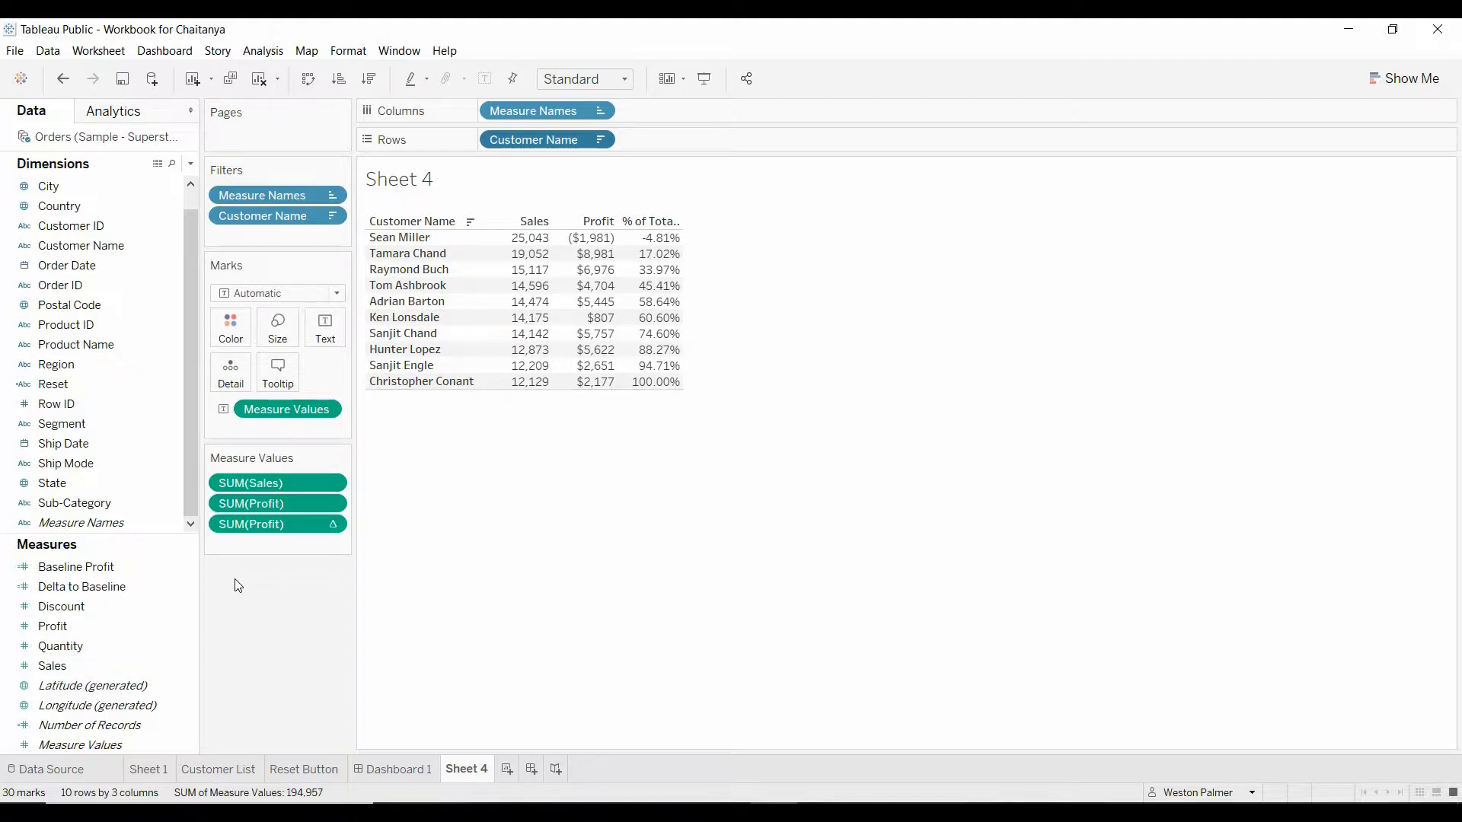
# Step: Bring up the Data pane menu for creating a new calculated field
pyautogui.click(75, 566)
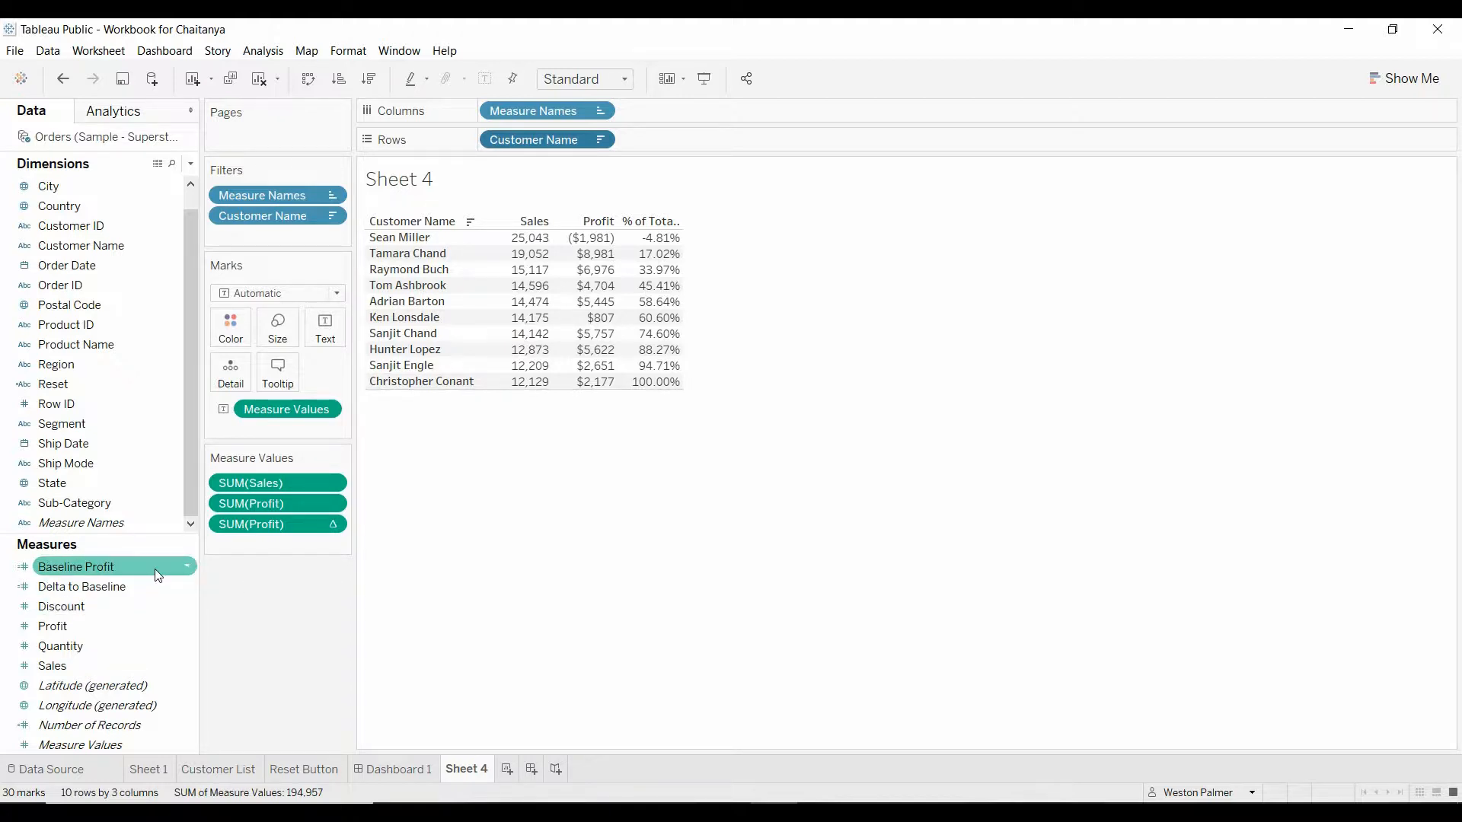
pyautogui.click(191, 167)
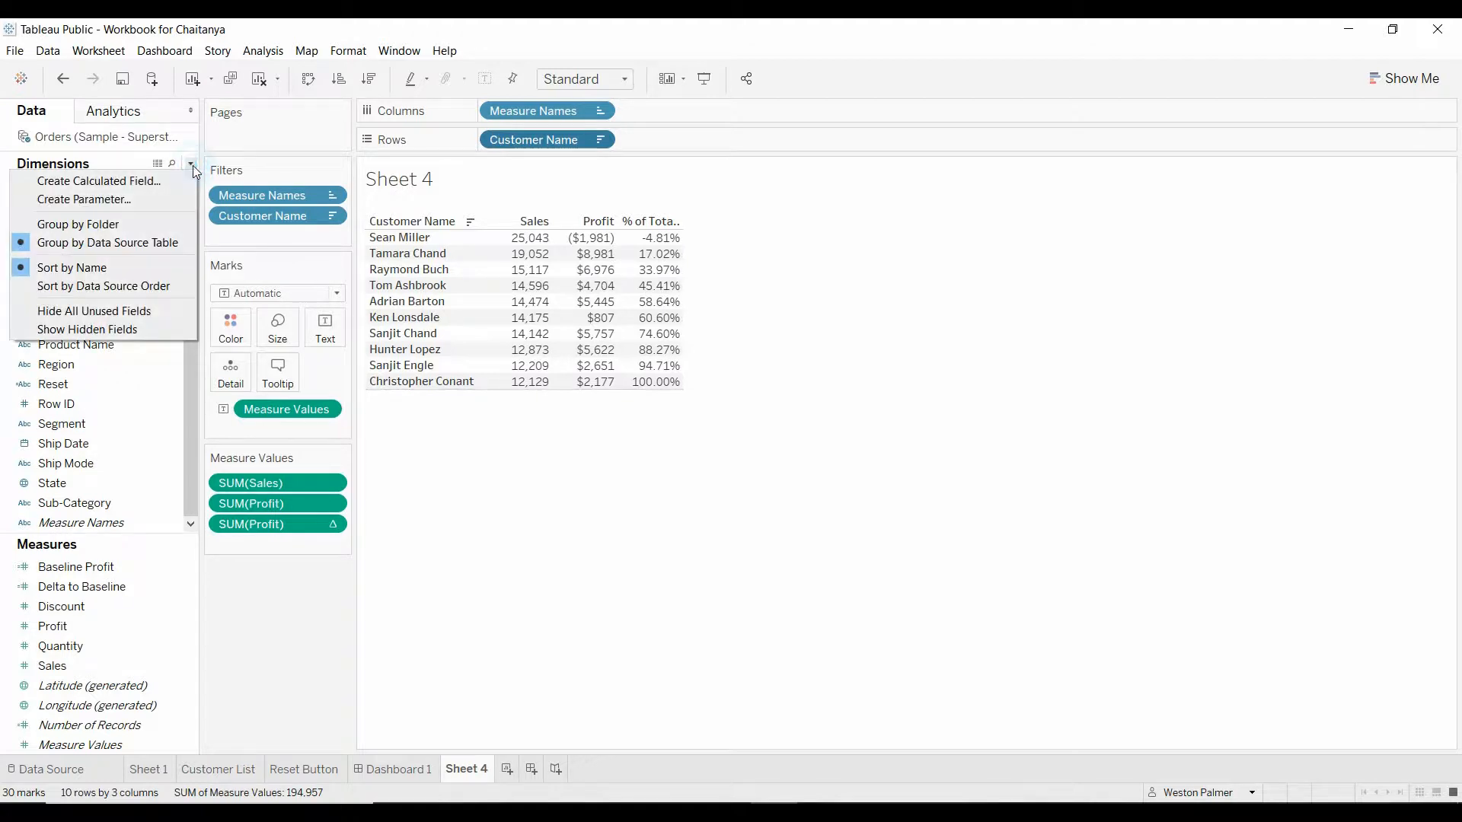
# Step: Start a new calculated field named Profit Share
pyautogui.click(99, 179)
pyautogui.write('Profit')
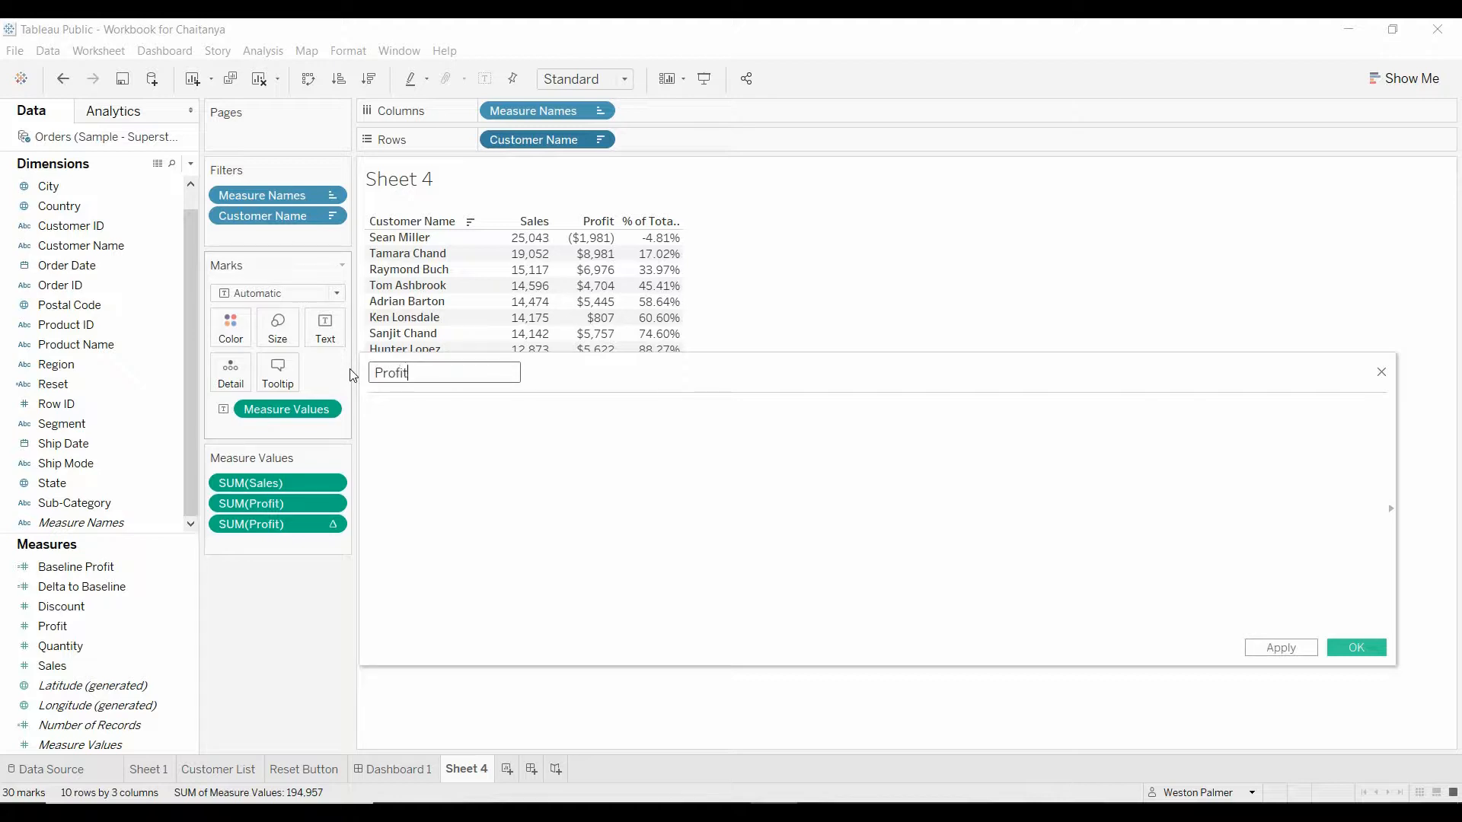
pyautogui.write('Share')
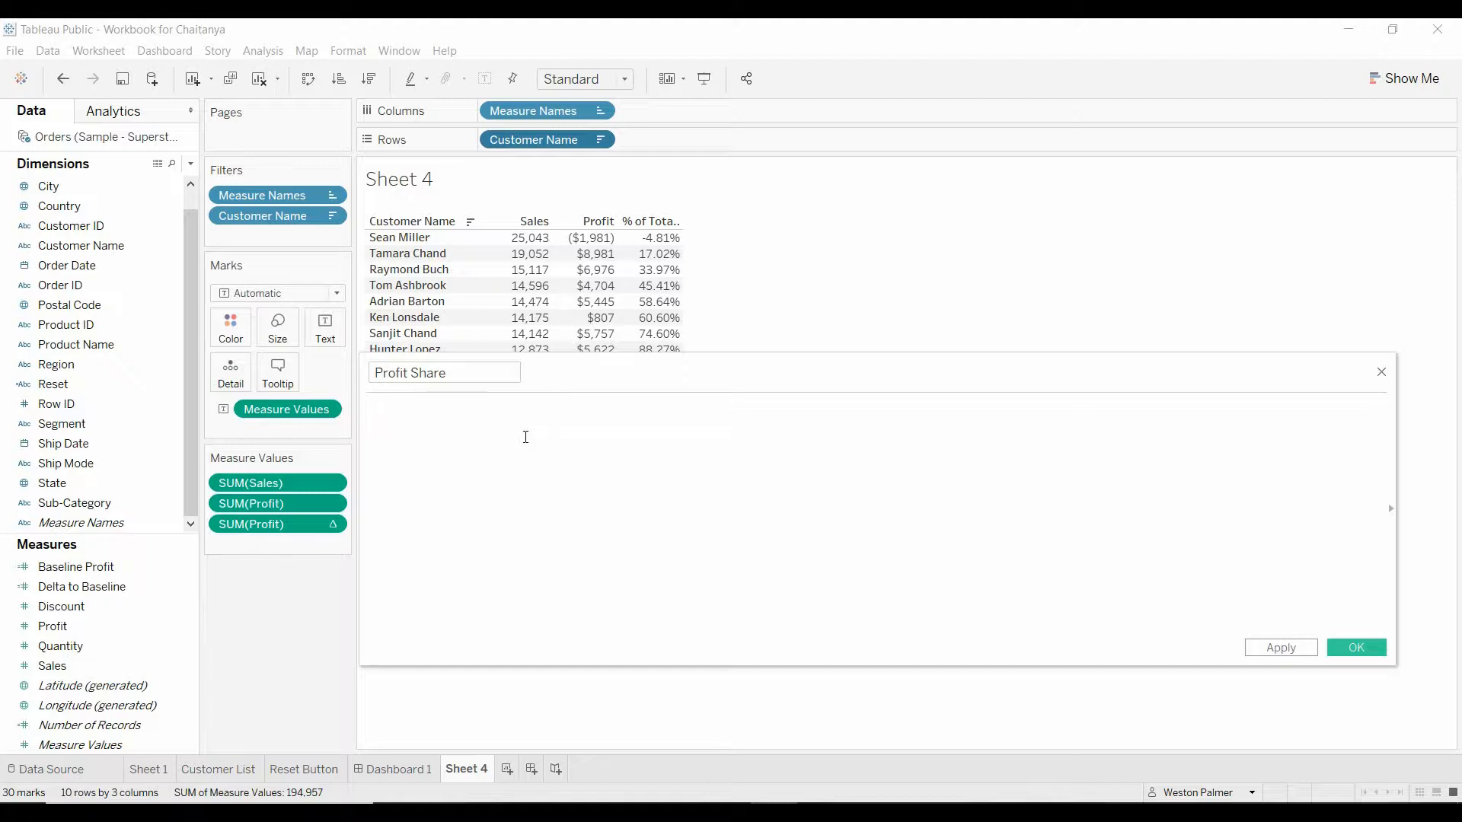
# Step: Write the fixed total {sum([Profit])} followed by a division sign in the formula
pyautogui.write('{')
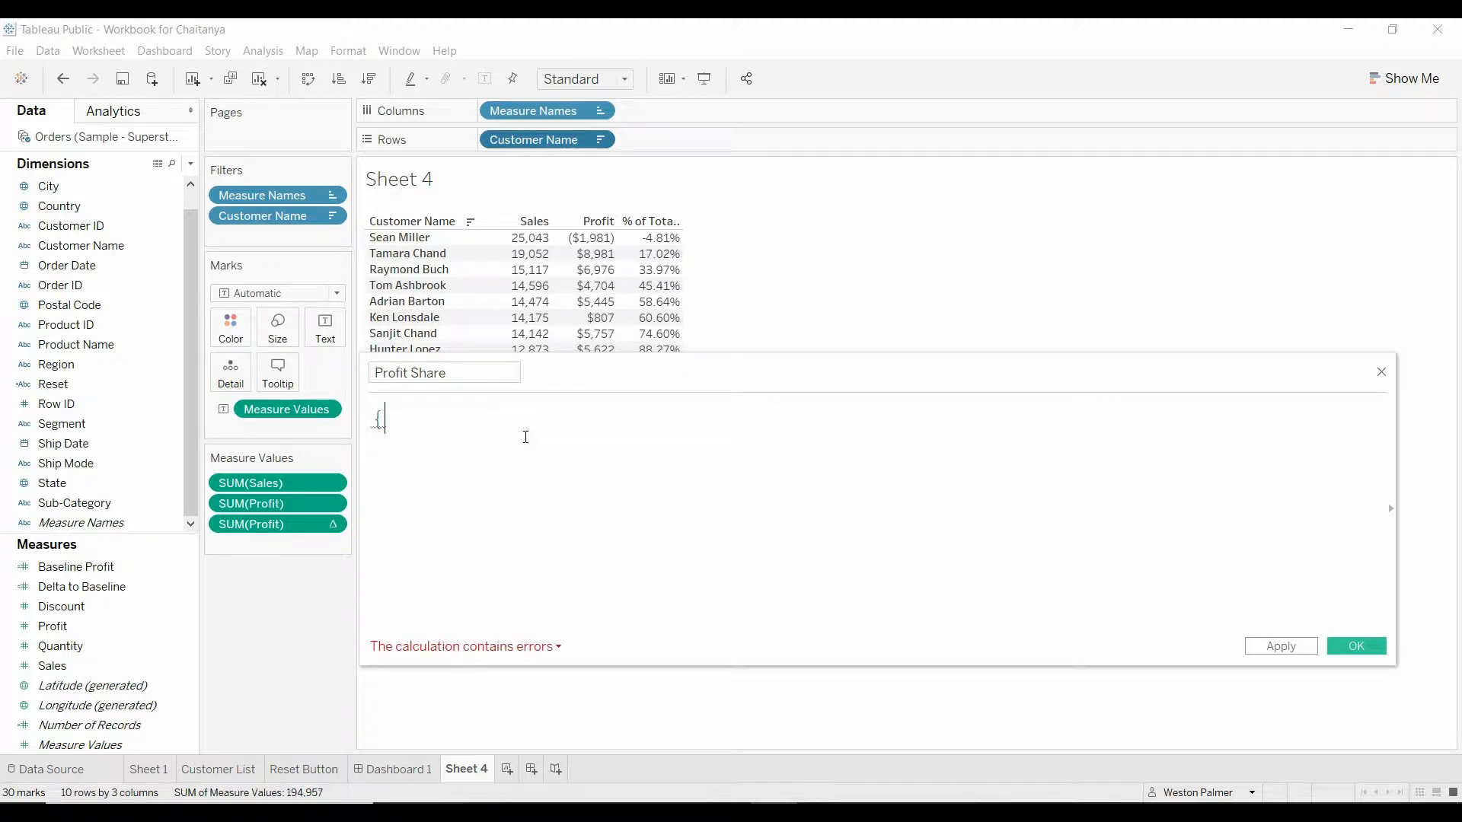
pyautogui.write('s')
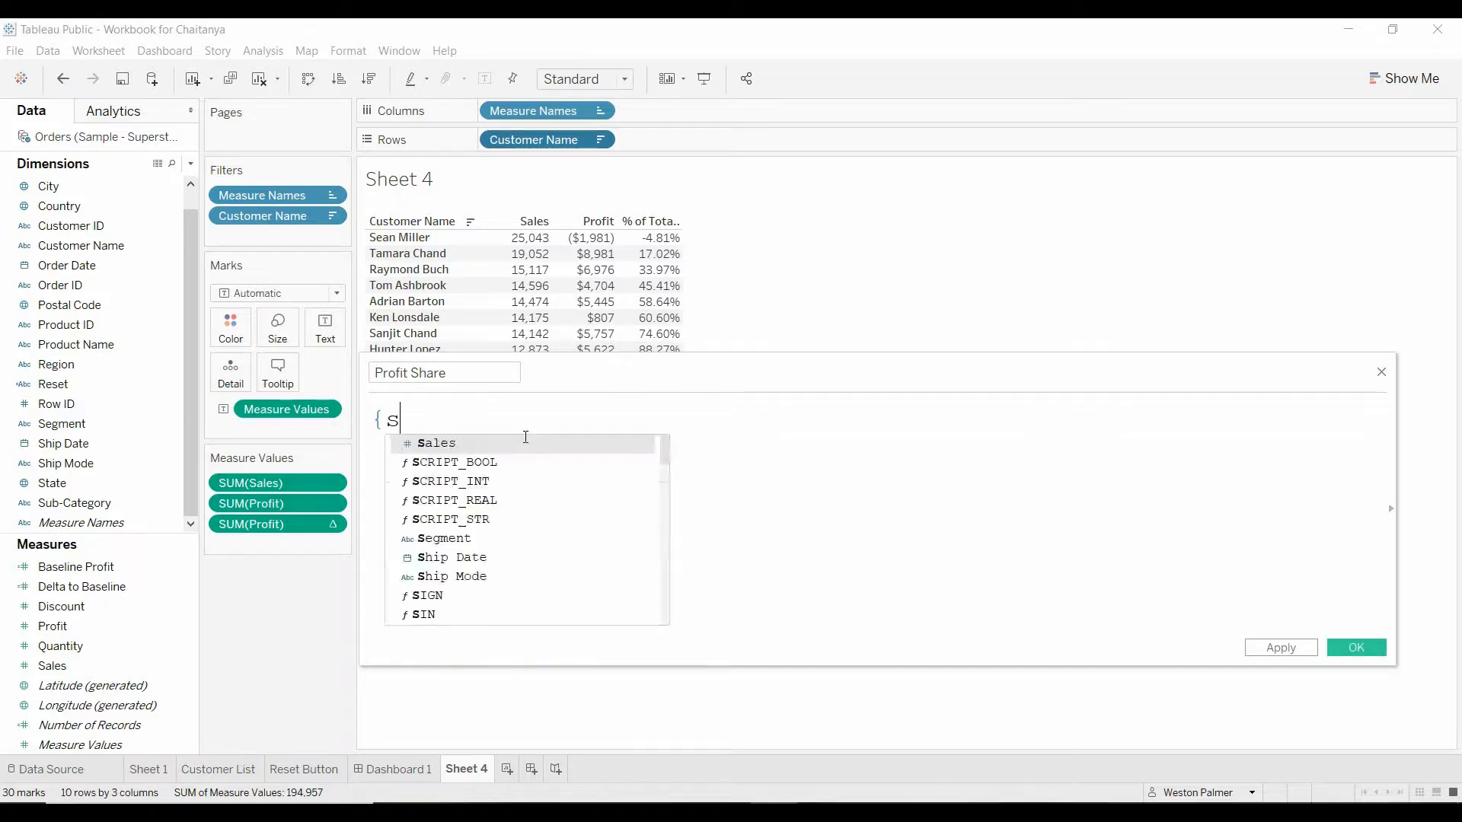
pyautogui.write('um (')
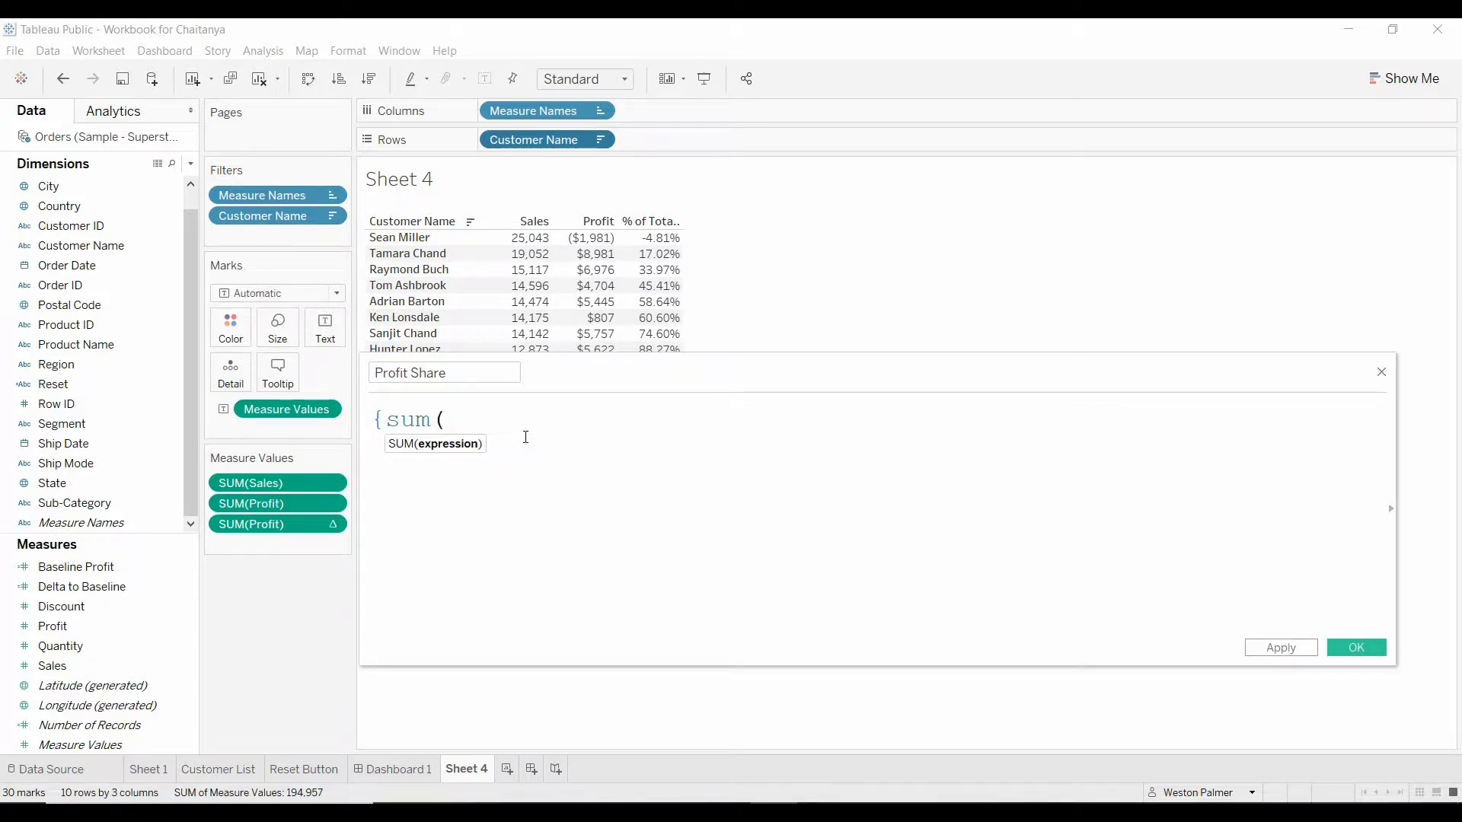
pyautogui.write('profit')
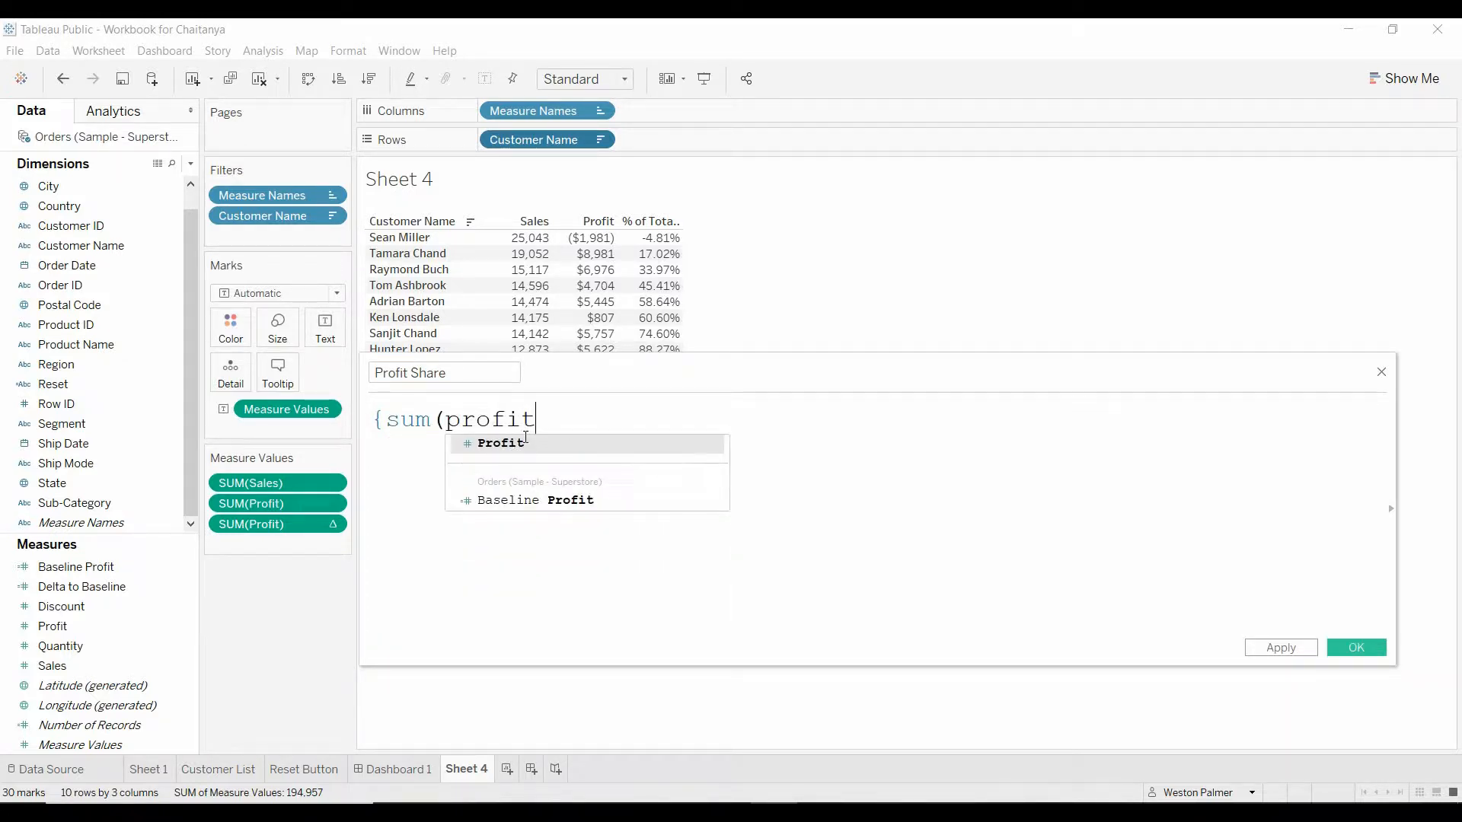
pyautogui.write(')')
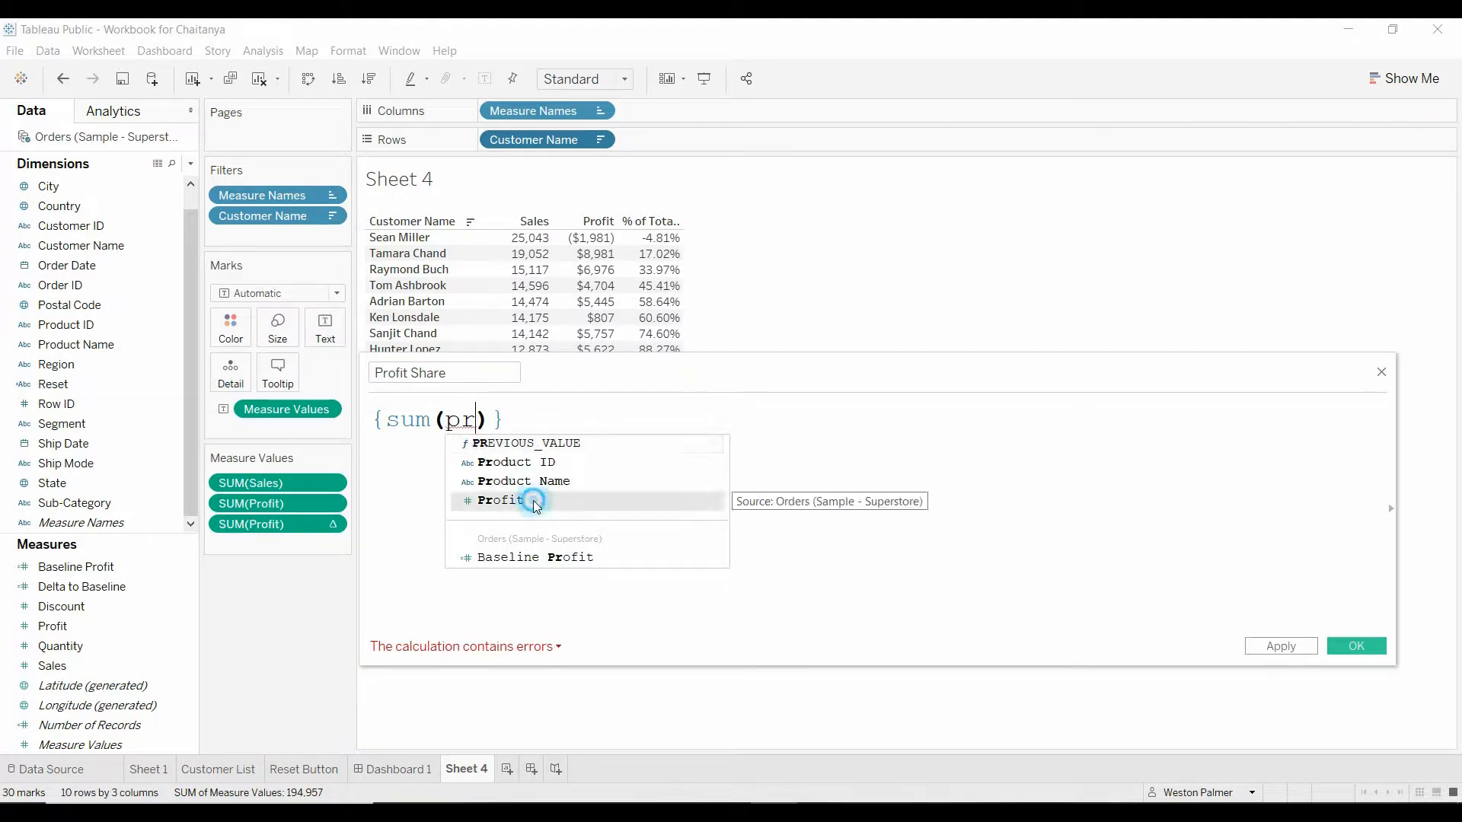
pyautogui.click(502, 501)
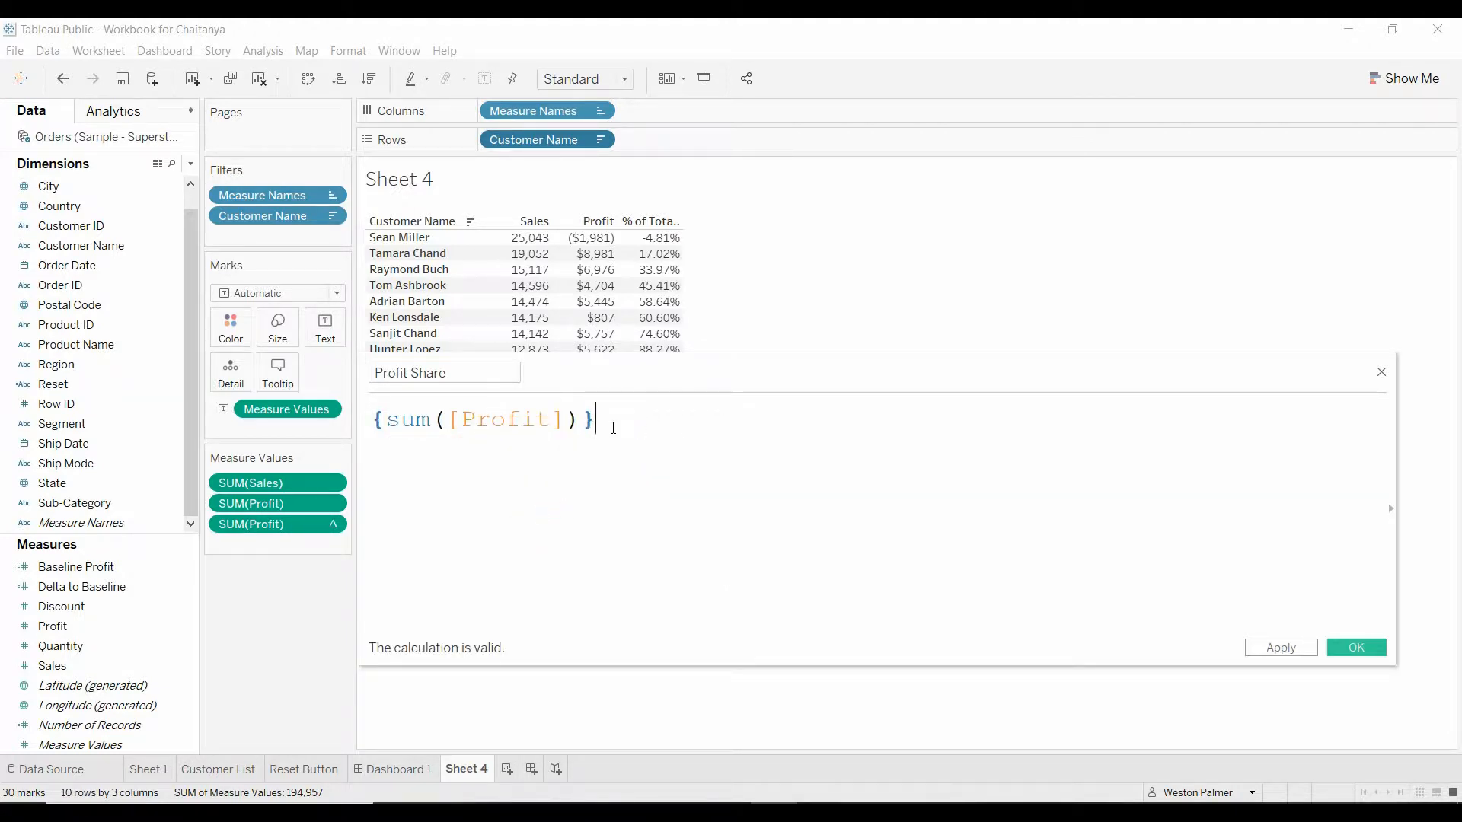
pyautogui.moveTo(548, 371)
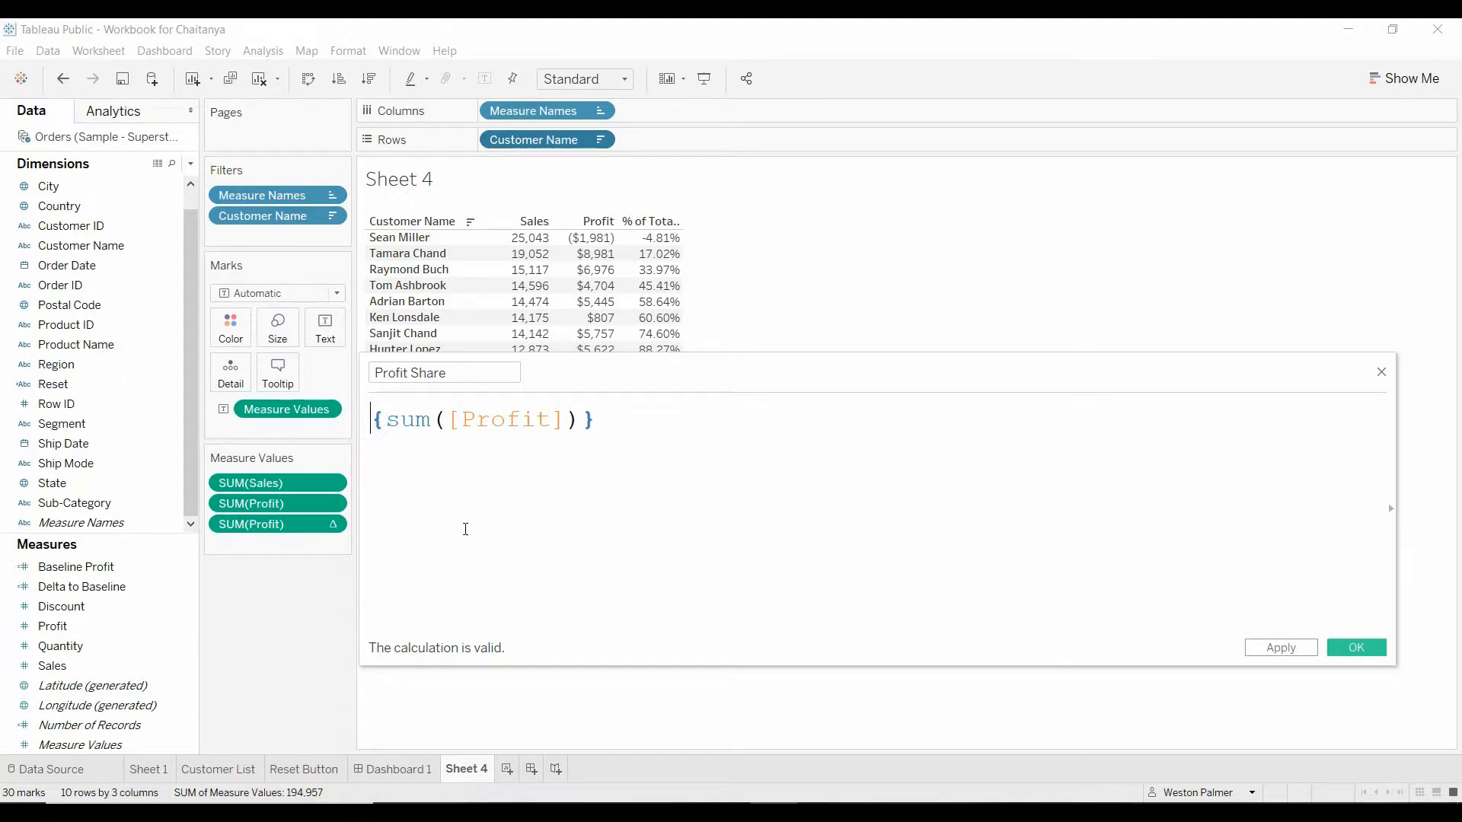
pyautogui.write('/')
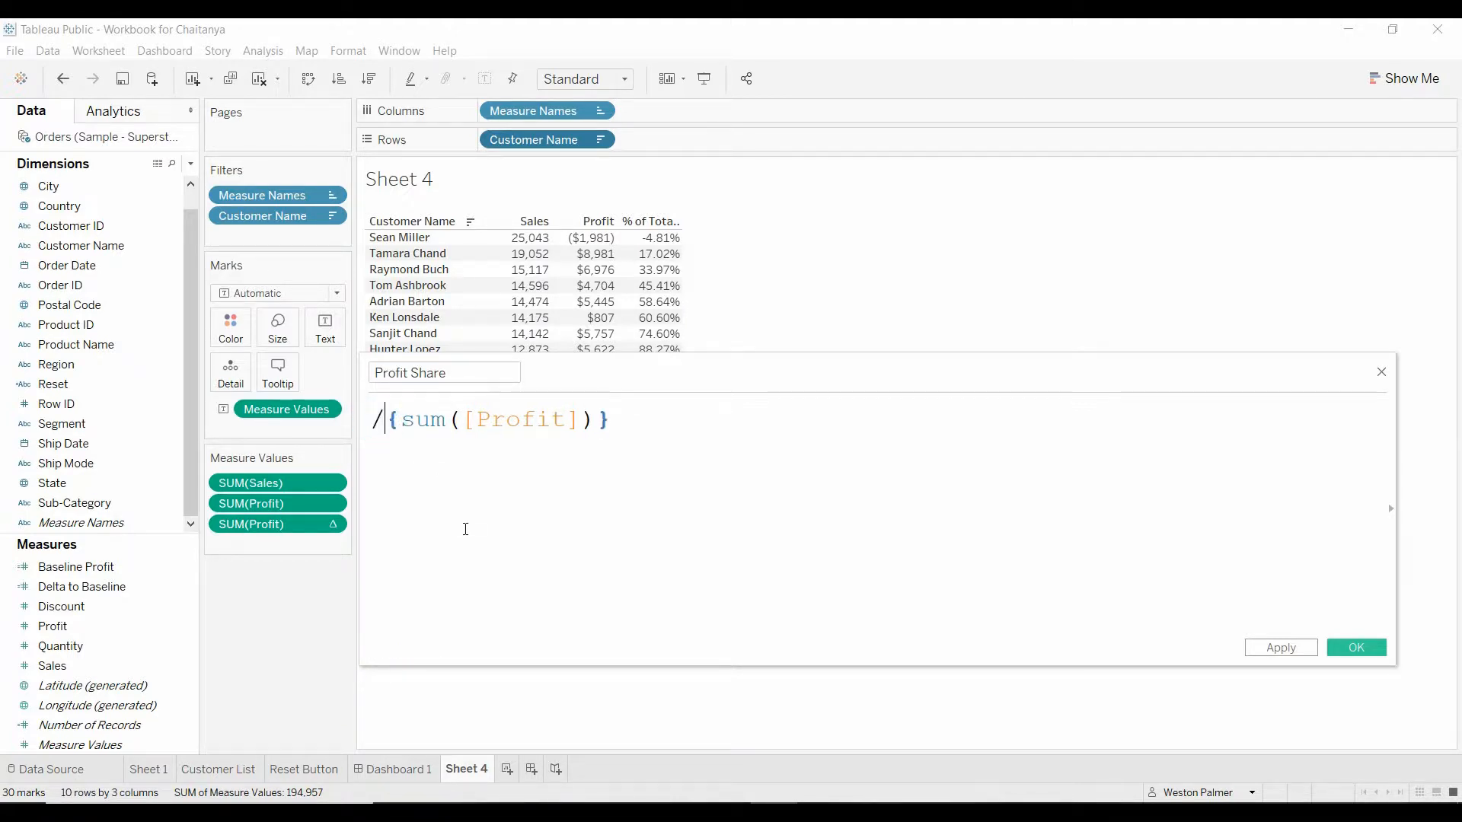
# Step: Edit the formula to running_sum(sum([Profit]))/max({sum([Profit])})
pyautogui.click(1279, 647)
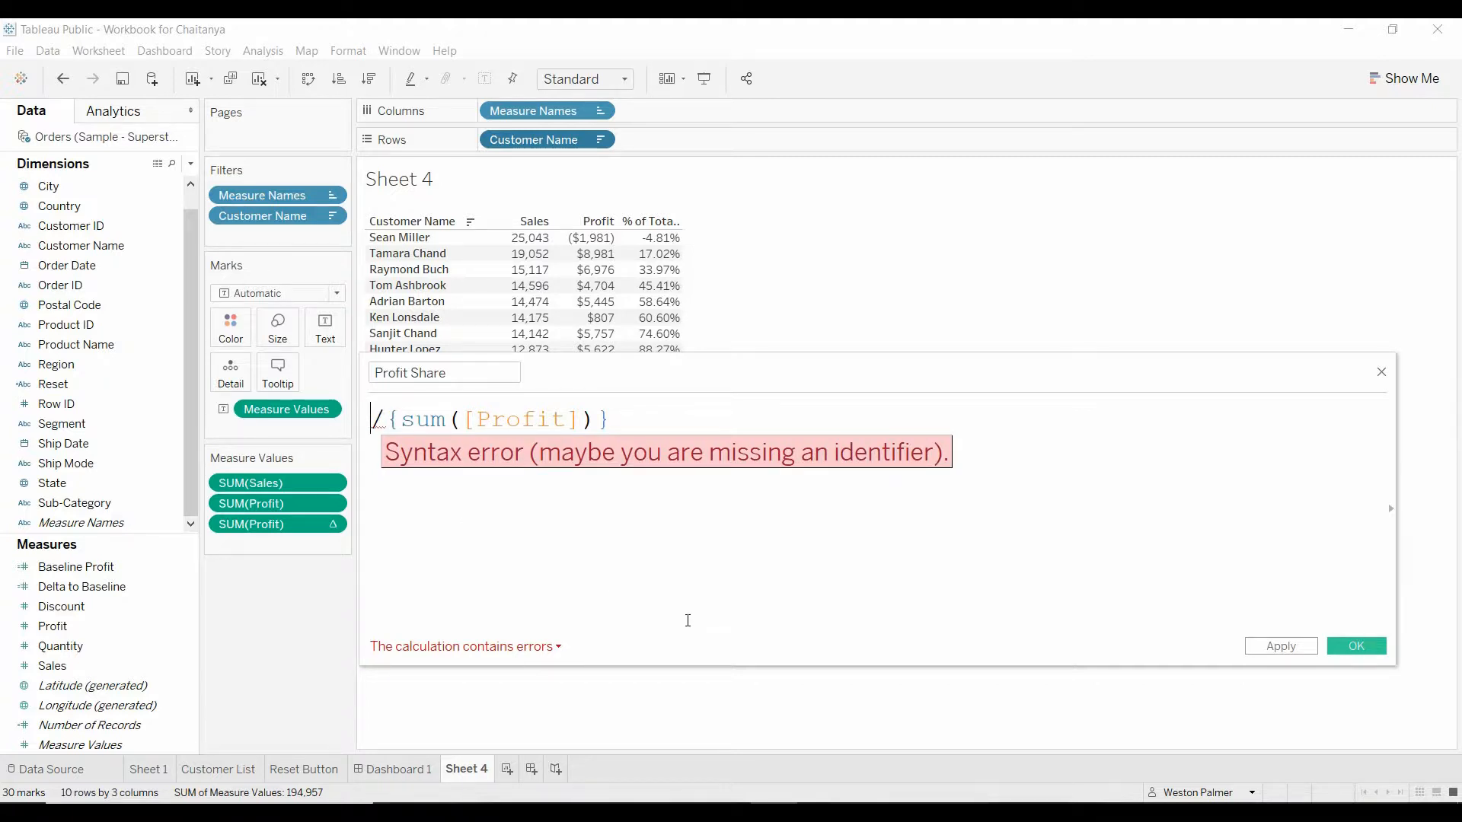
pyautogui.write('running')
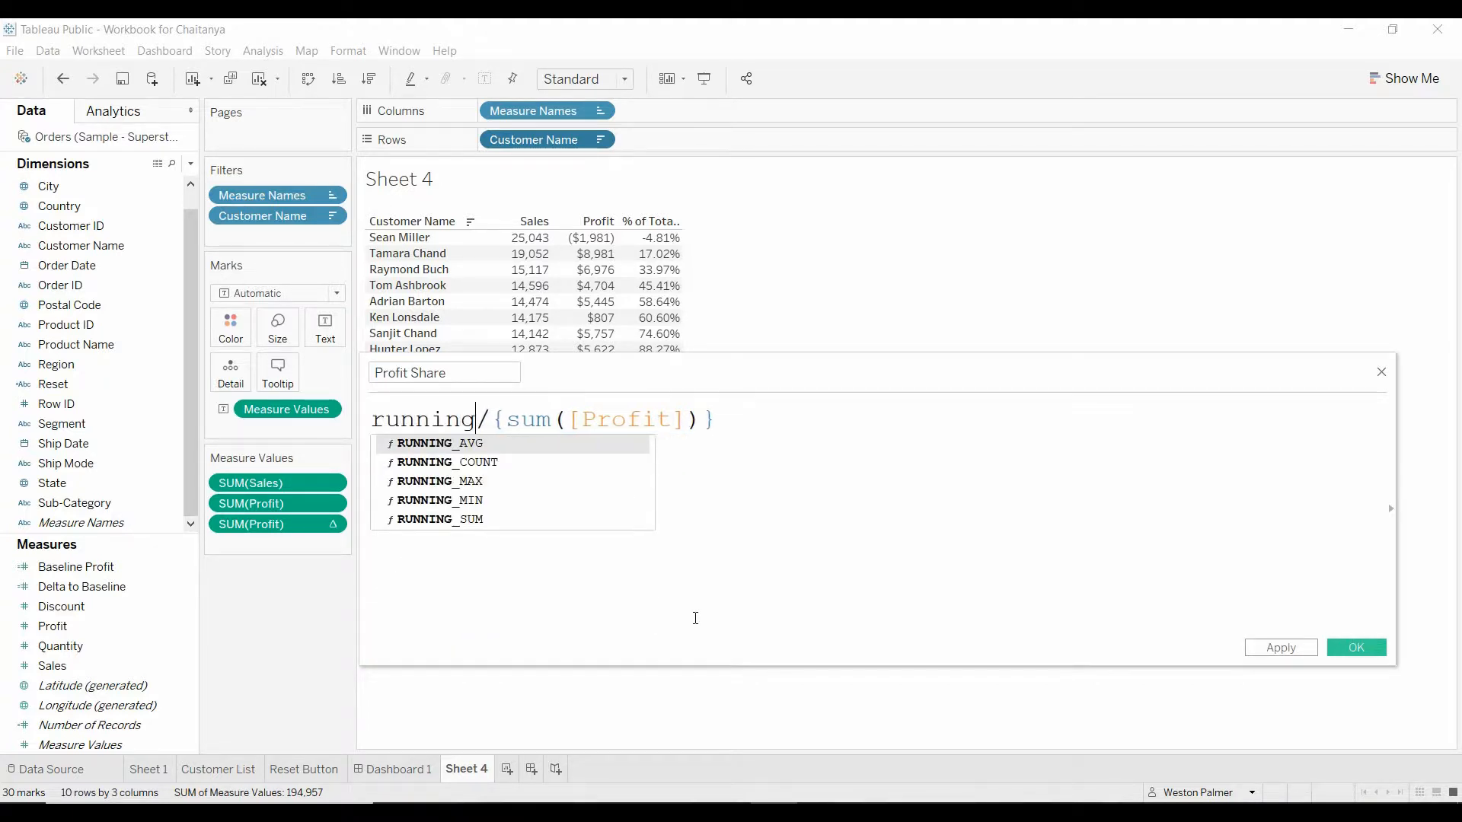
pyautogui.write('_sum(')
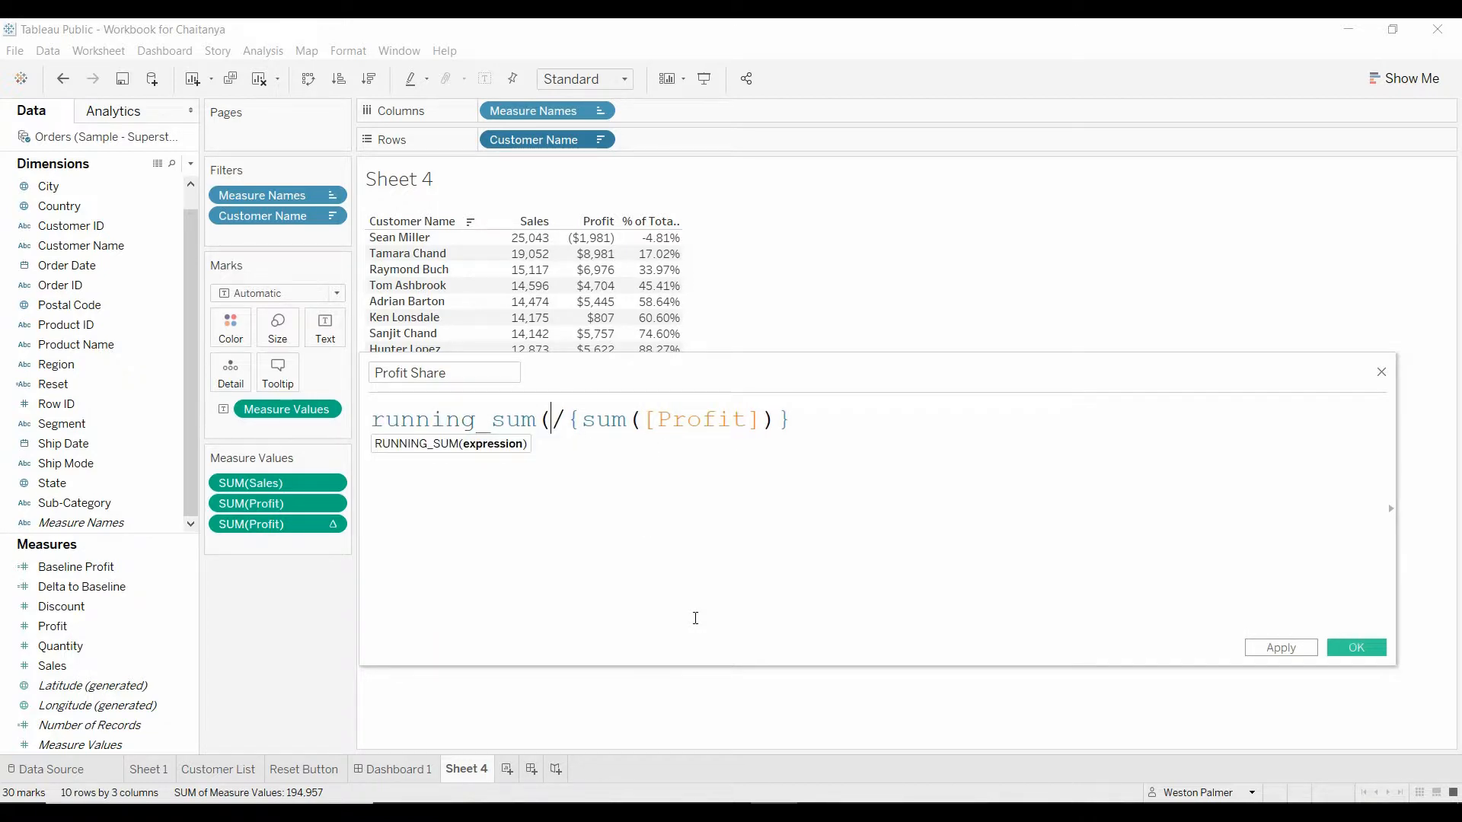
pyautogui.write('pro')
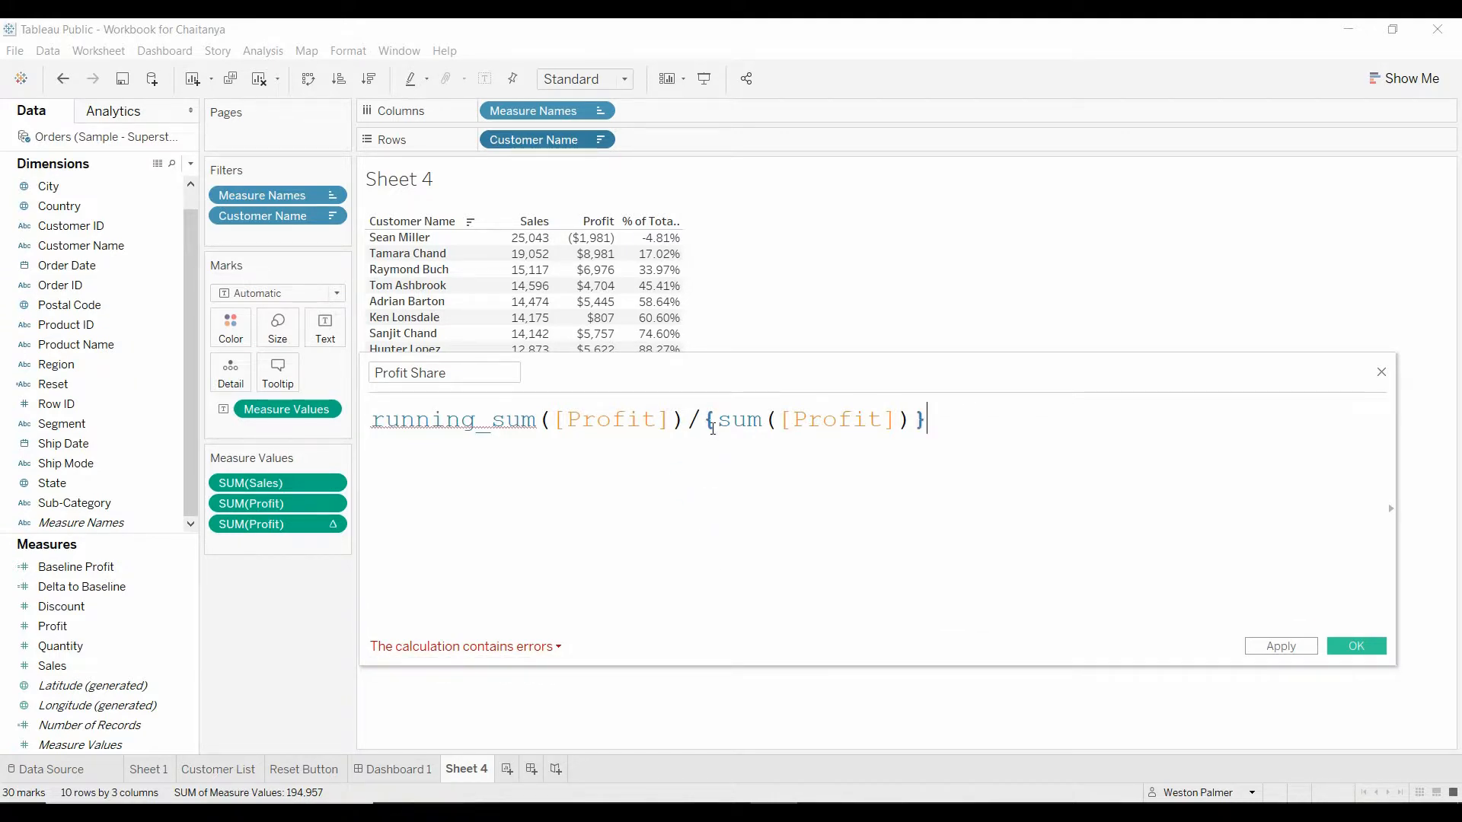
pyautogui.write('max(')
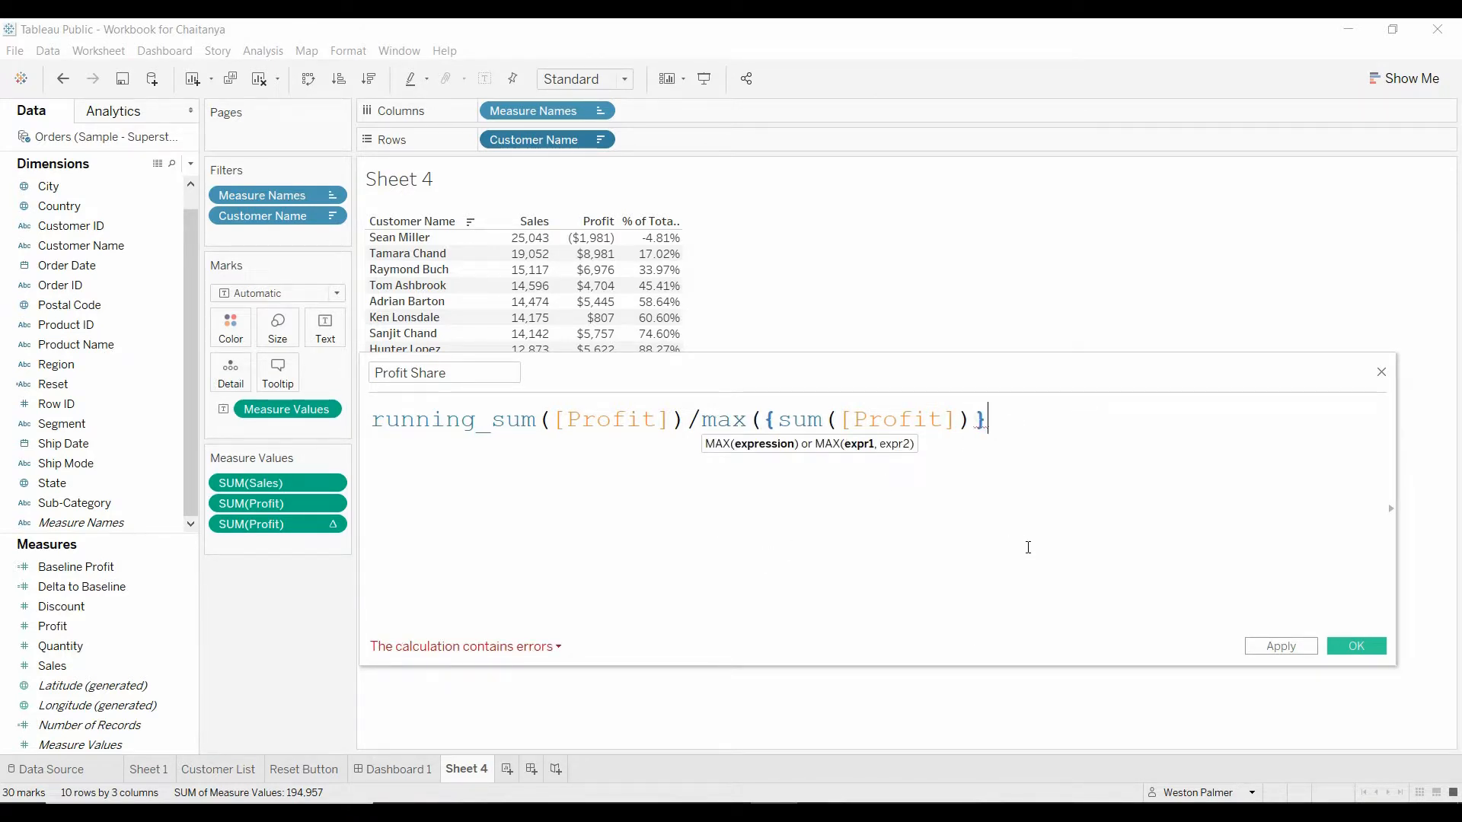
pyautogui.write(')')
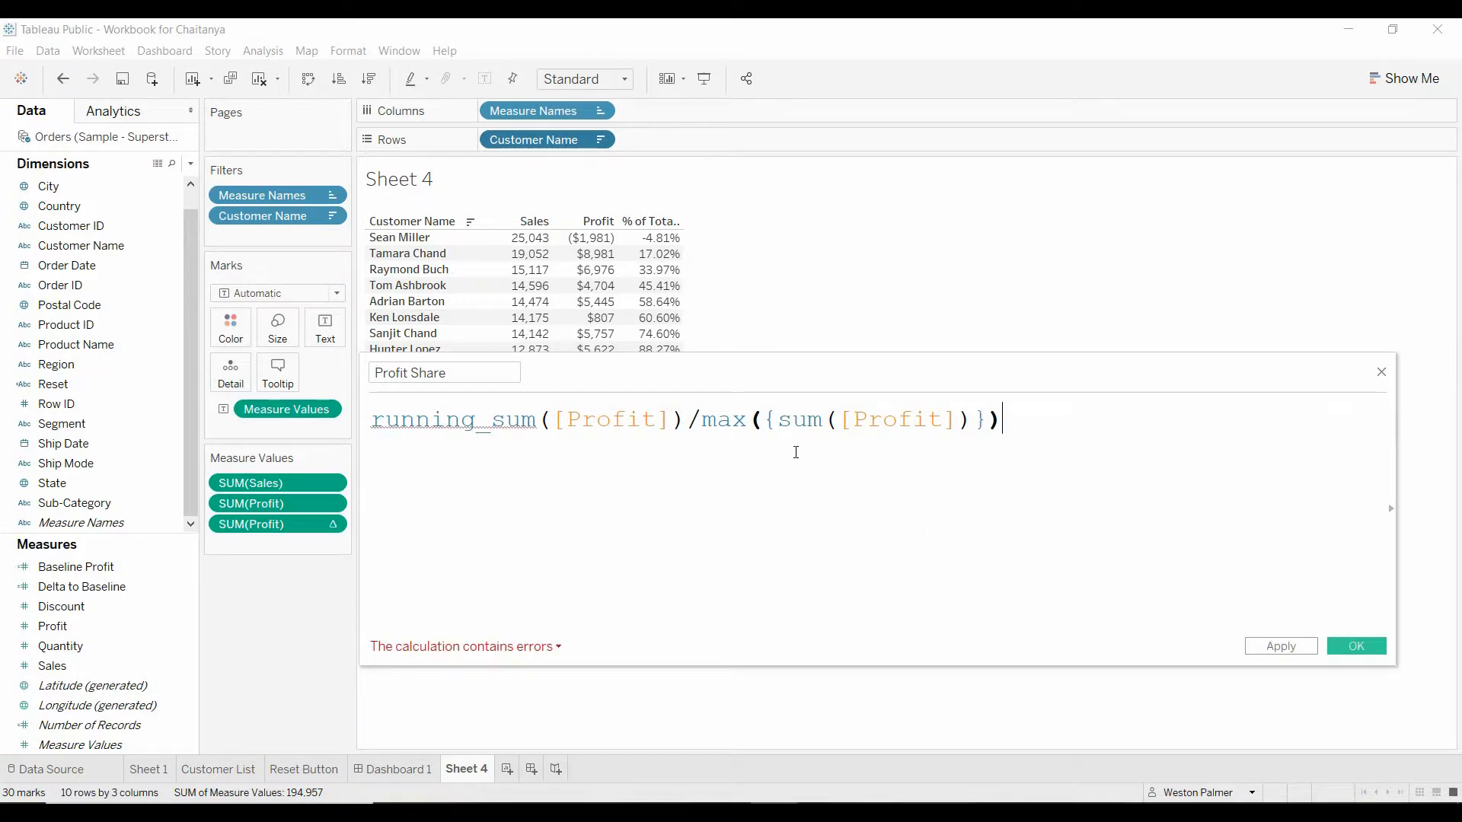
pyautogui.moveTo(545, 427)
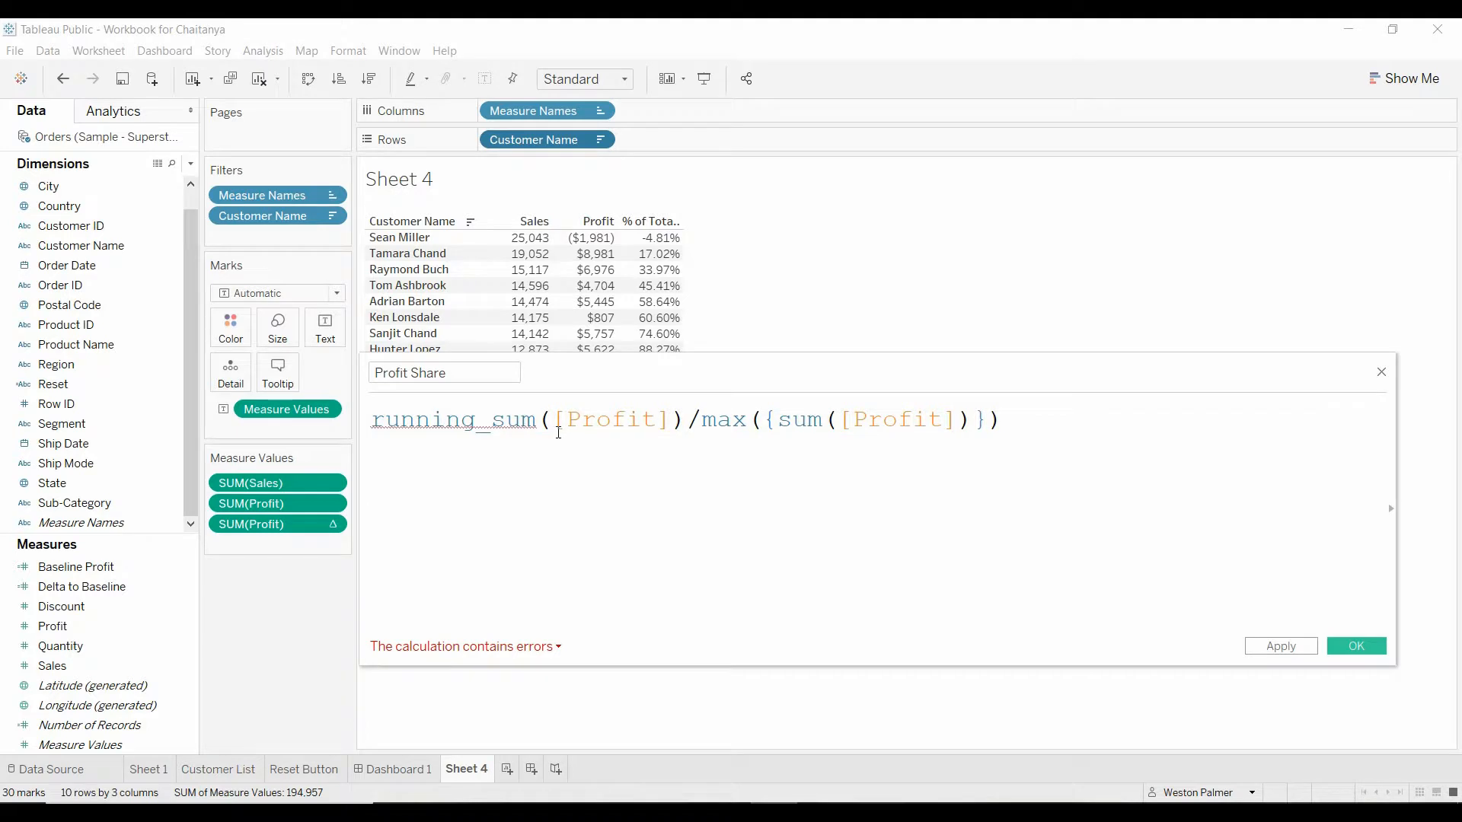
pyautogui.moveTo(454, 419)
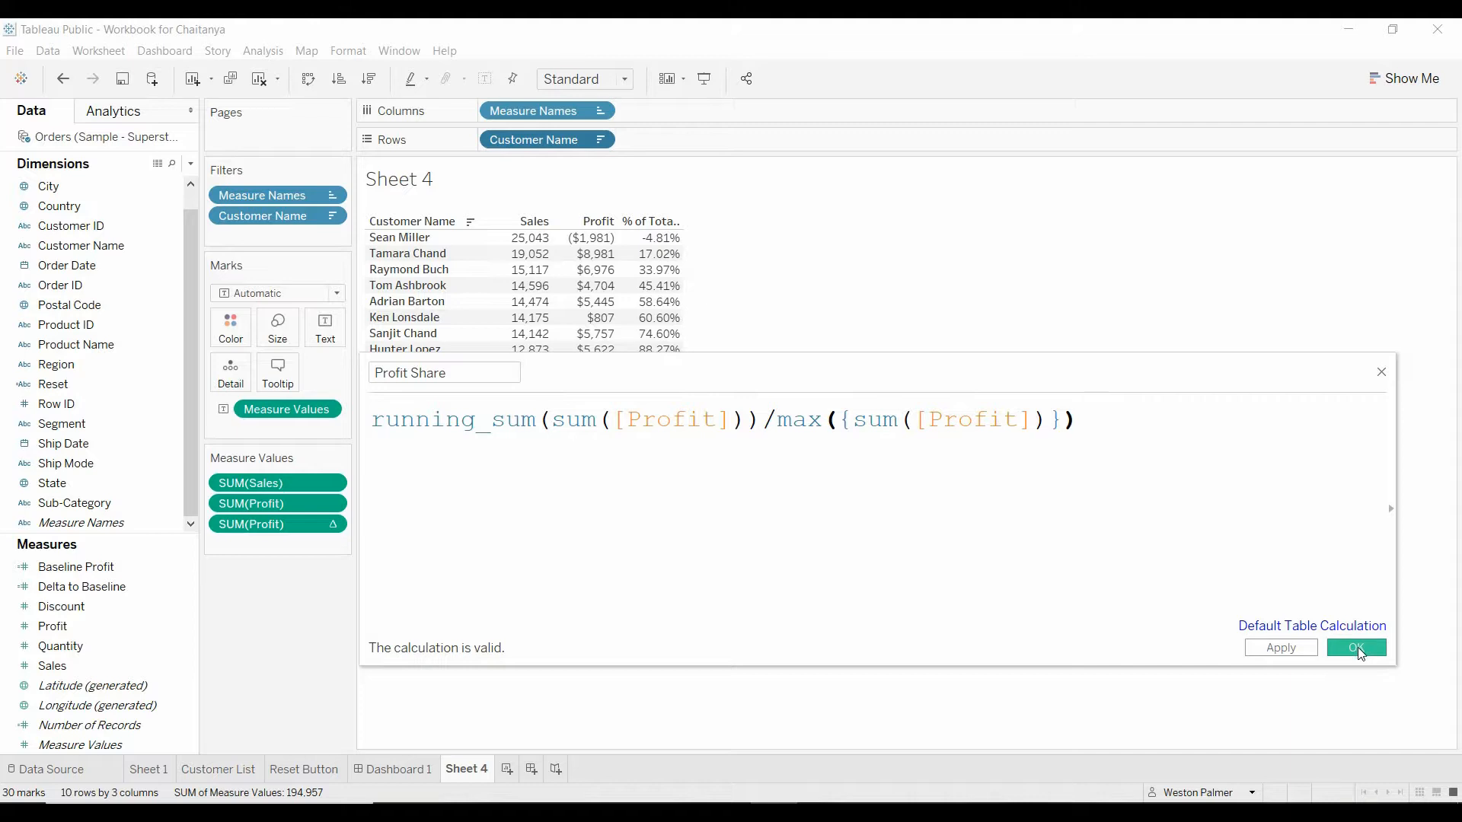
# Step: Save Profit Share into the table and format its values as percentages
pyautogui.click(1355, 648)
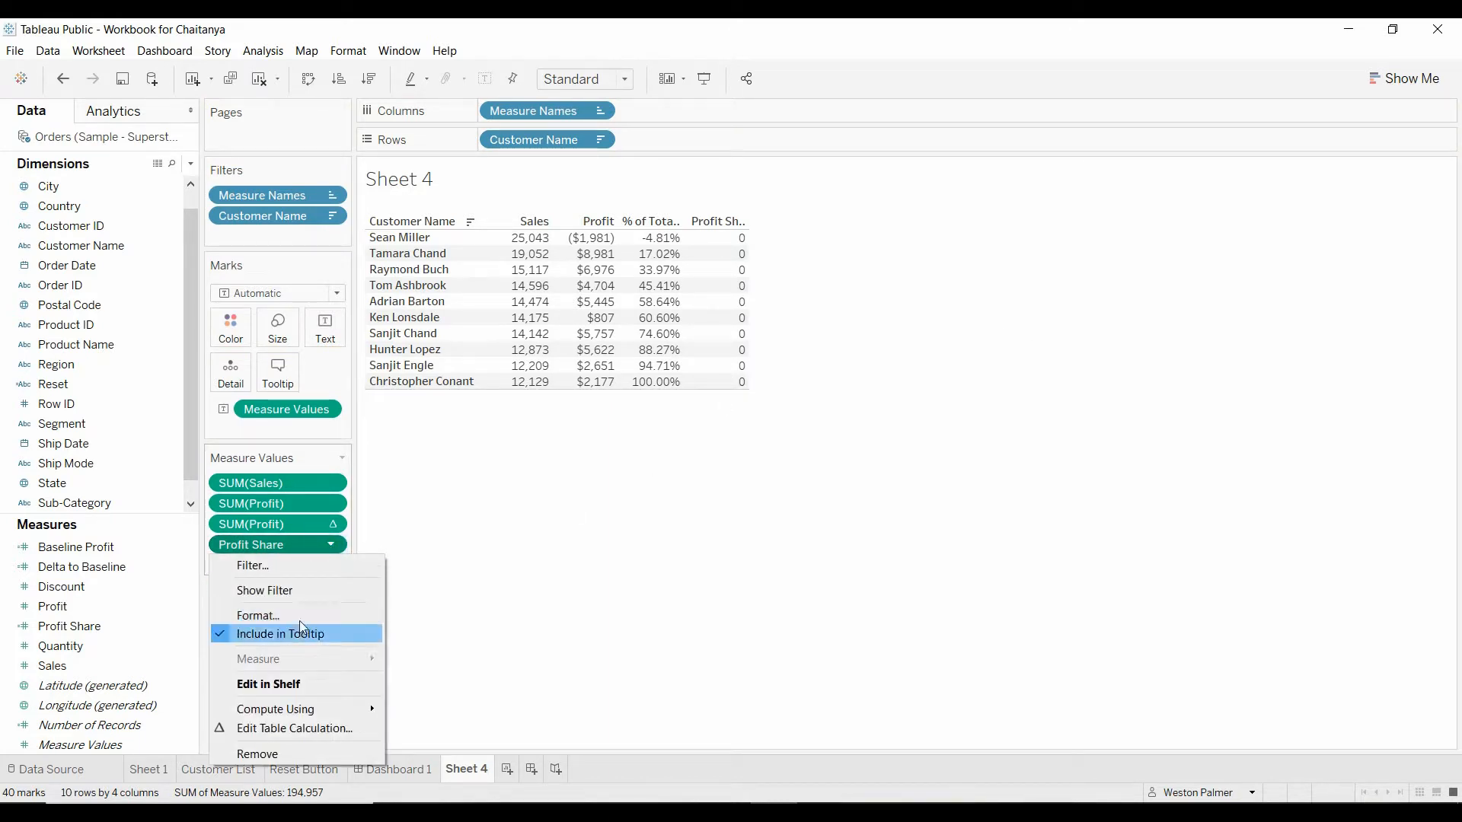
pyautogui.click(258, 615)
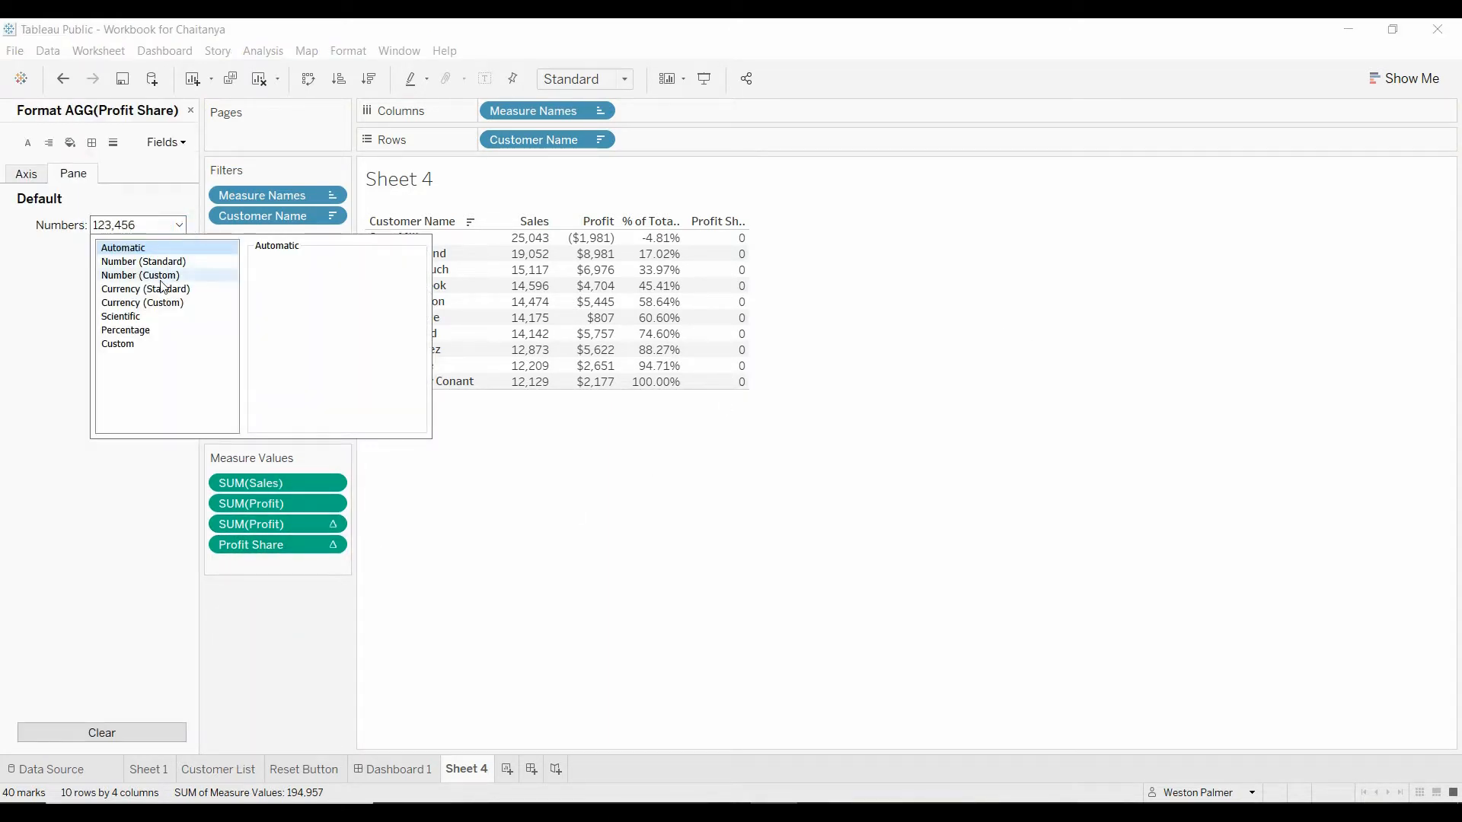
pyautogui.click(125, 329)
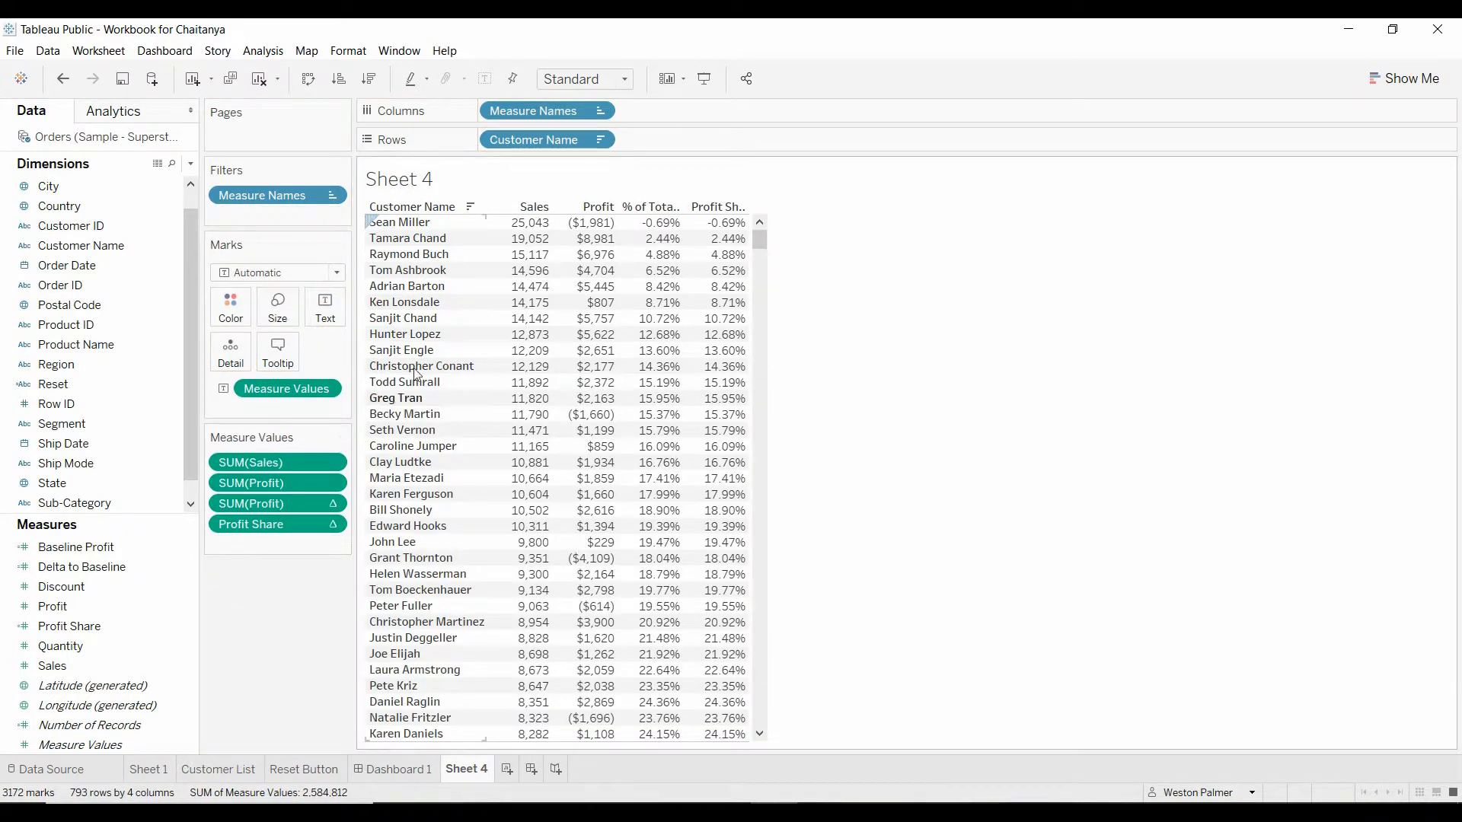
pyautogui.moveTo(751, 366)
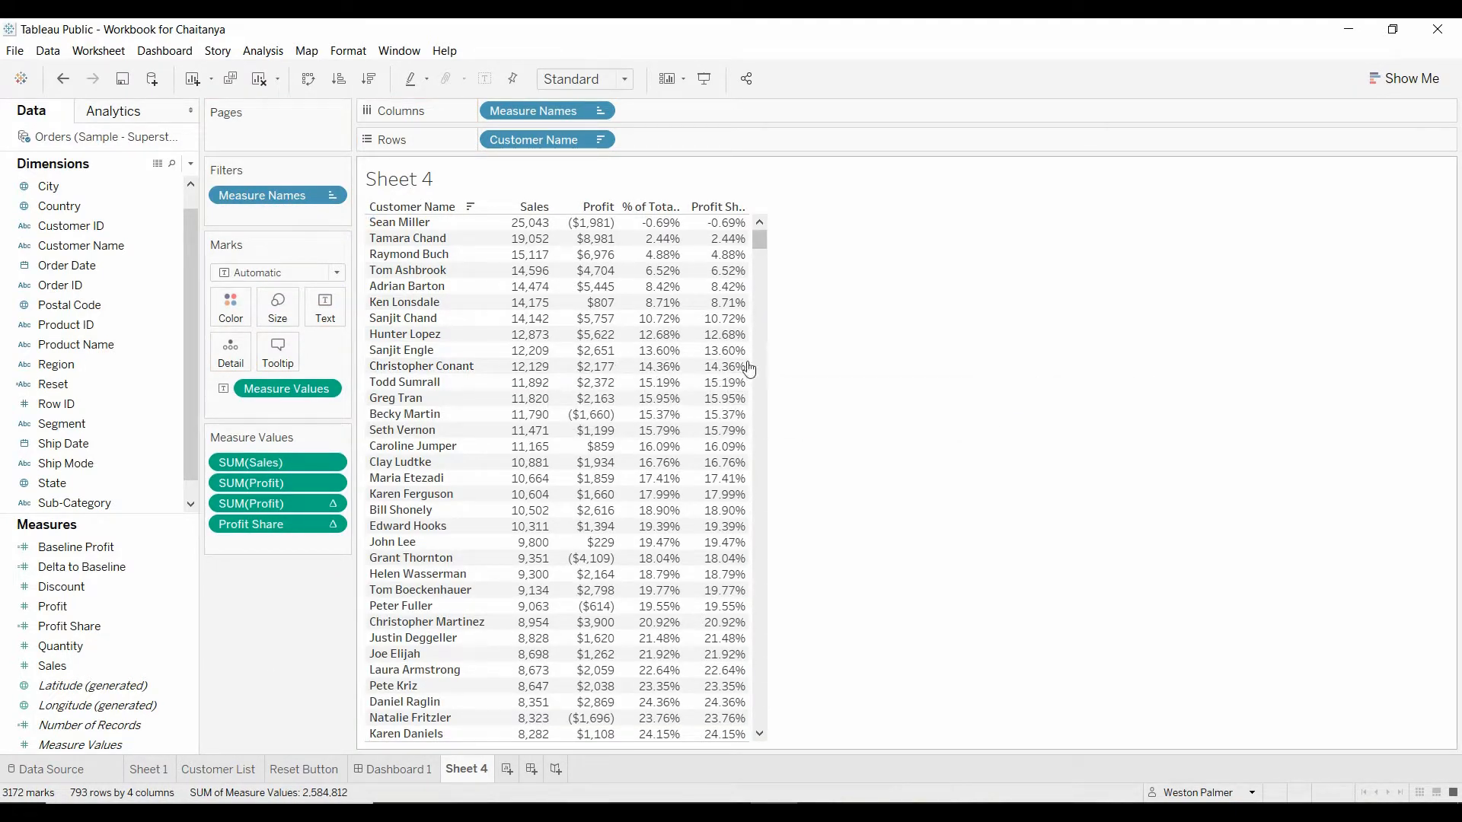
pyautogui.click(420, 365)
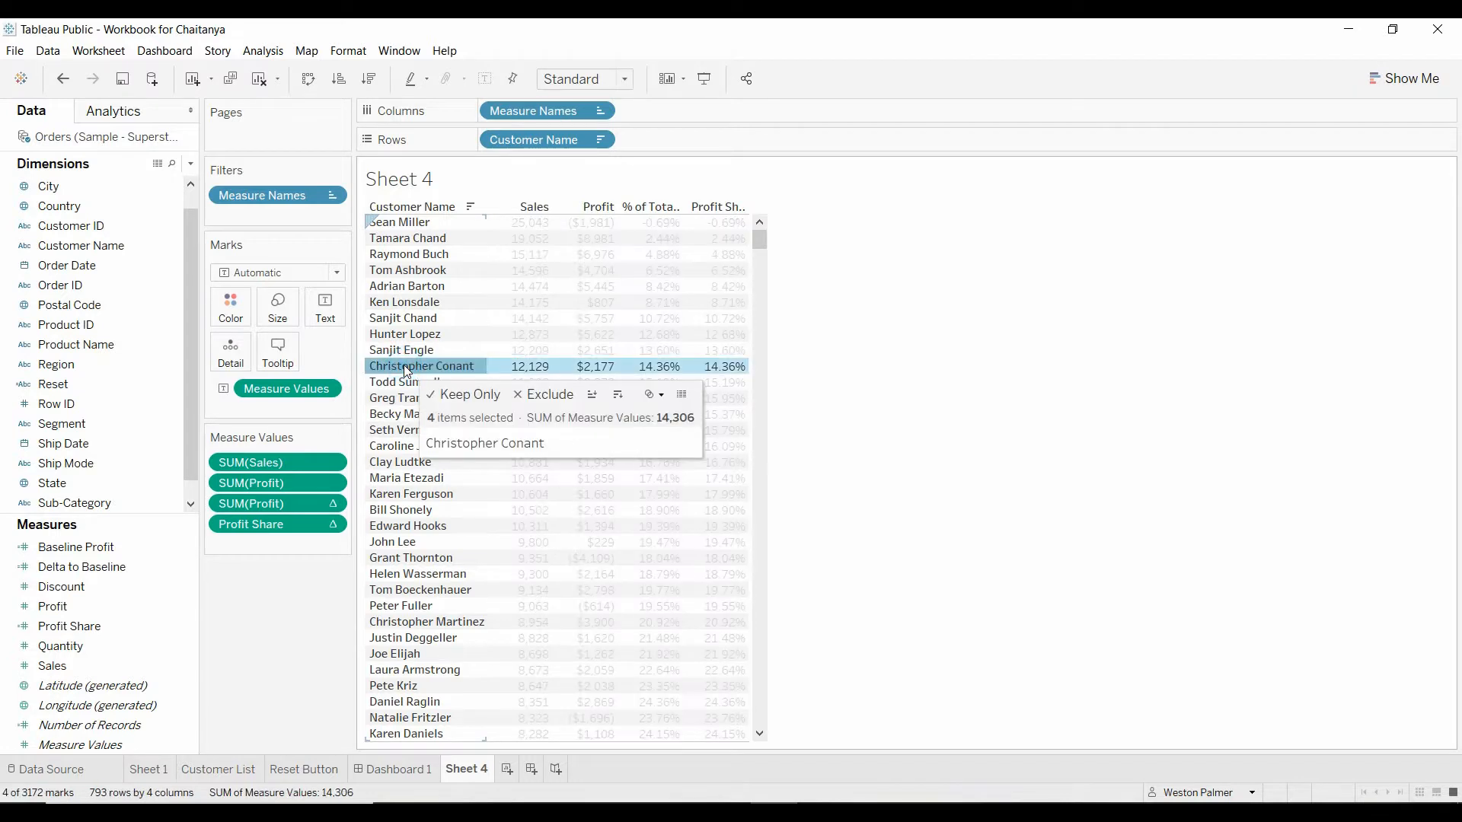
pyautogui.click(62, 78)
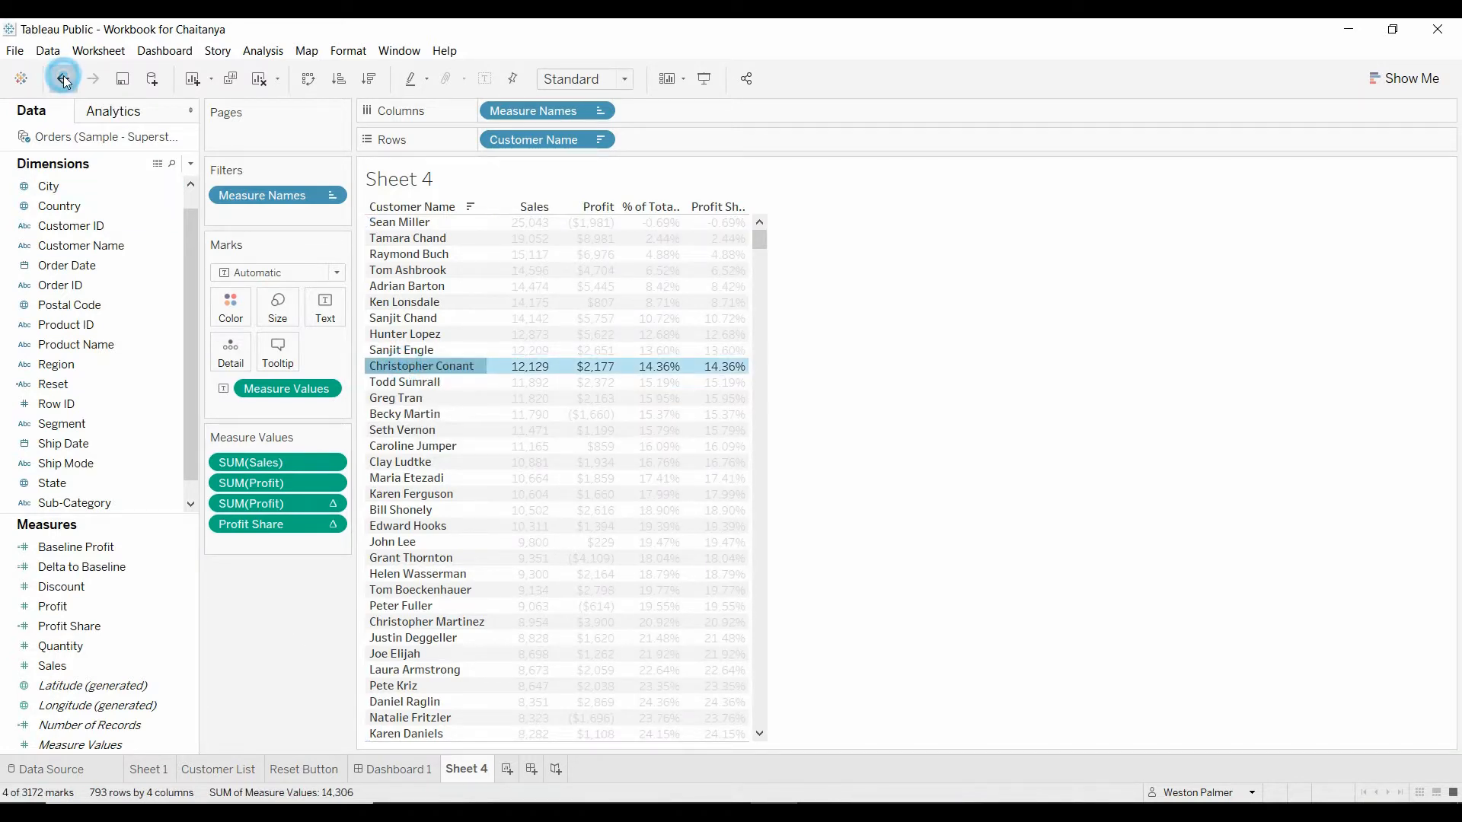
pyautogui.click(62, 79)
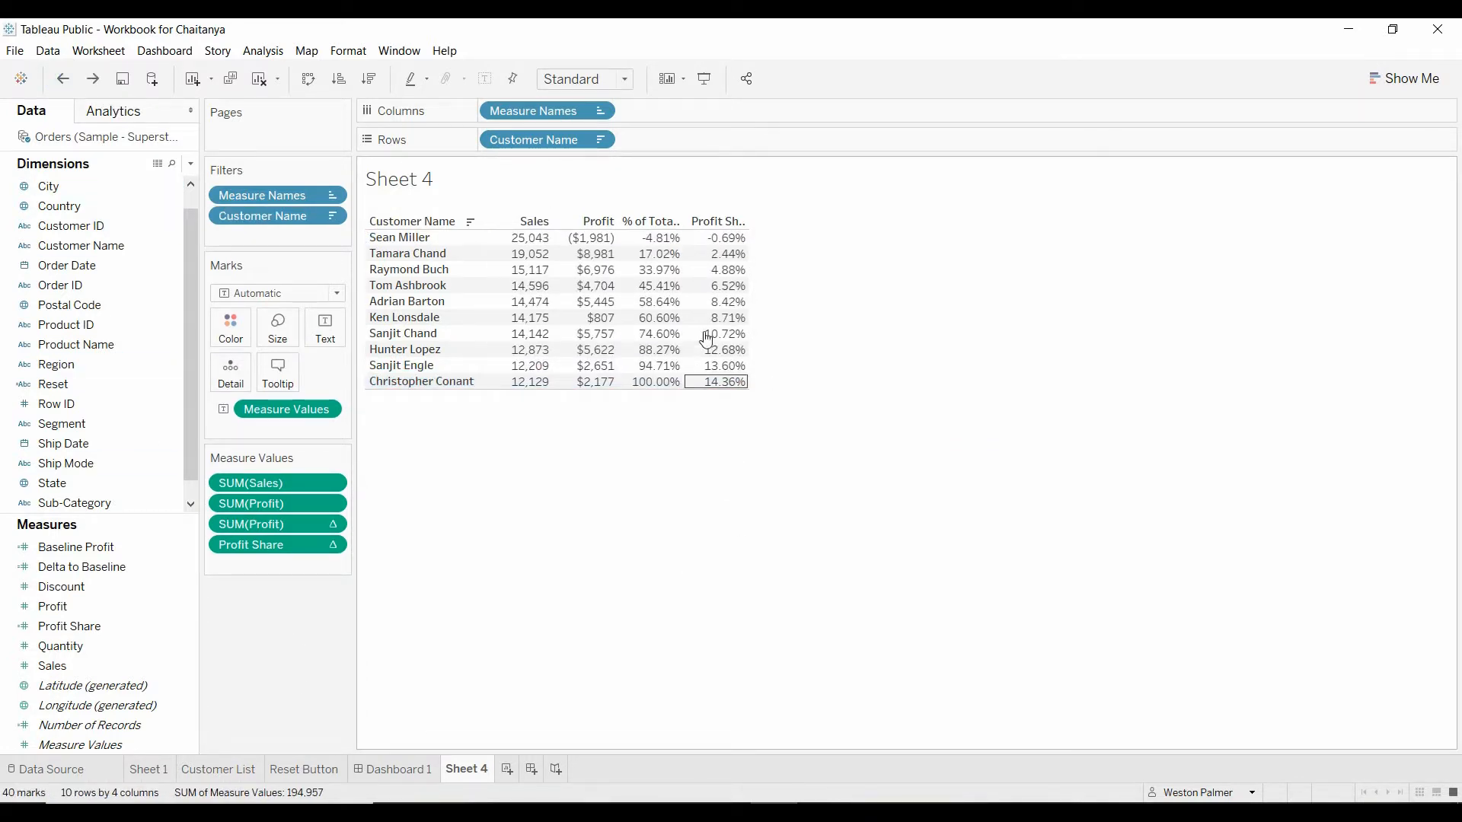
pyautogui.moveTo(650, 364)
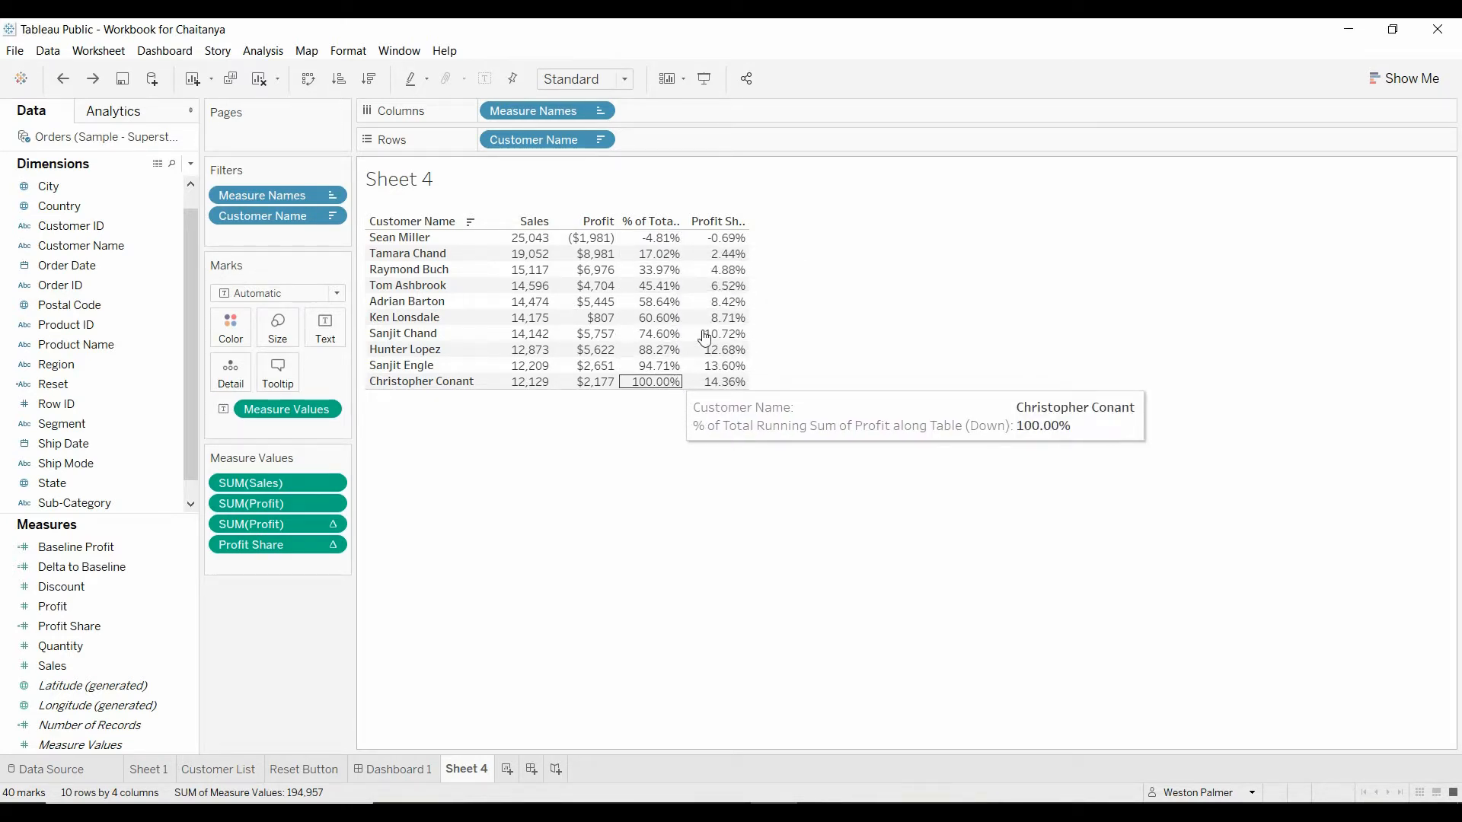
pyautogui.moveTo(723, 381)
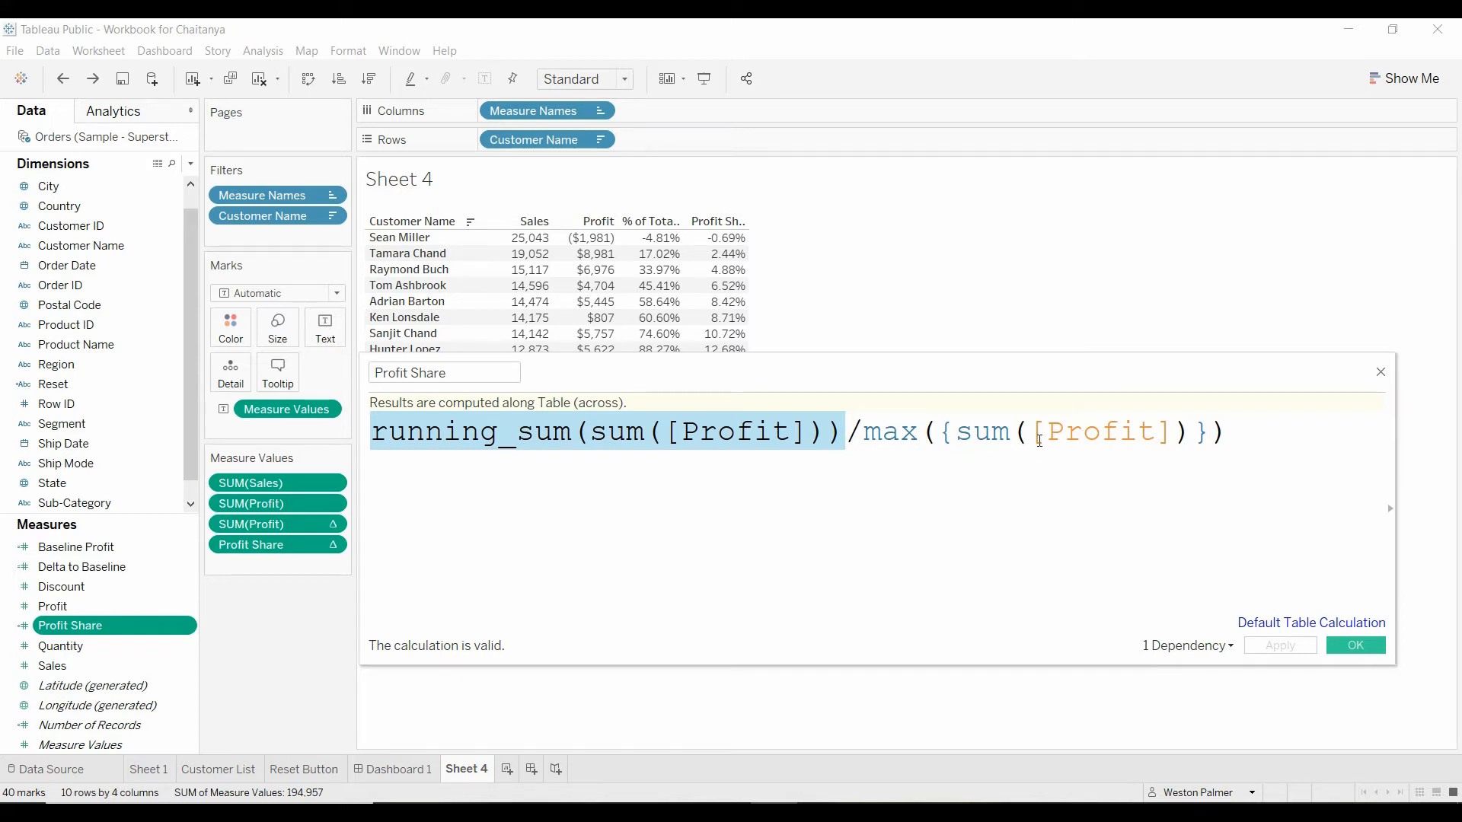
pyautogui.click(1355, 645)
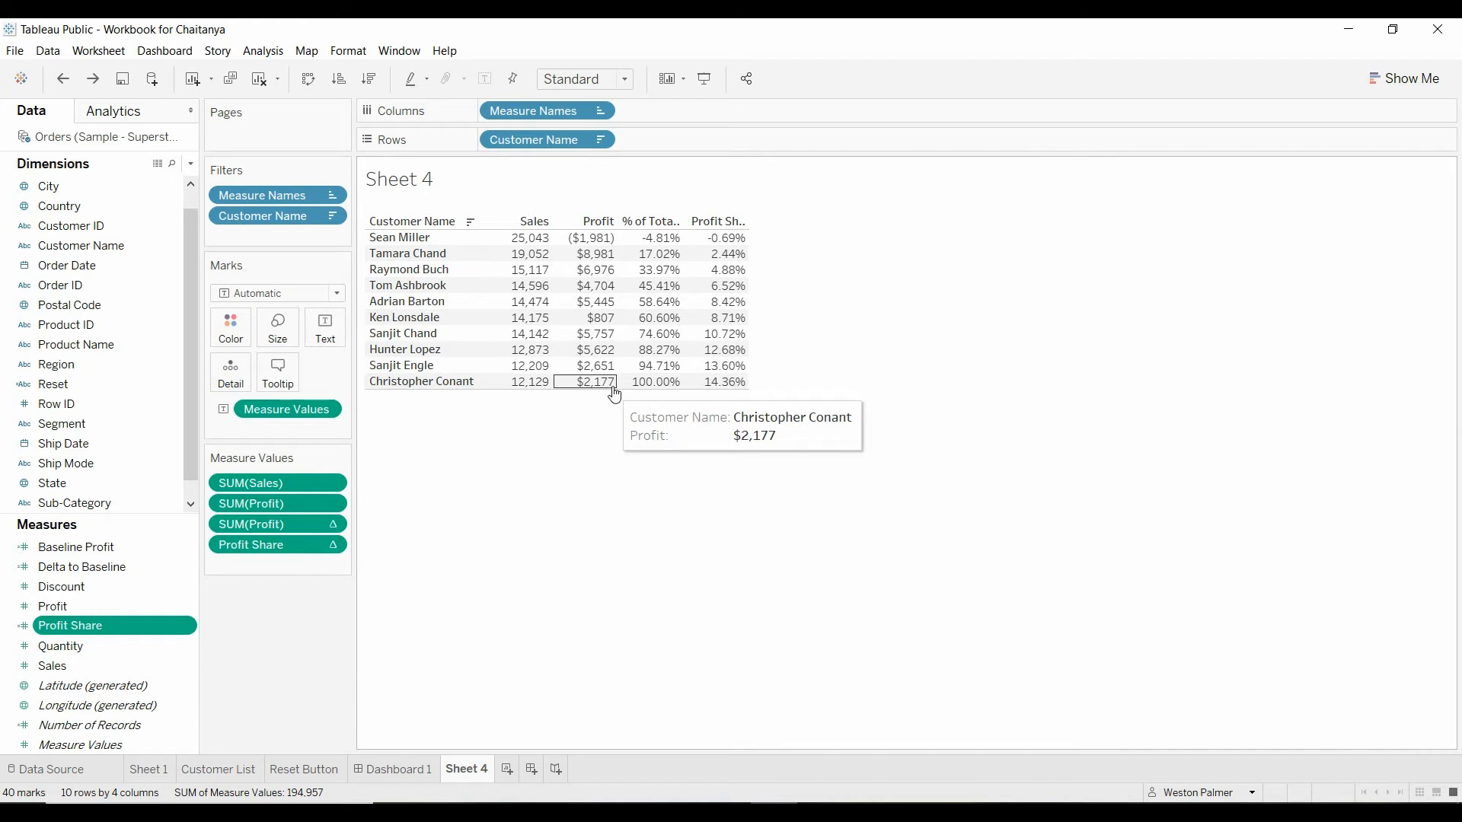
pyautogui.moveTo(726, 383)
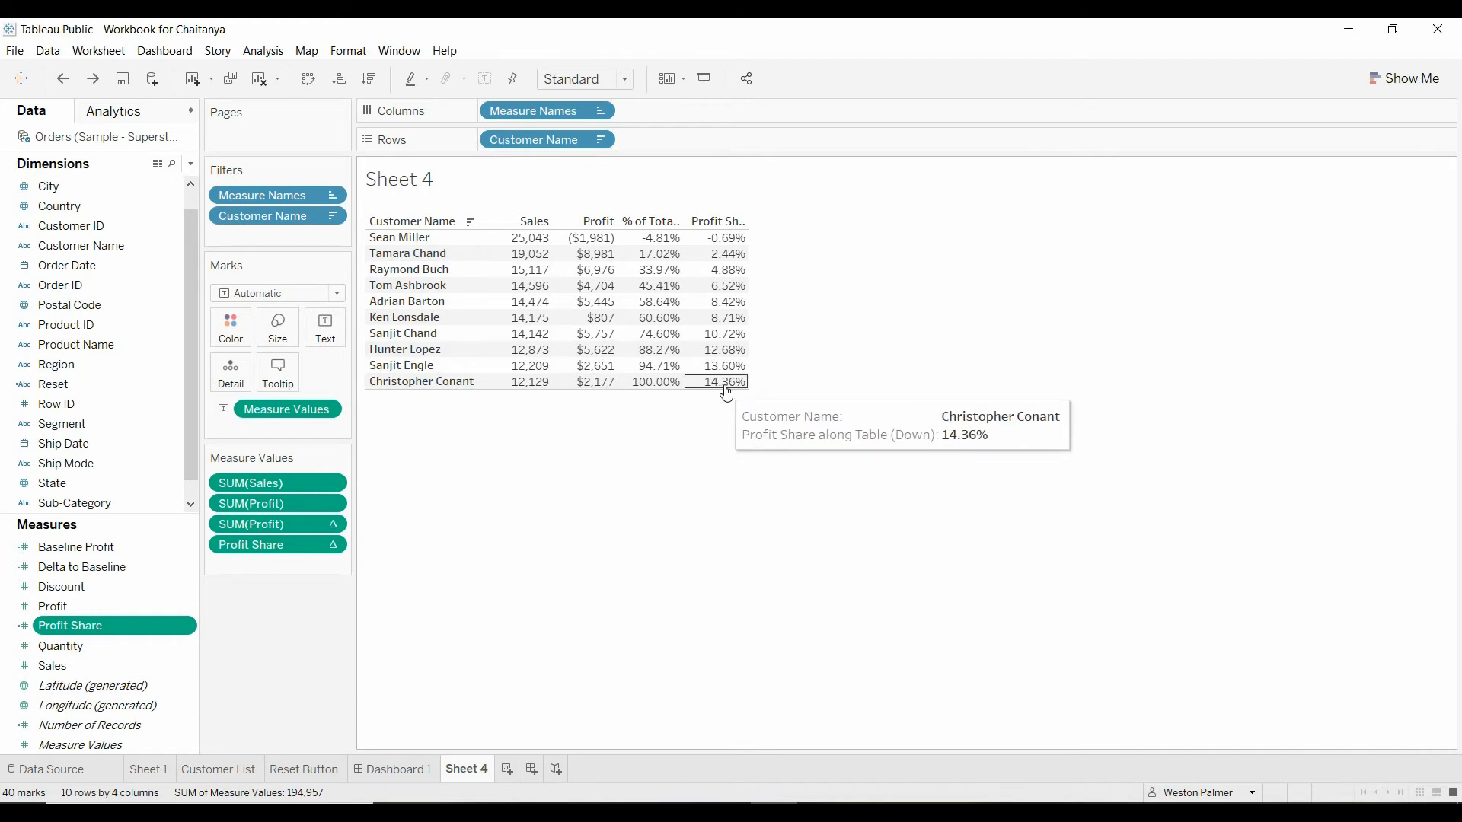